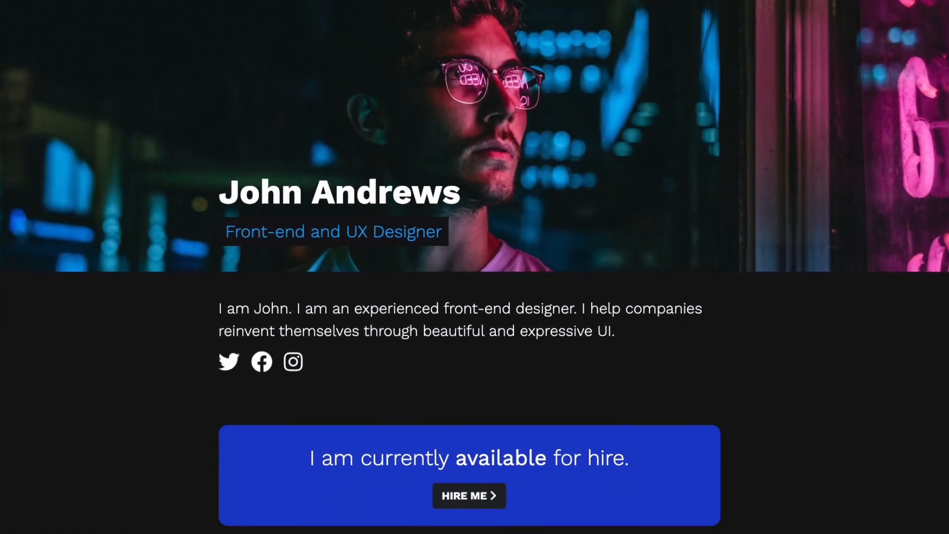
Import header.jpeg and project-1 to project-6 into the design's Images library.
scroll(down, 3)
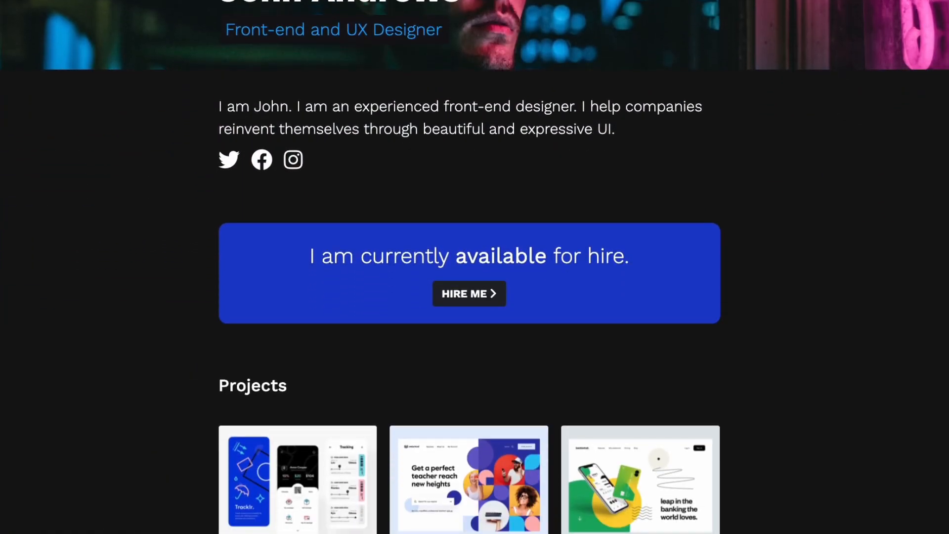
scroll(down, 3)
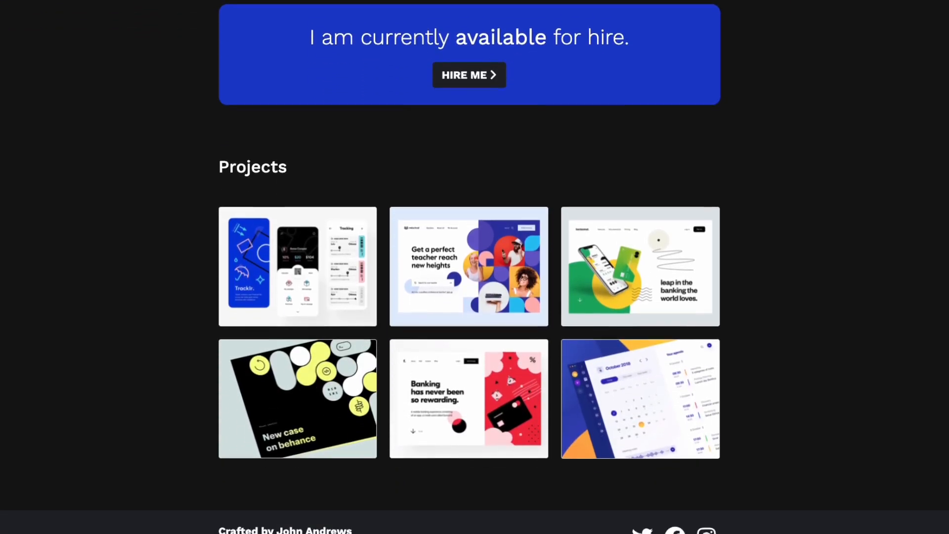
scroll(down, 3)
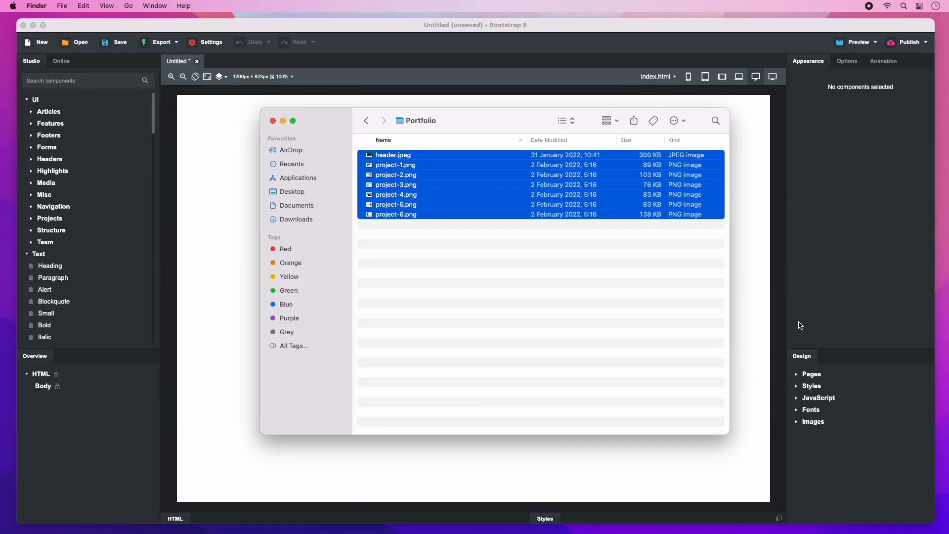
mouse_move(510, 195)
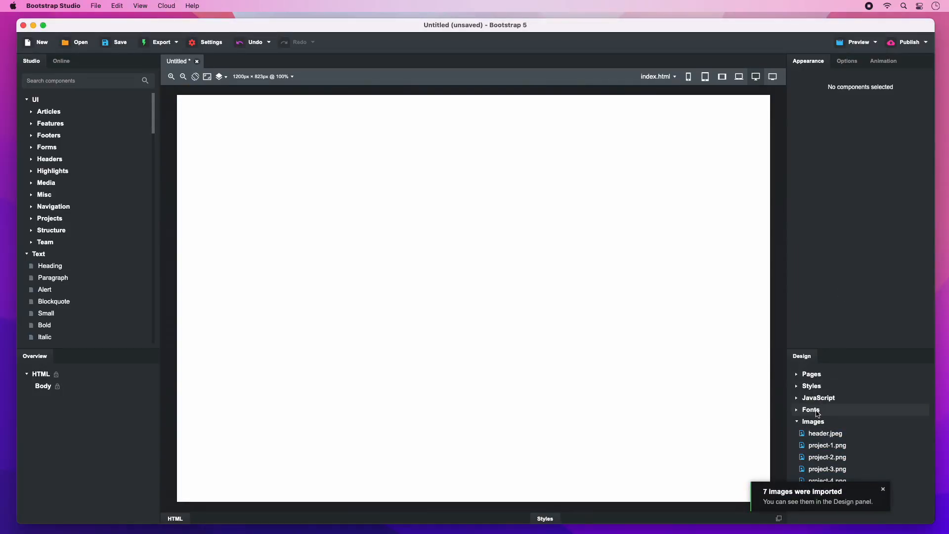
click(810, 410)
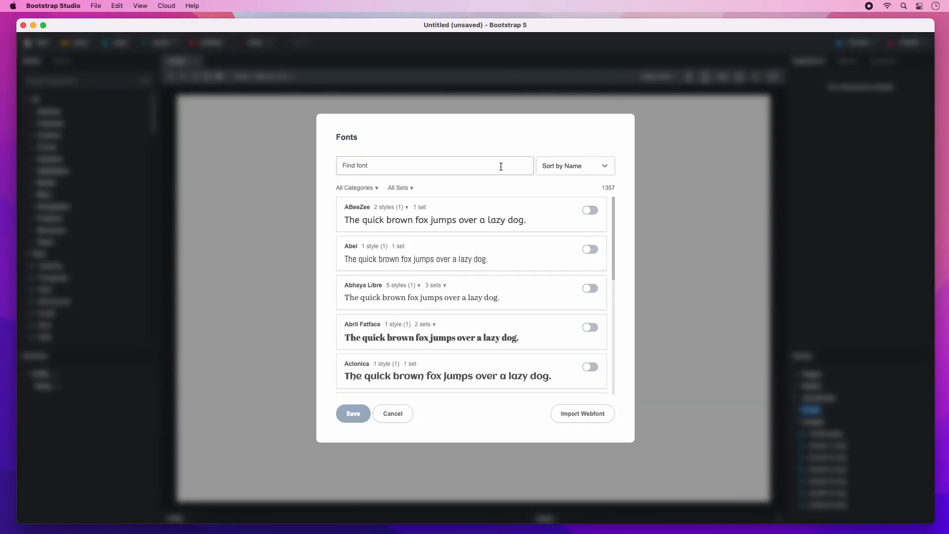
Search for Work Sans, enable five of its styles, and save the font selection.
text(Work)
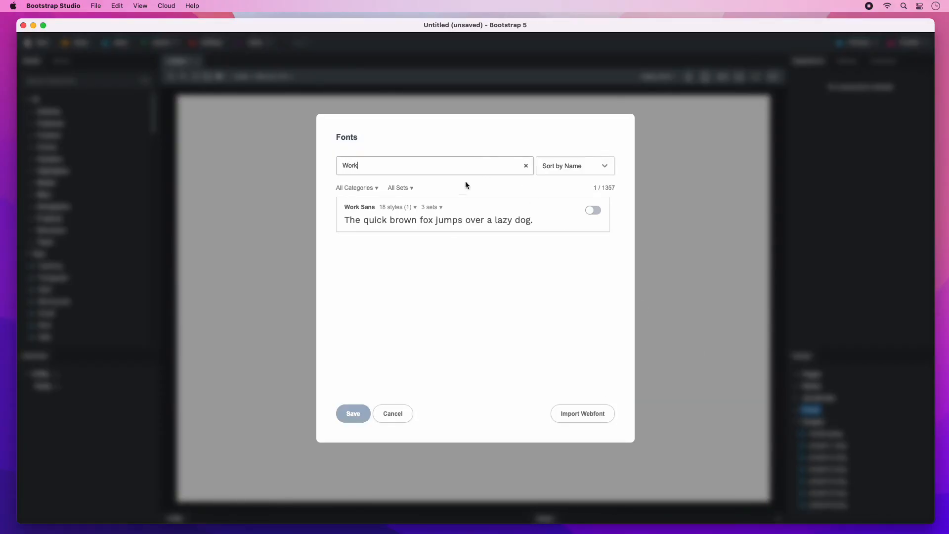
click(397, 207)
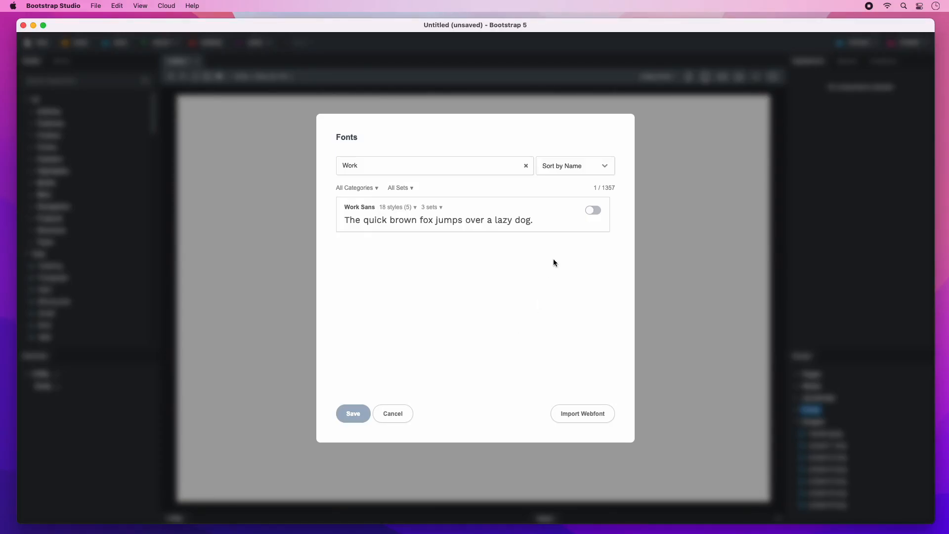
click(592, 210)
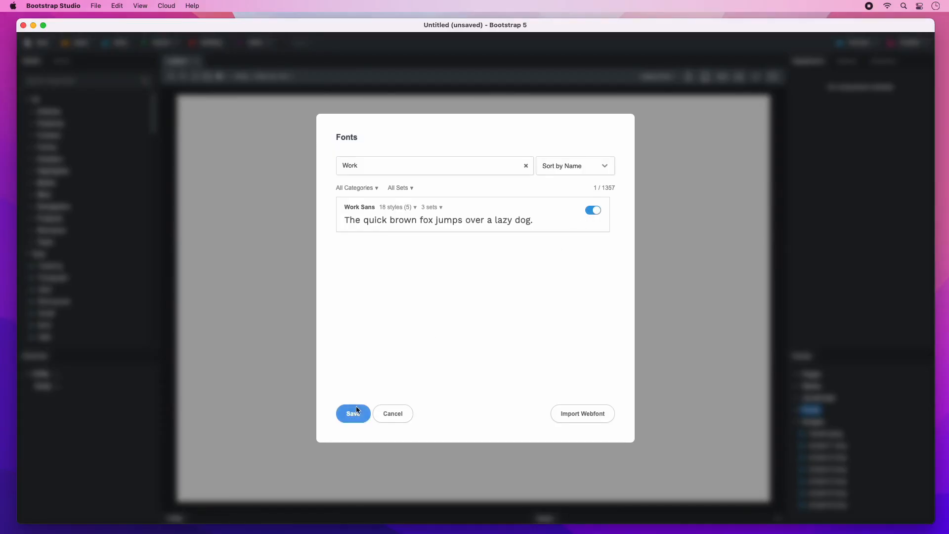
click(353, 413)
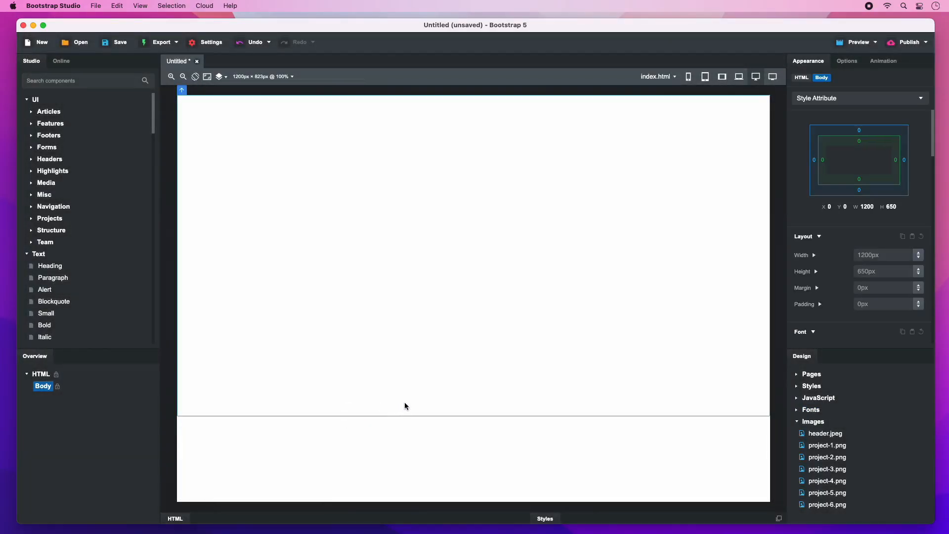
Create a body rule in styles.css with font family Work Sans.
click(857, 98)
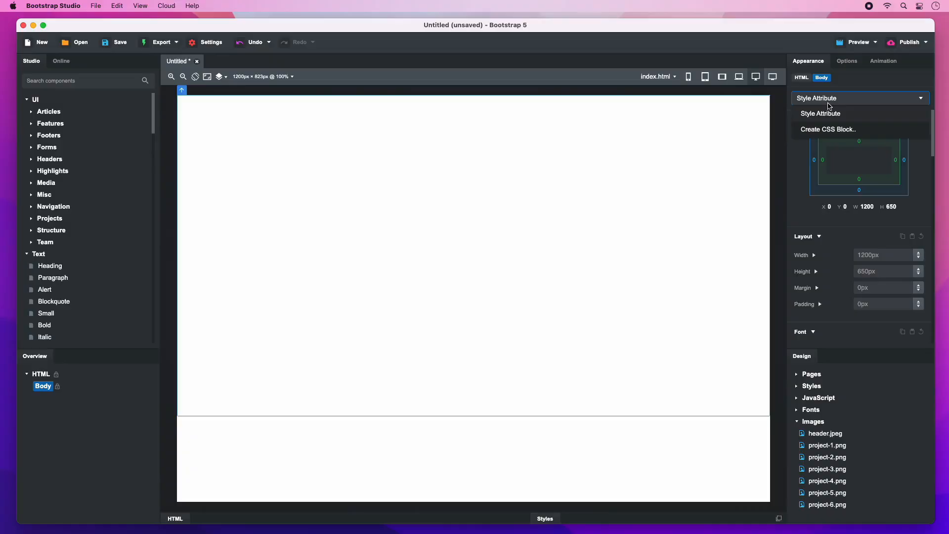
click(828, 129)
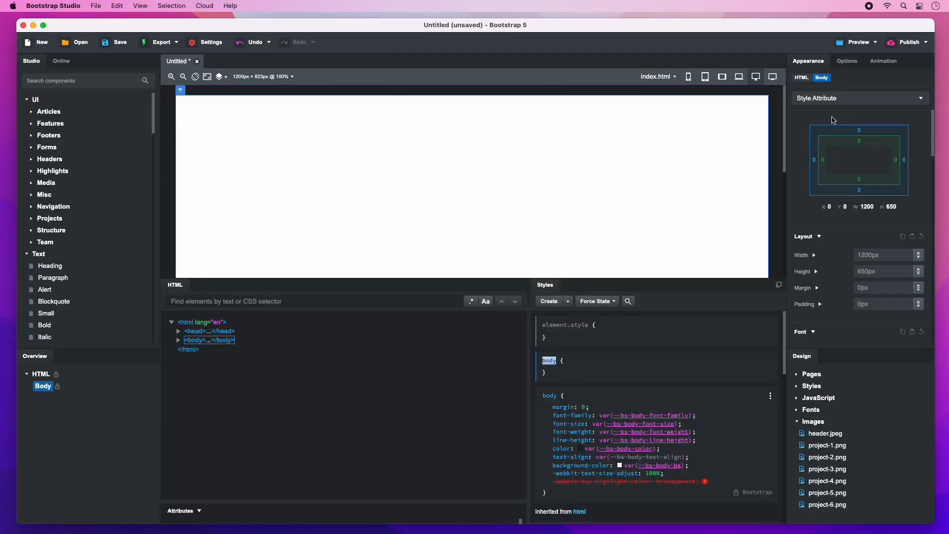
click(857, 97)
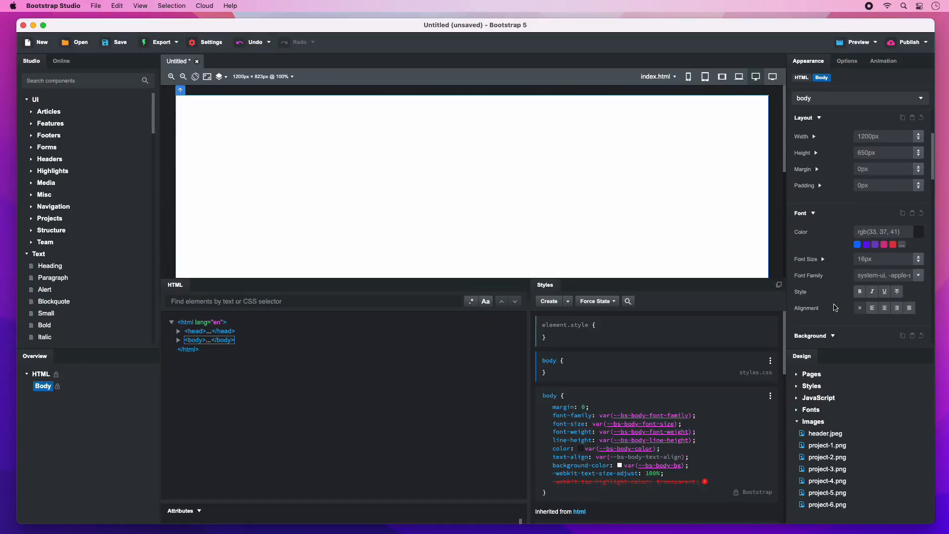
click(919, 275)
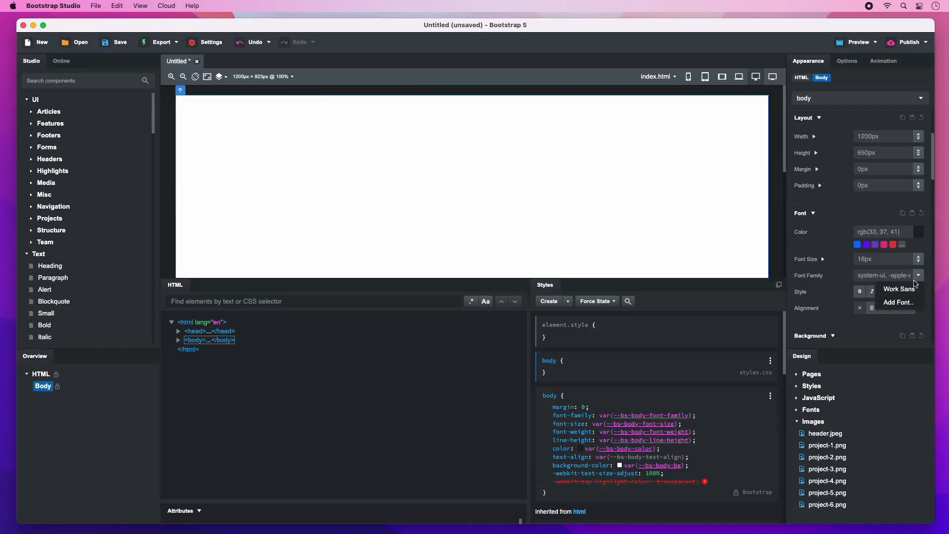
click(897, 289)
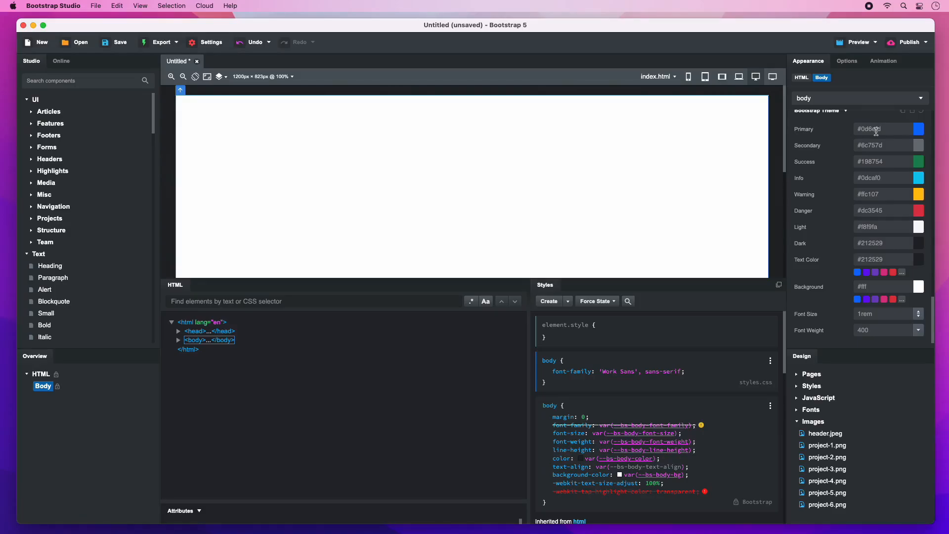
Set theme primary #1c3dca, info #02aaff, dark #131416, white text, dark background, weight 300.
click(883, 129)
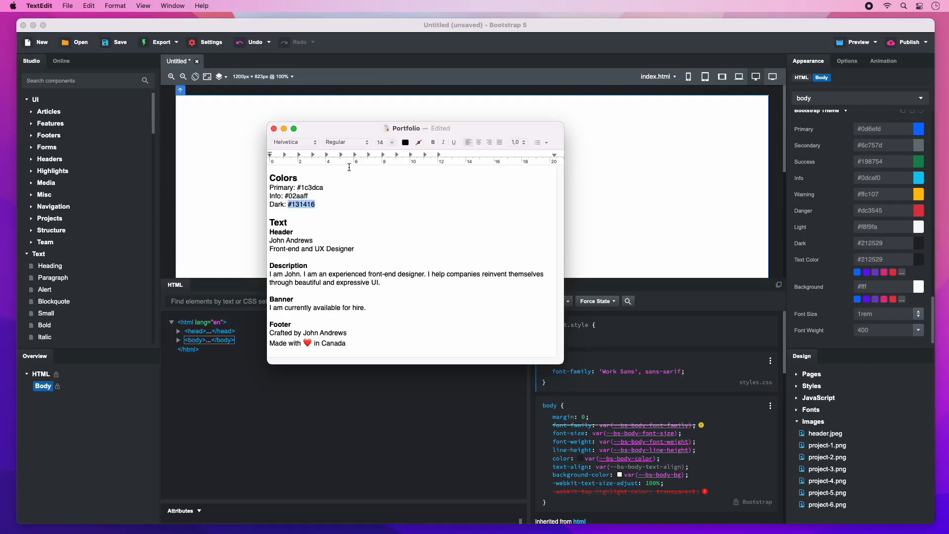
click(883, 129)
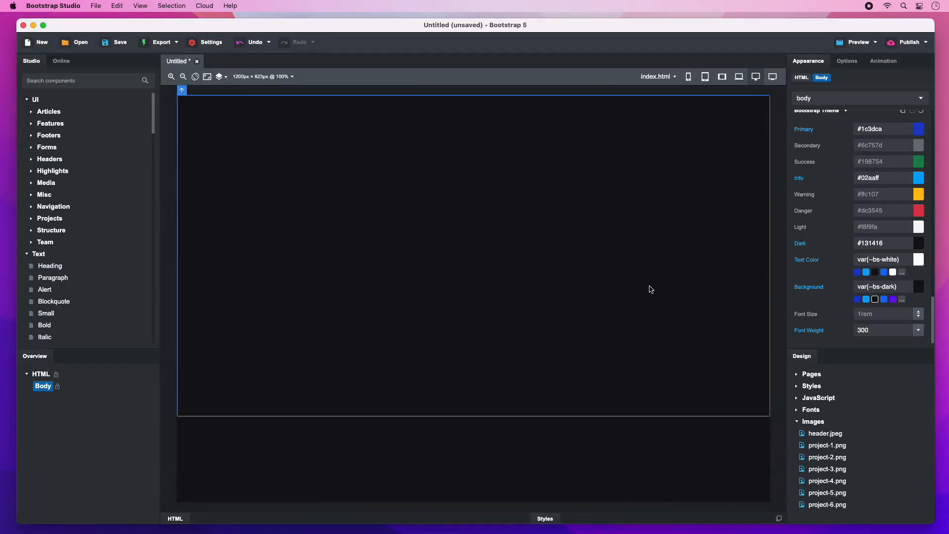
Add a Header containing a Parallax Background that uses header.jpeg as its image.
text(Header)
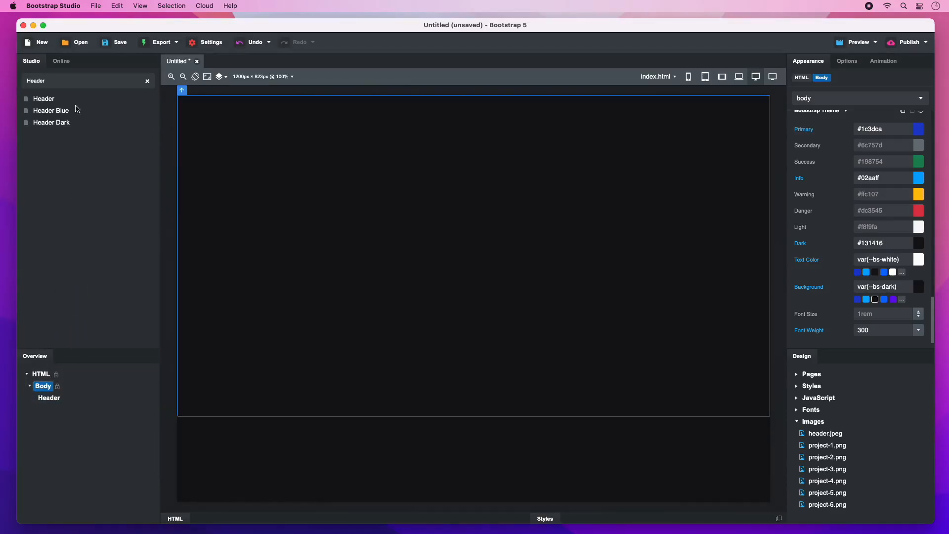
text(Para)
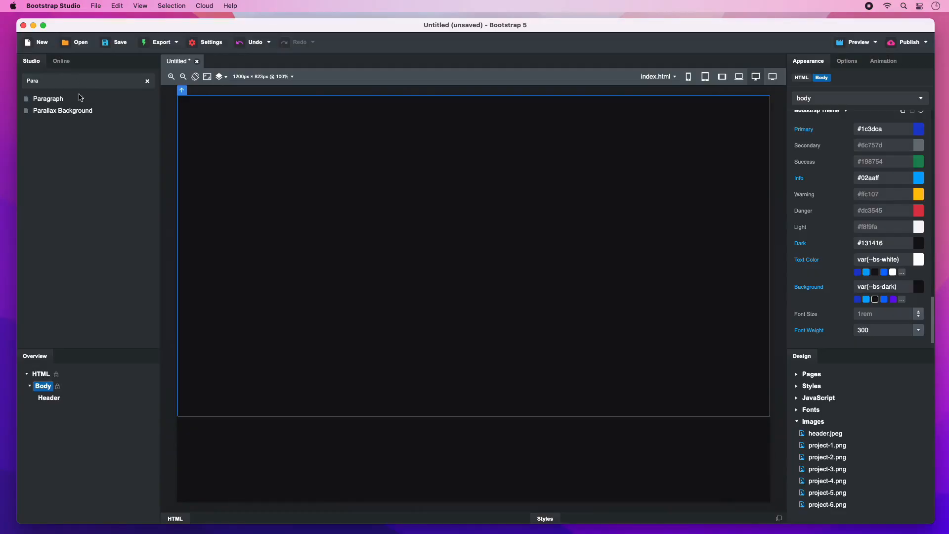
click(49, 397)
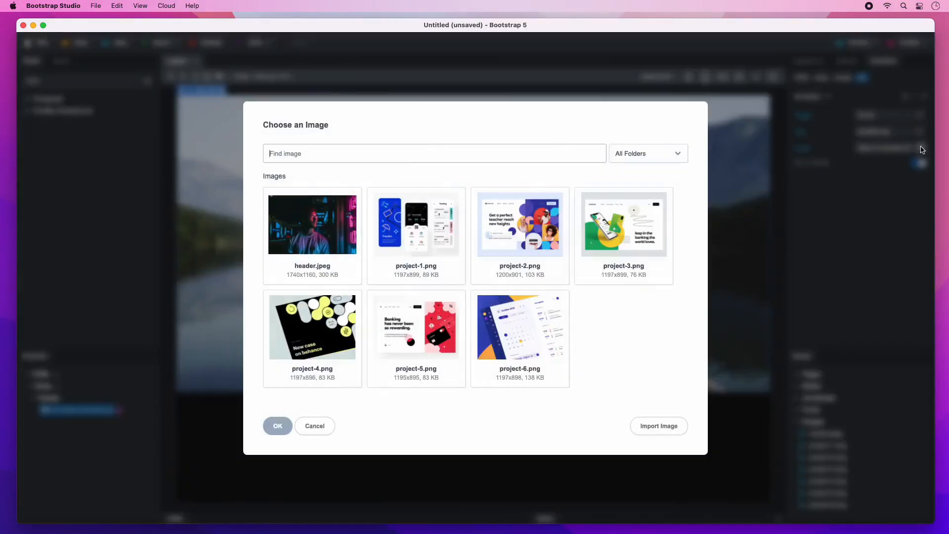
click(277, 425)
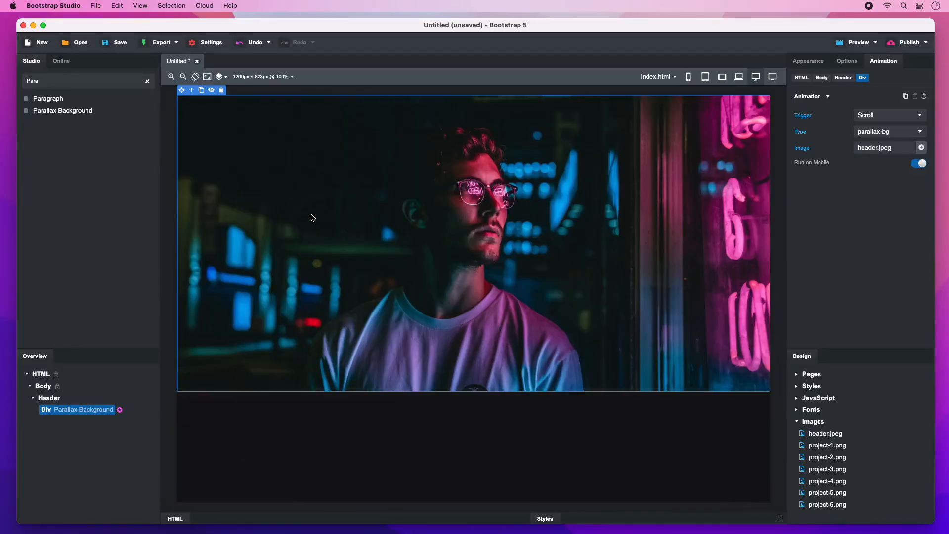
text(q)
text(Containe)
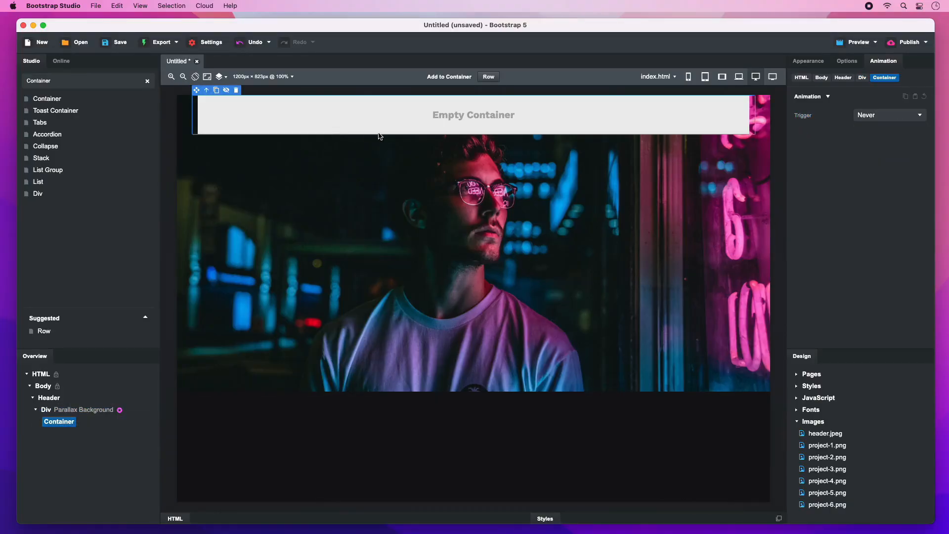
Add a .container CSS rule with 100% height and a 960px max width.
click(808, 60)
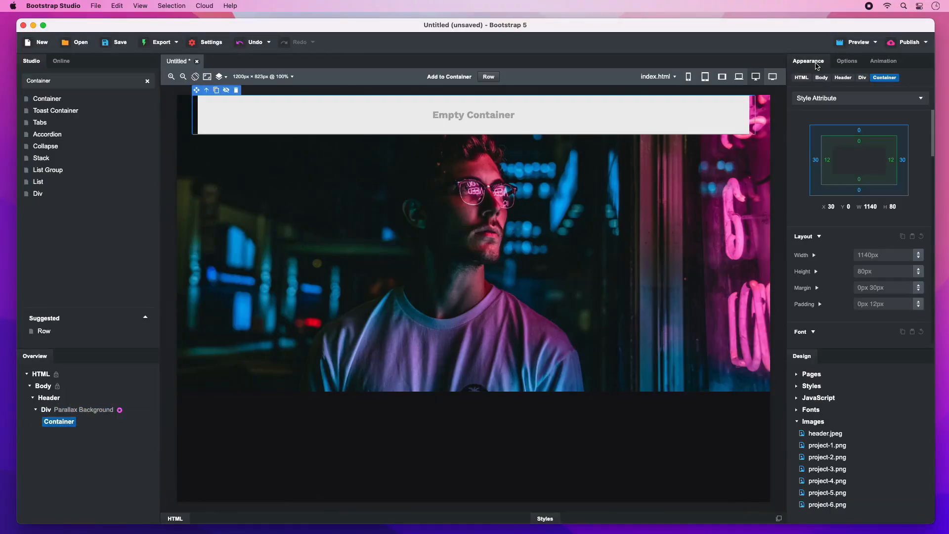
click(859, 98)
text(100)
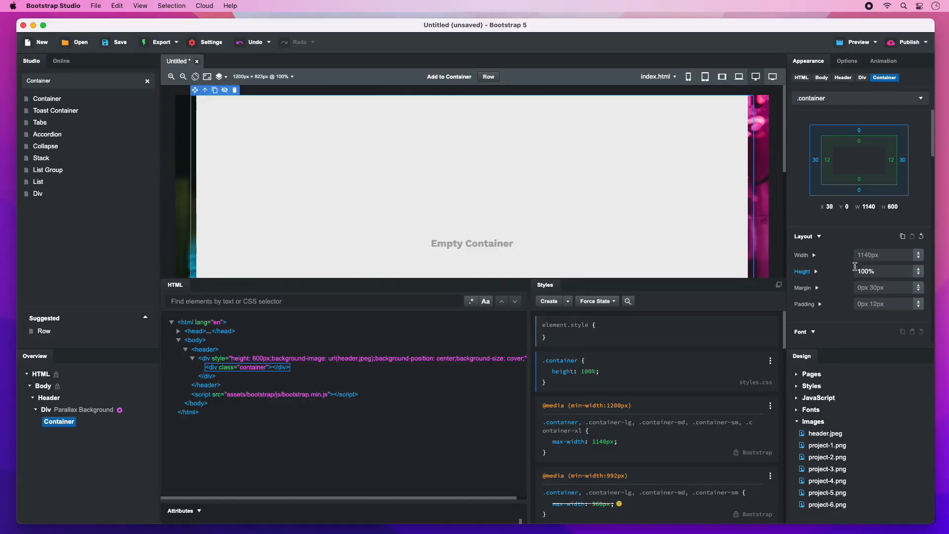
click(814, 255)
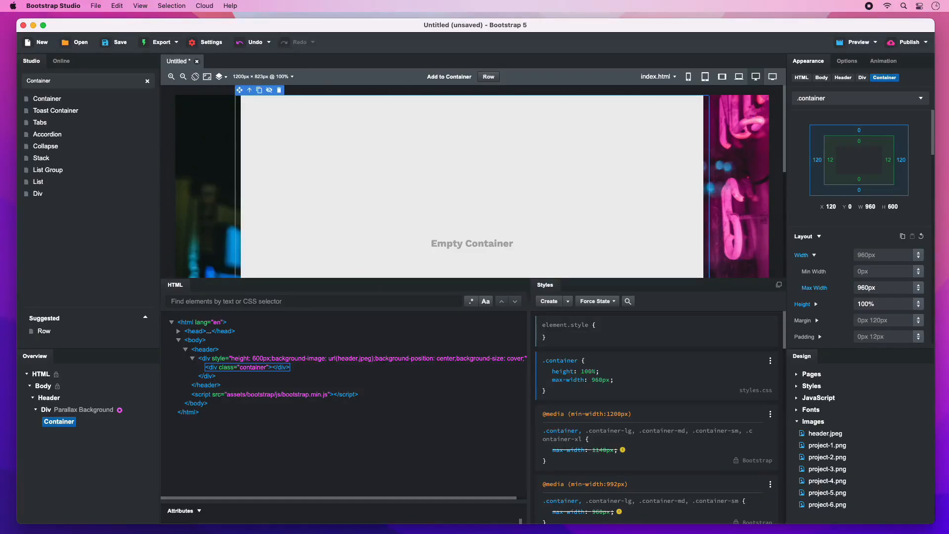
click(884, 254)
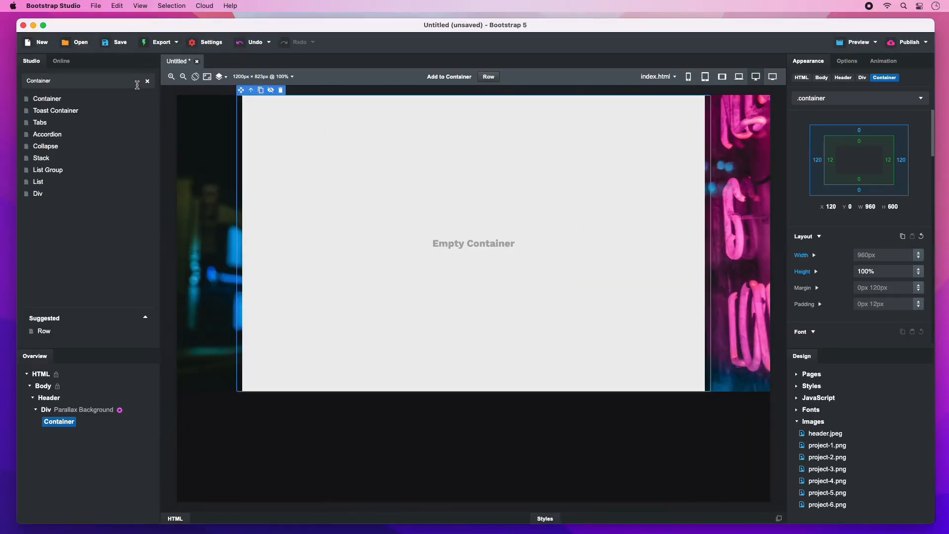
Add a heading and paragraph, flex-align them to end and start, and preview at desktop width.
text(Heading)
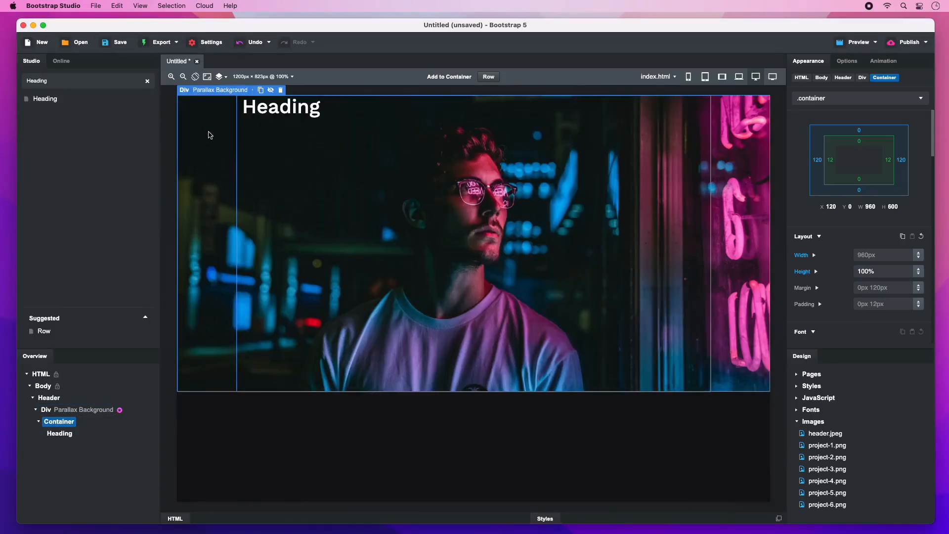
text(paragi)
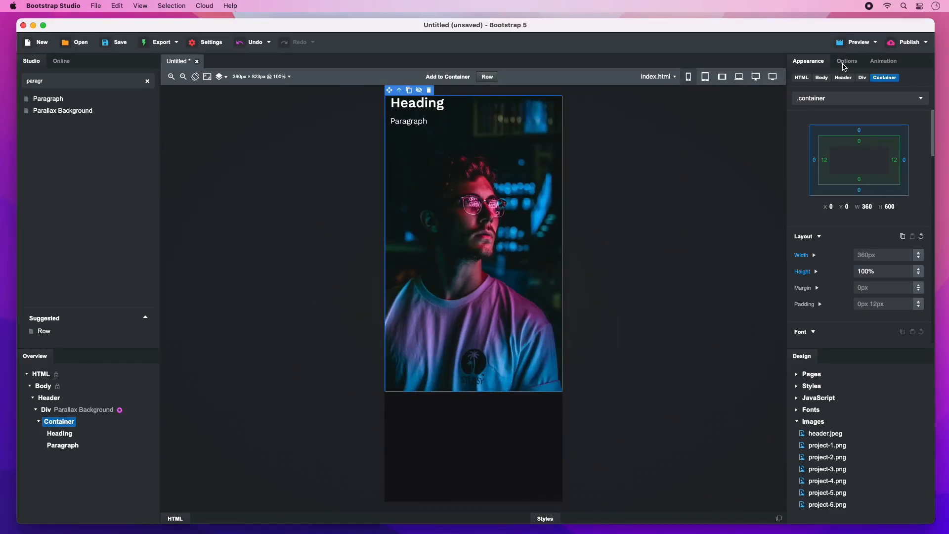
click(847, 60)
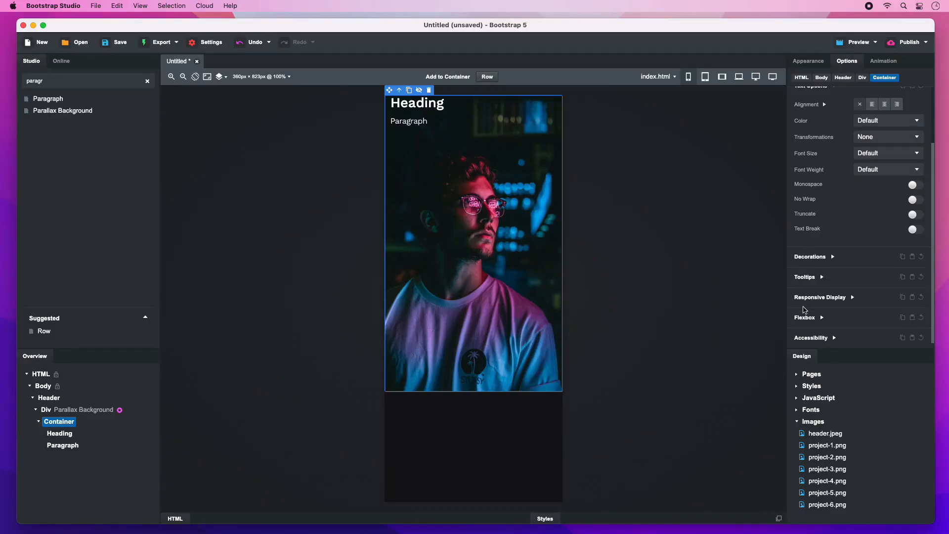
click(804, 318)
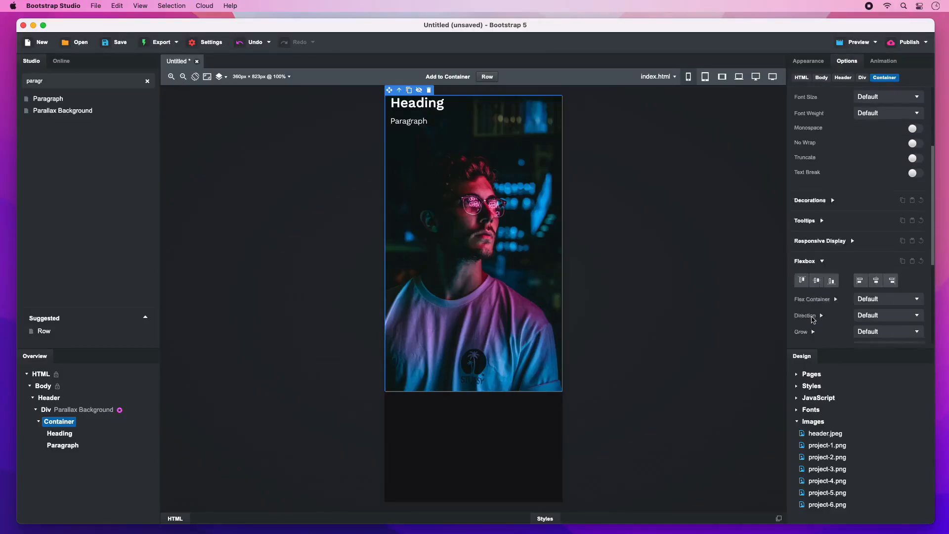
scroll(down, 3)
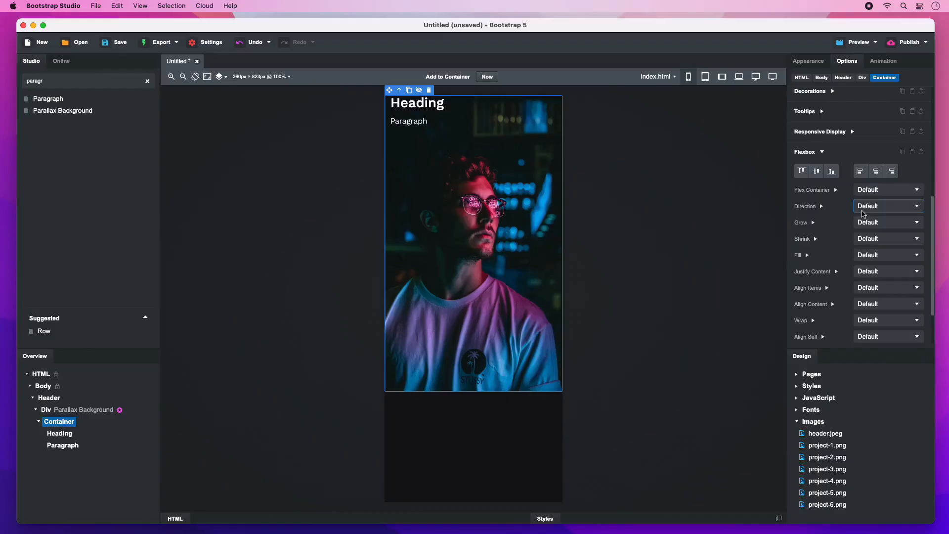
click(887, 205)
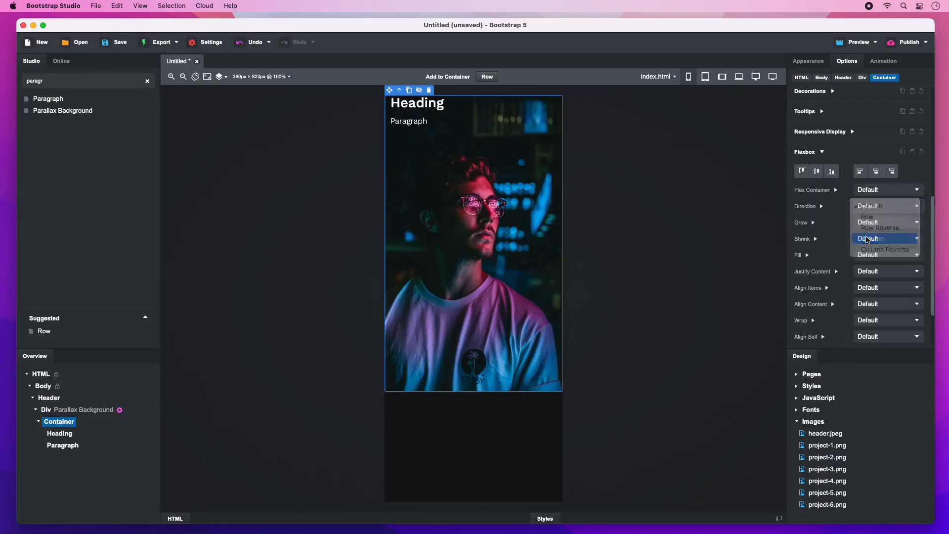
click(870, 238)
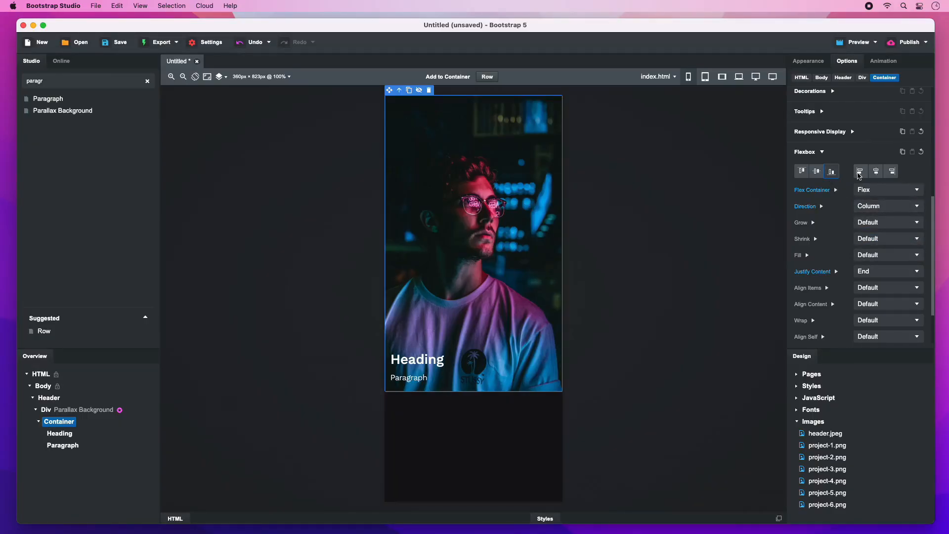
click(860, 171)
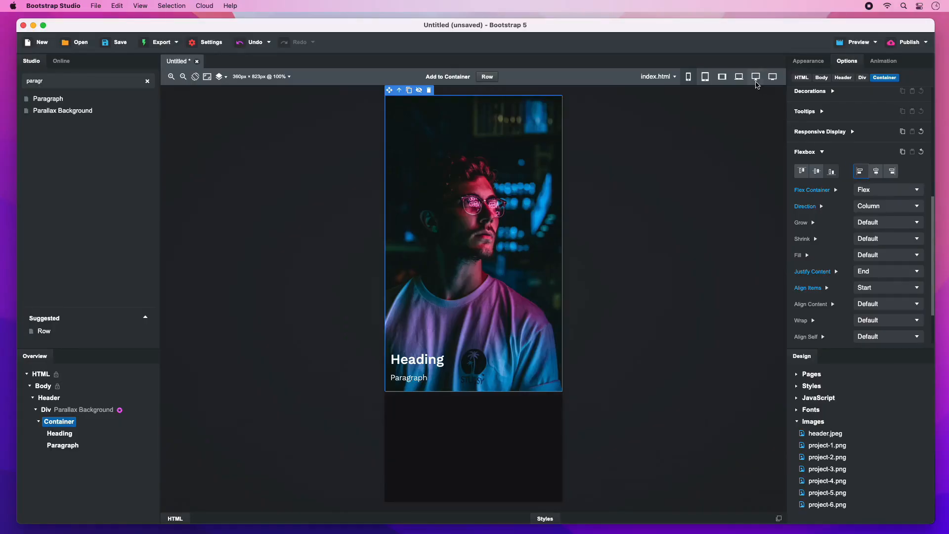
click(755, 77)
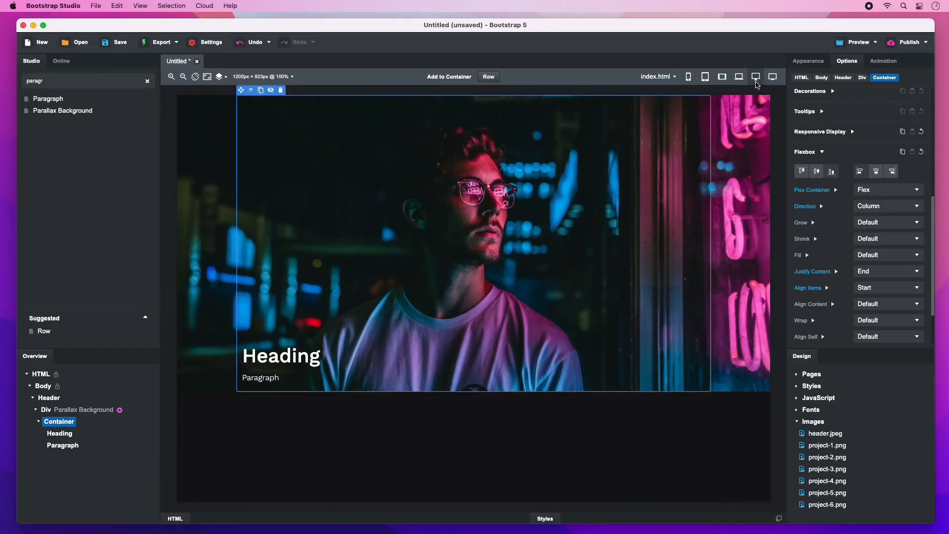
mouse_move(332, 345)
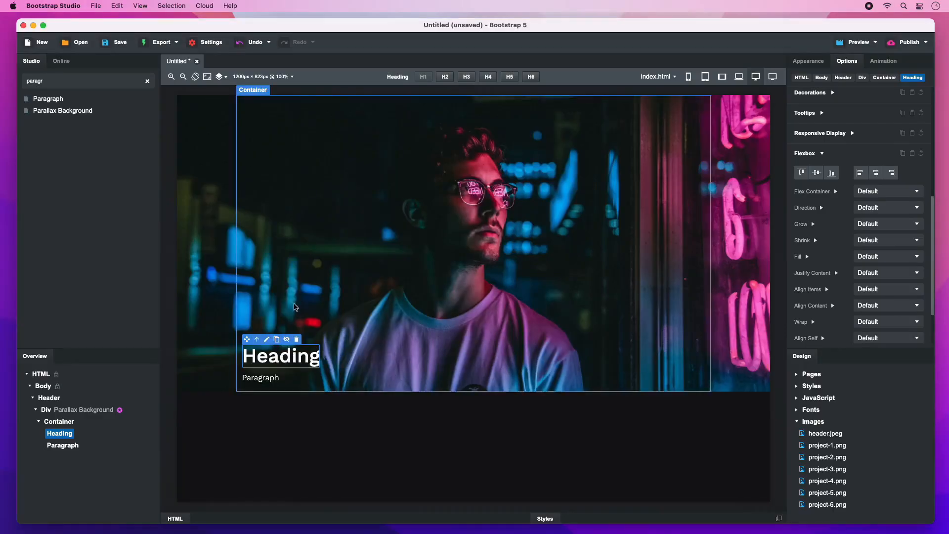
Write 'John Andrews' and 'Front-end and UX Designer', making the heading bold Display 3.
text(John Andrews)
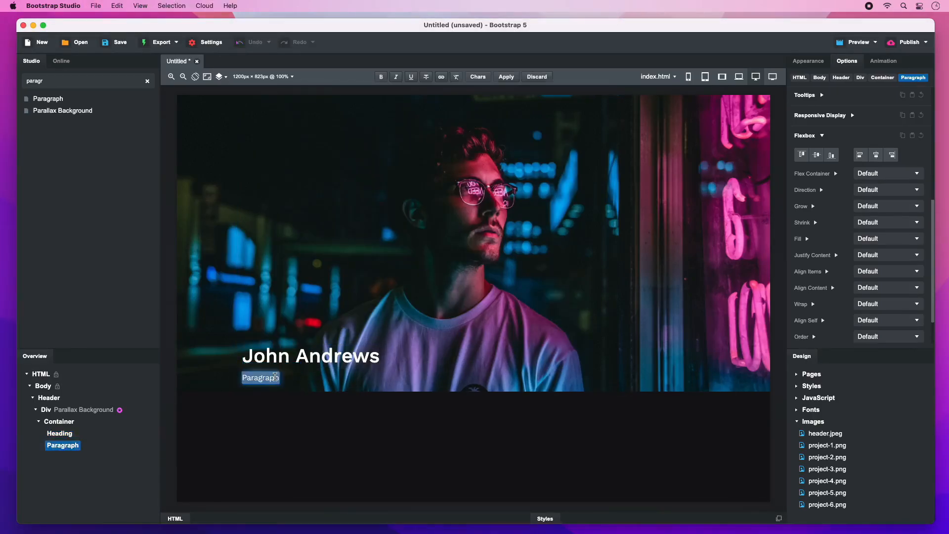
text(Front-end and UX Designer)
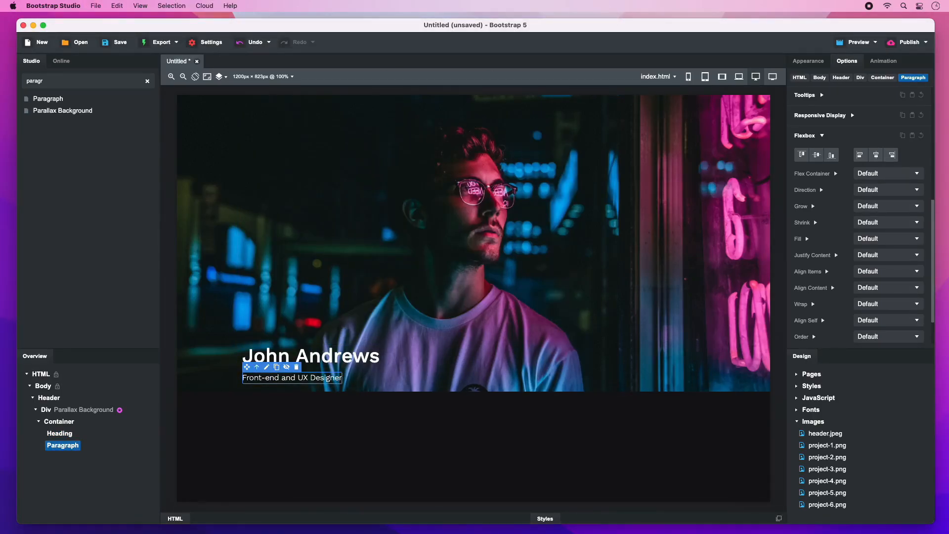
click(311, 355)
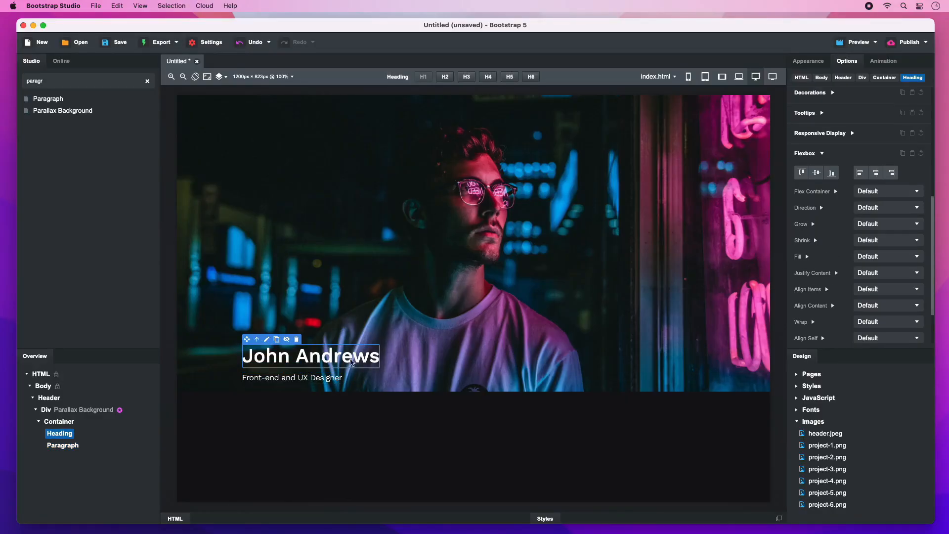
click(912, 78)
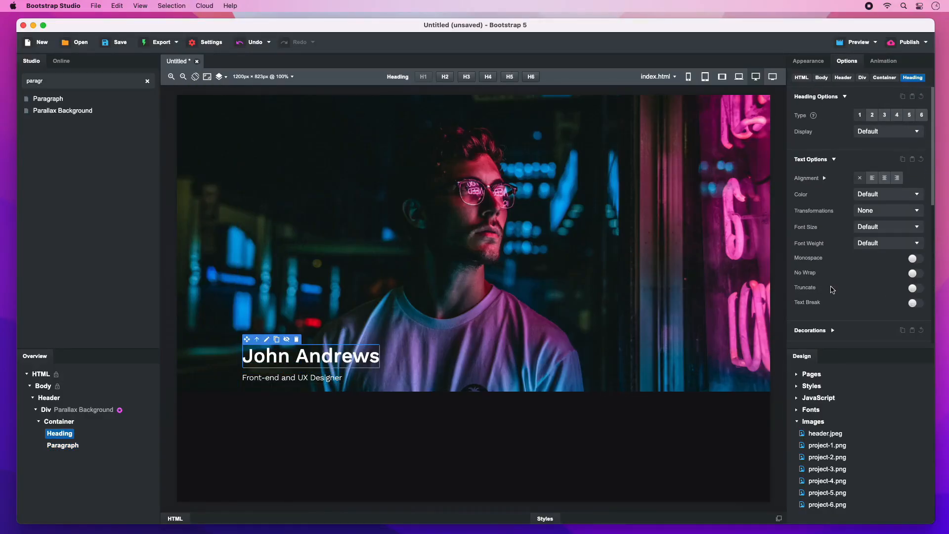
click(887, 130)
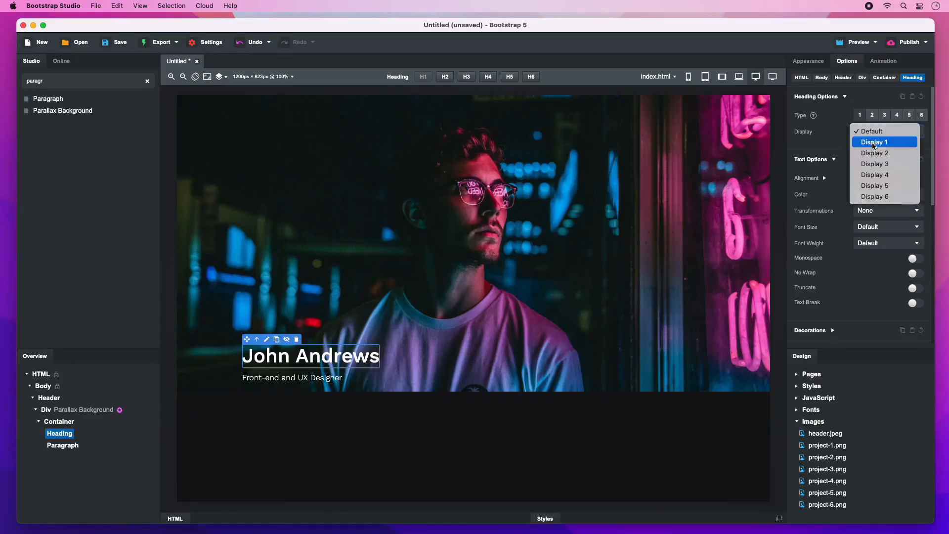
click(874, 163)
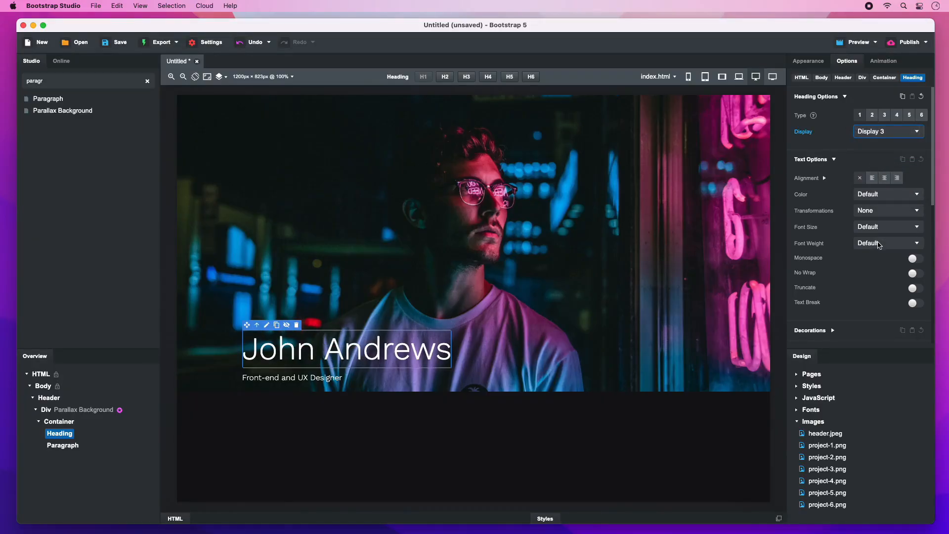
click(886, 243)
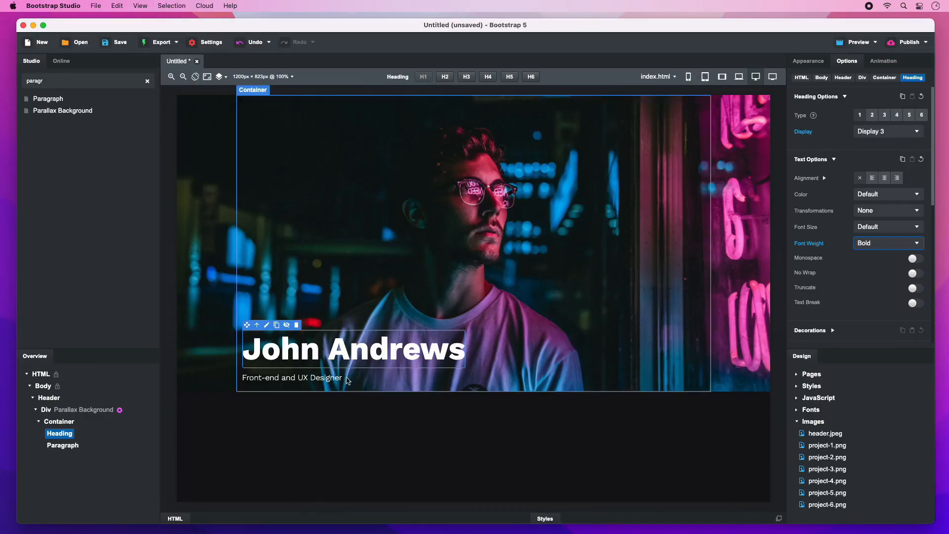
Colour the tagline with the Info colour and increase its font size.
click(291, 377)
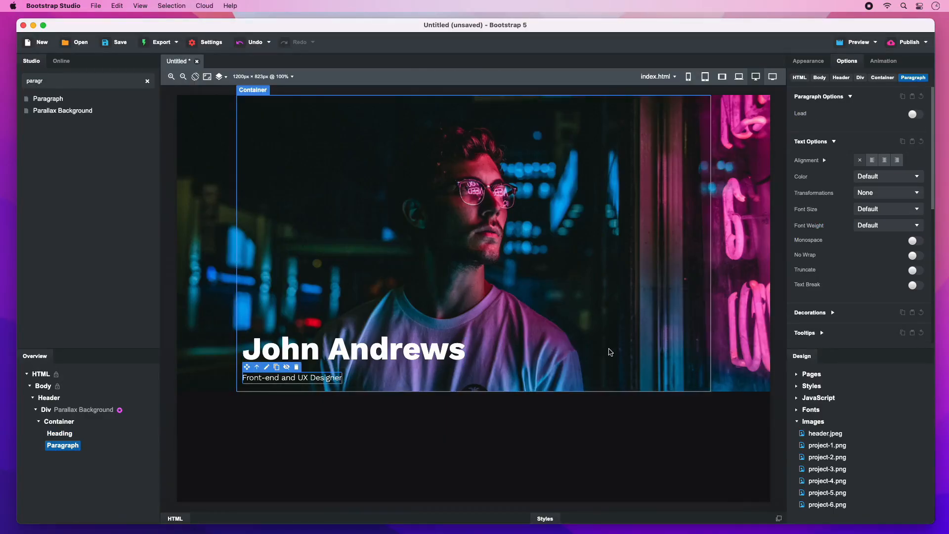
click(886, 176)
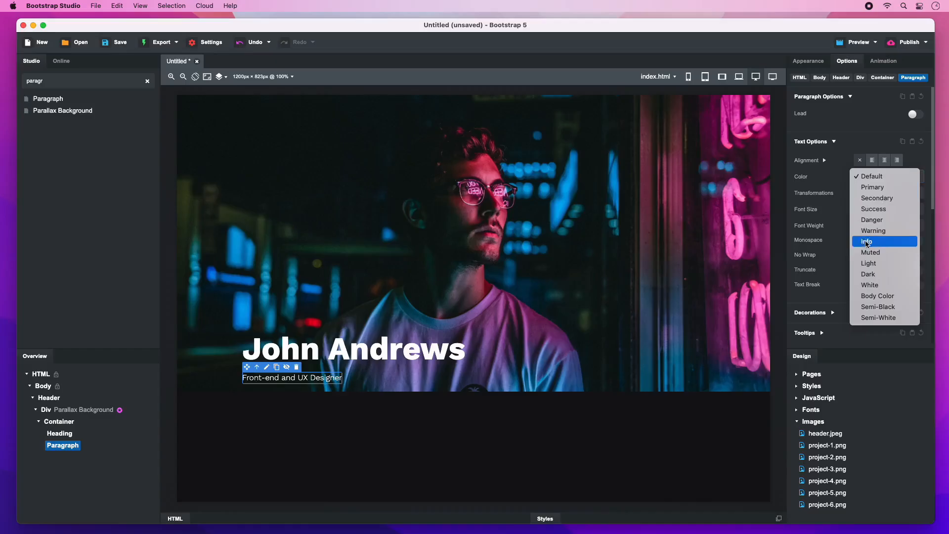
click(867, 241)
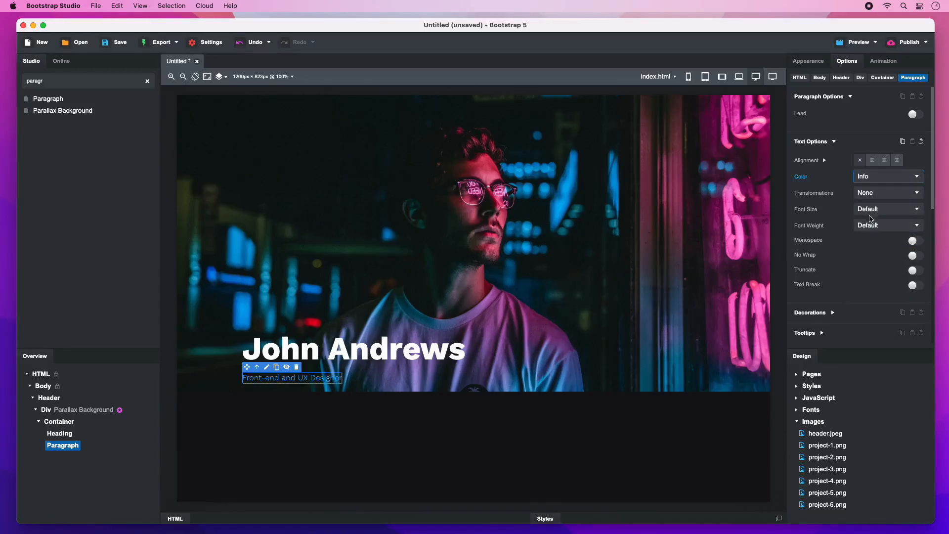
click(886, 208)
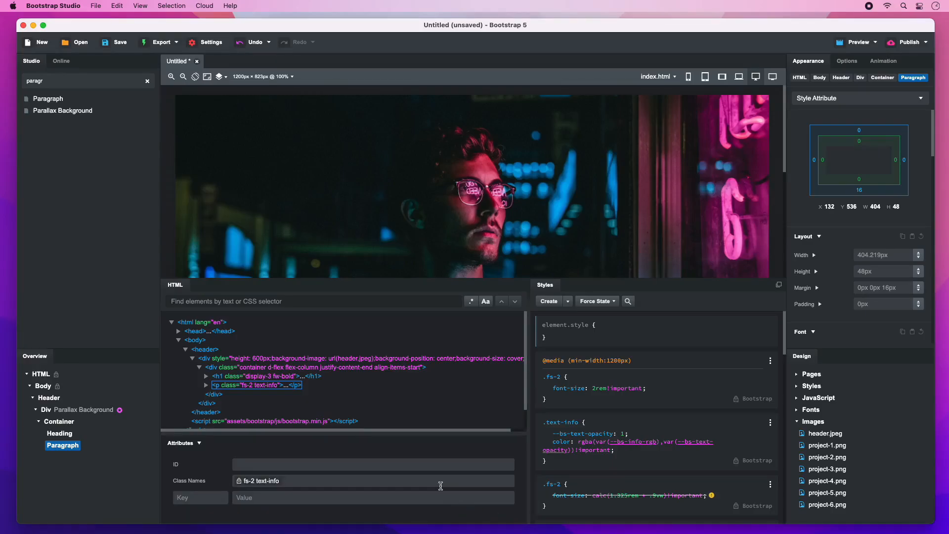
Add class text-badge with a rule giving .1em padding and dark background, plus mb-5.
text(text-badge)
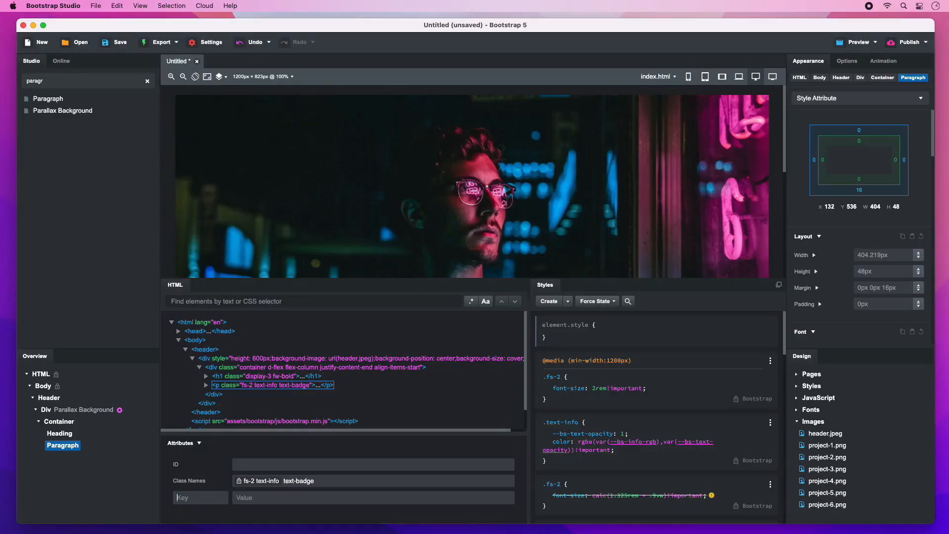
click(548, 301)
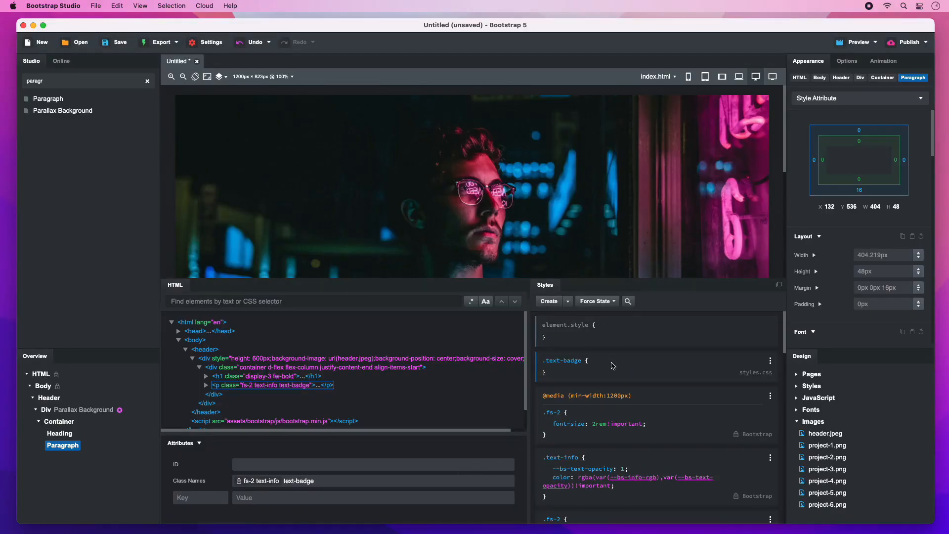
click(857, 97)
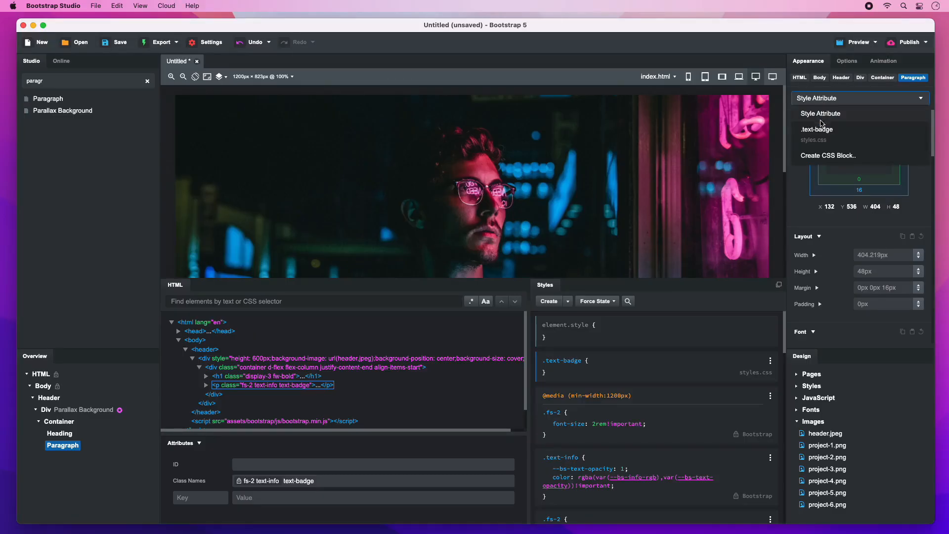
click(817, 129)
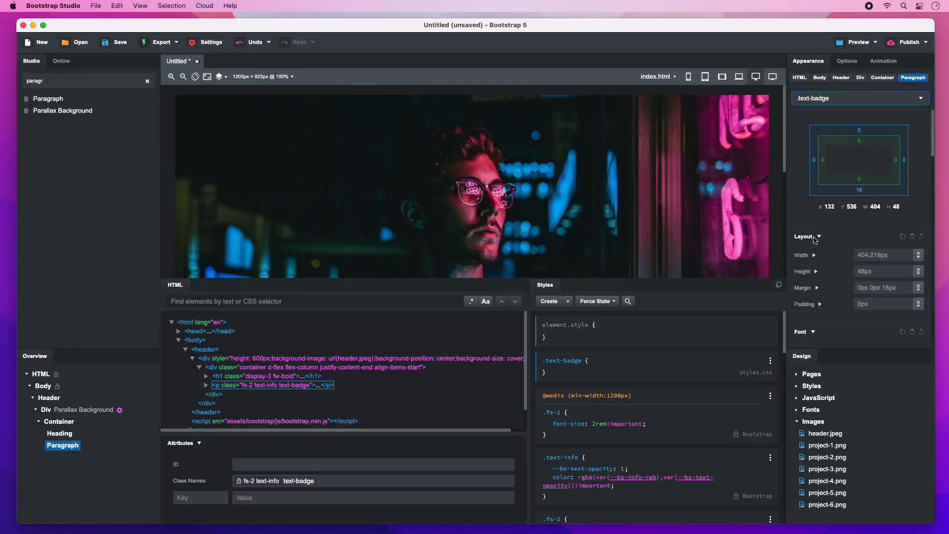
mouse_move(734, 250)
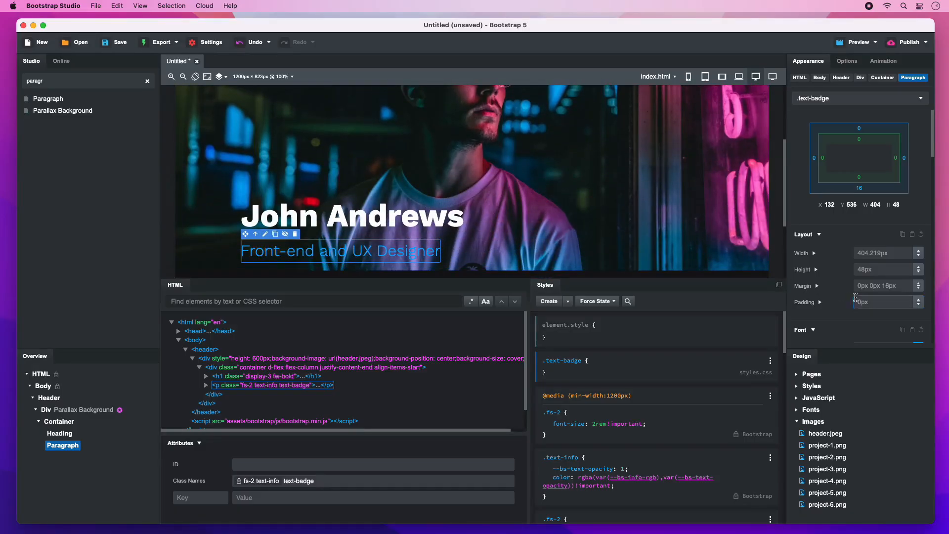
text(.1em)
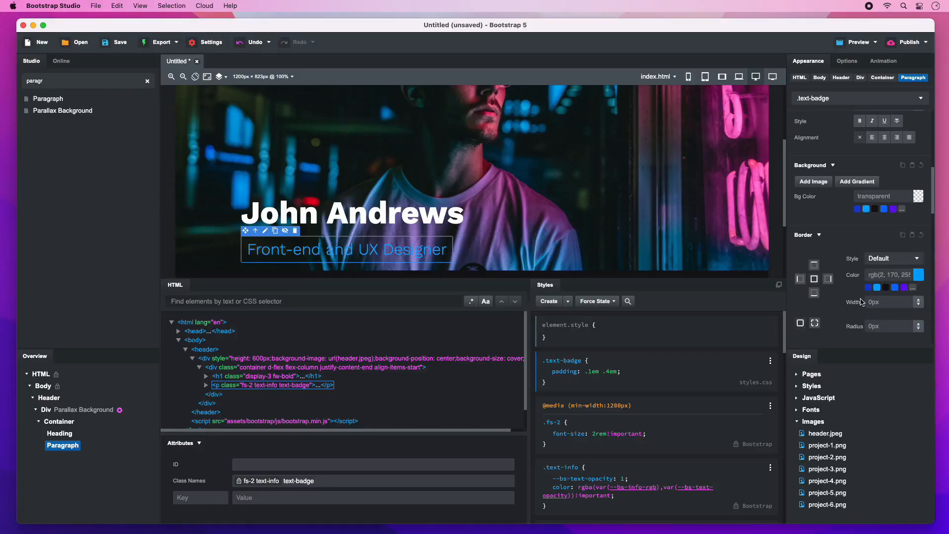
click(874, 208)
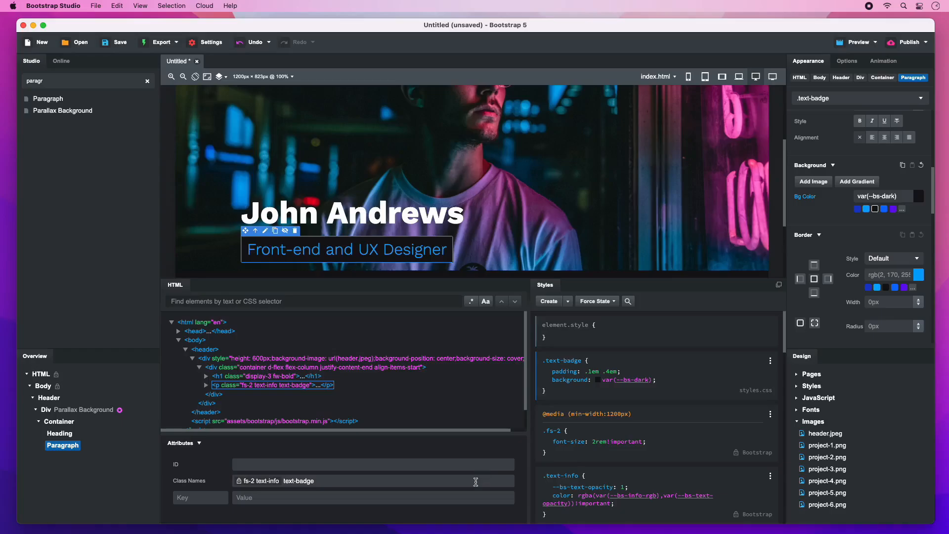
text(mb-5)
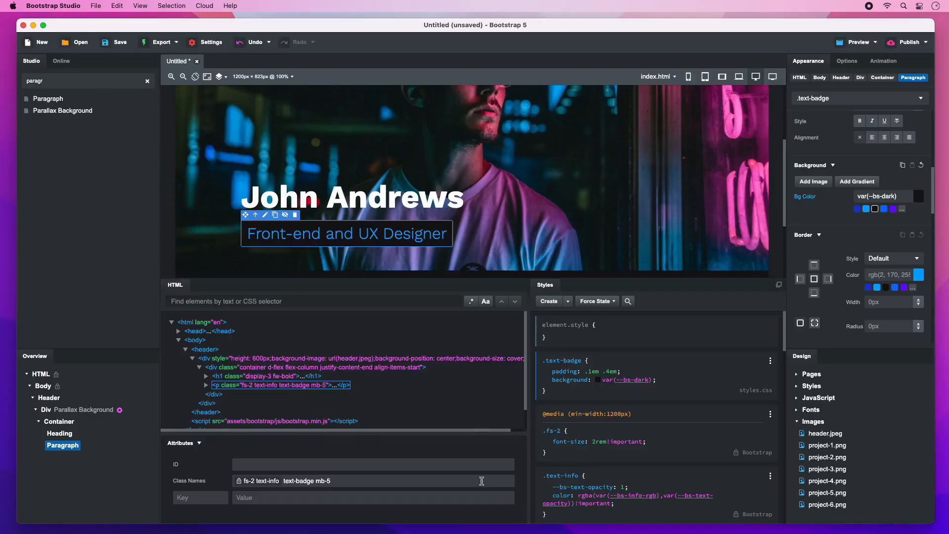
mouse_move(652, 291)
text(Main)
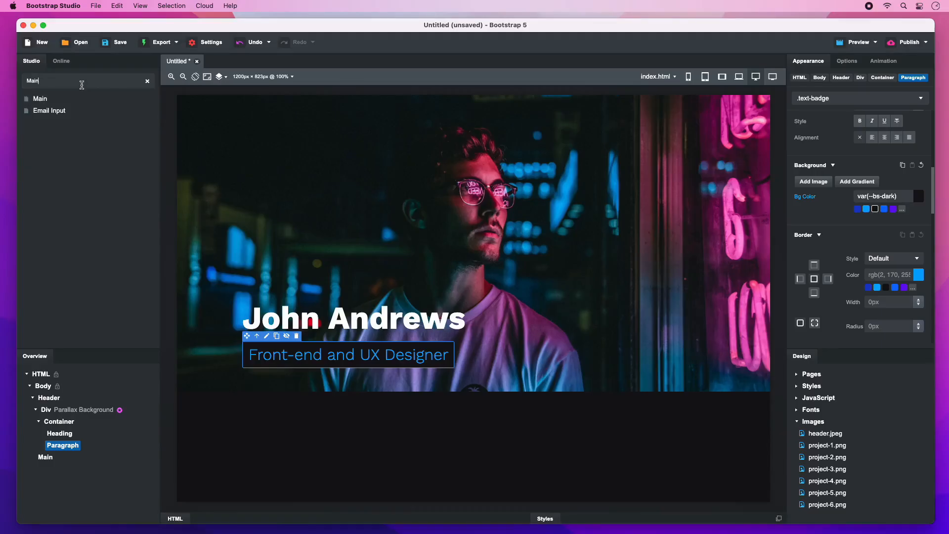
Add Main after the header with three Sections, putting a Container in the first.
double_click(32, 80)
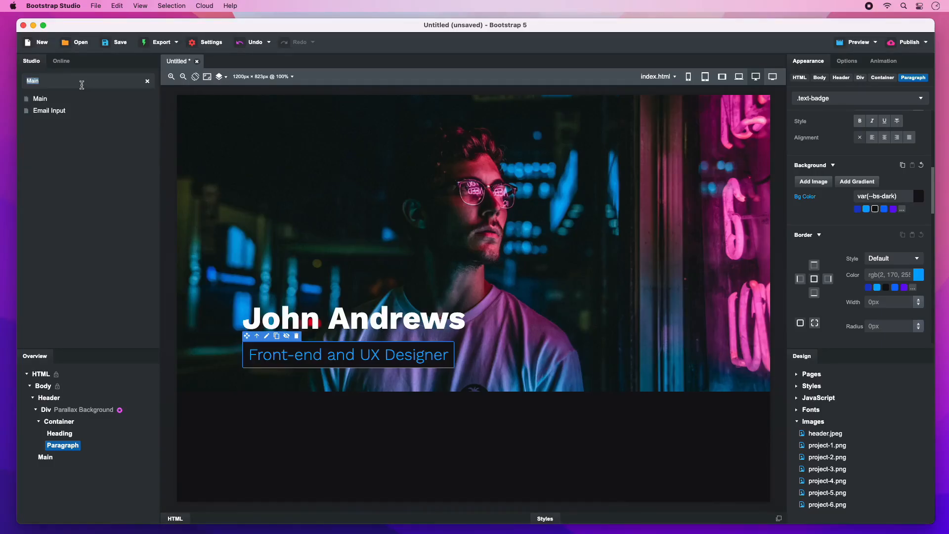
text(Sectio)
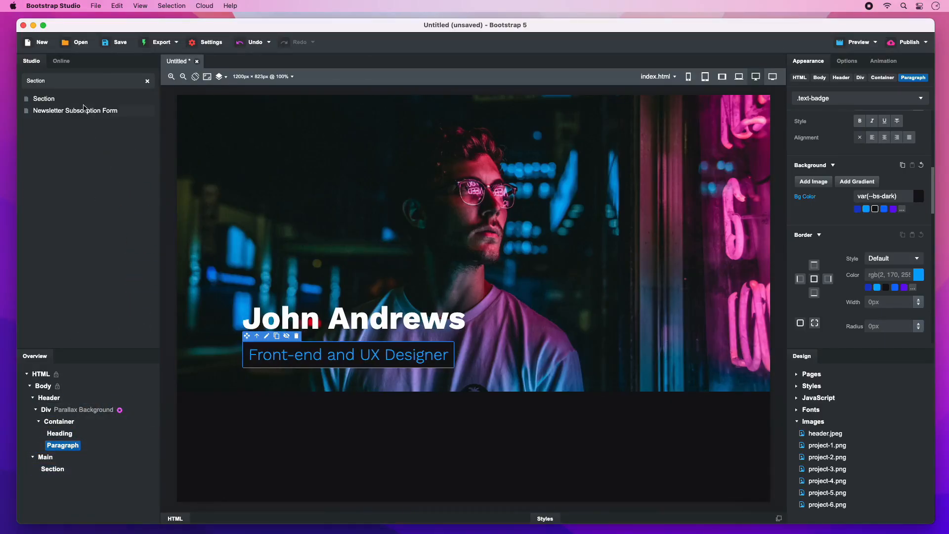
text(Container)
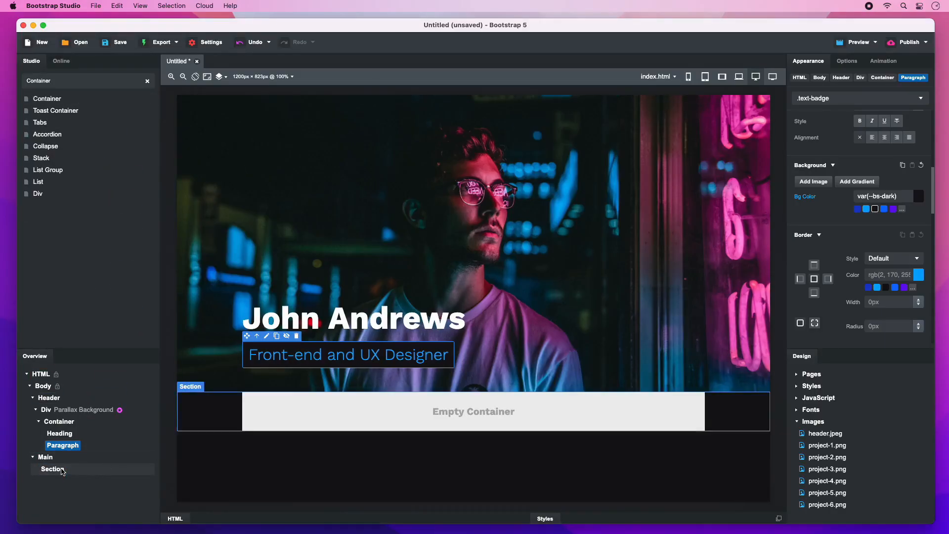
click(51, 469)
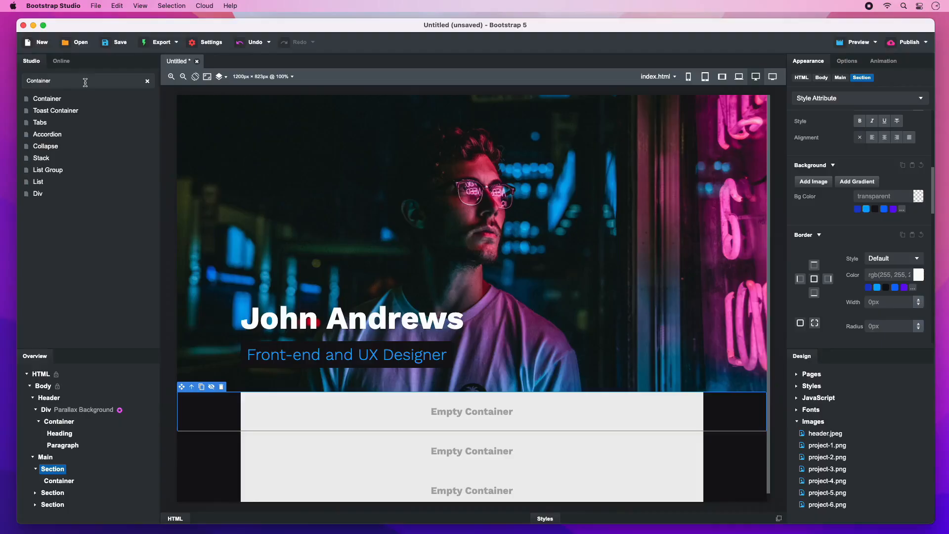
Add the 'I am John. I am an experienced front-end designer…' paragraph at Font Size 3.
text(Paragr)
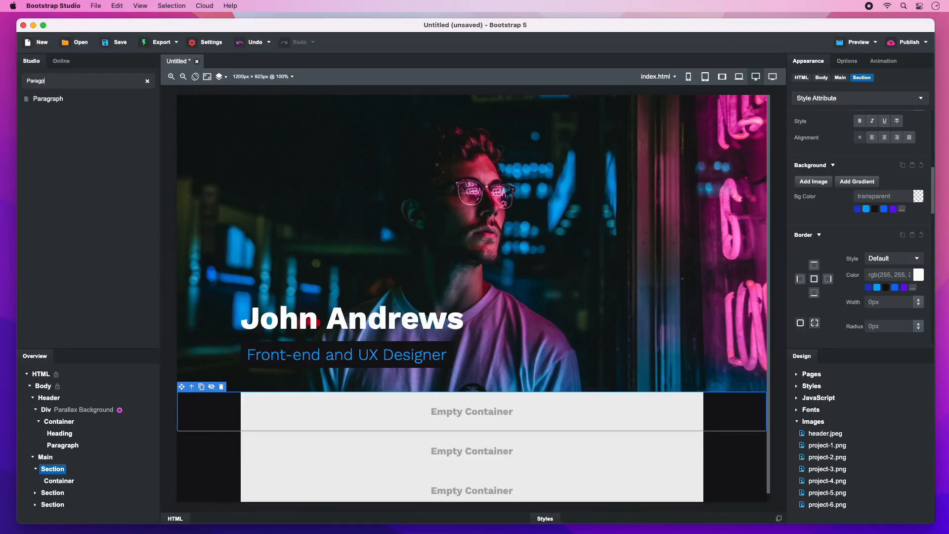
mouse_move(49, 99)
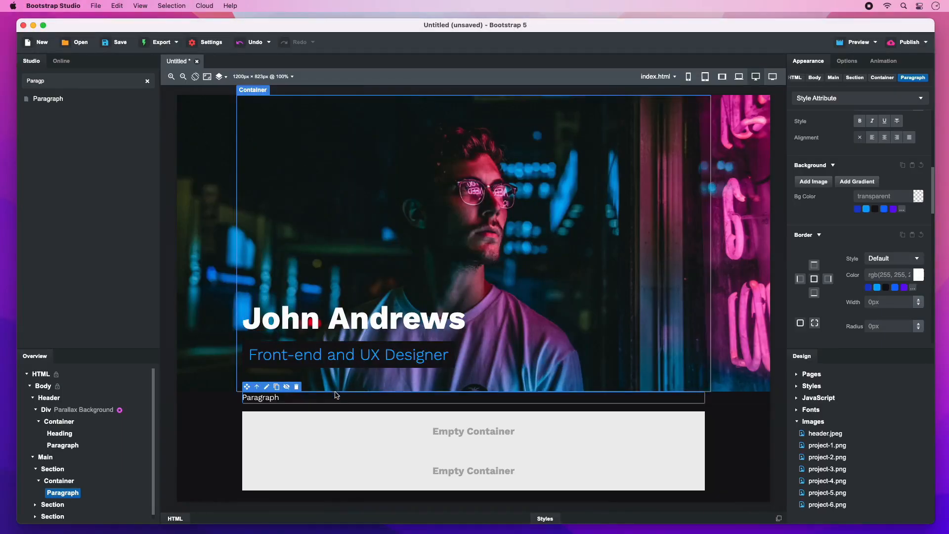
text(I am John. I am an experienced front-end designer. I help companies reinvent themselves through beautiful and expressive UI.)
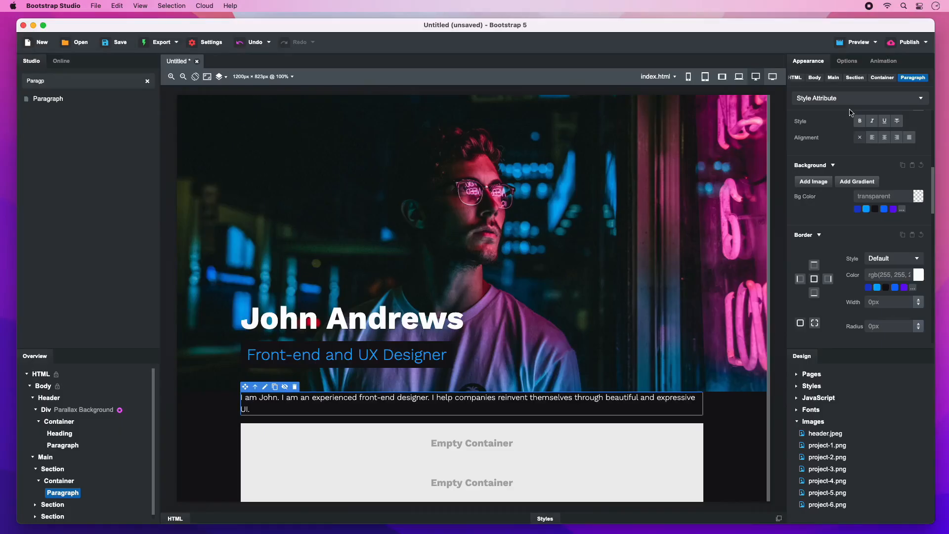
click(847, 60)
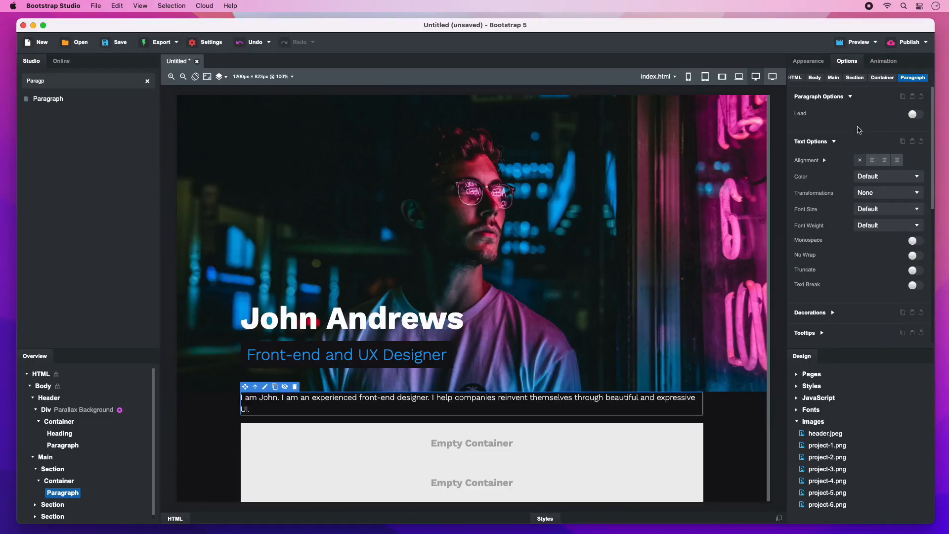
click(886, 209)
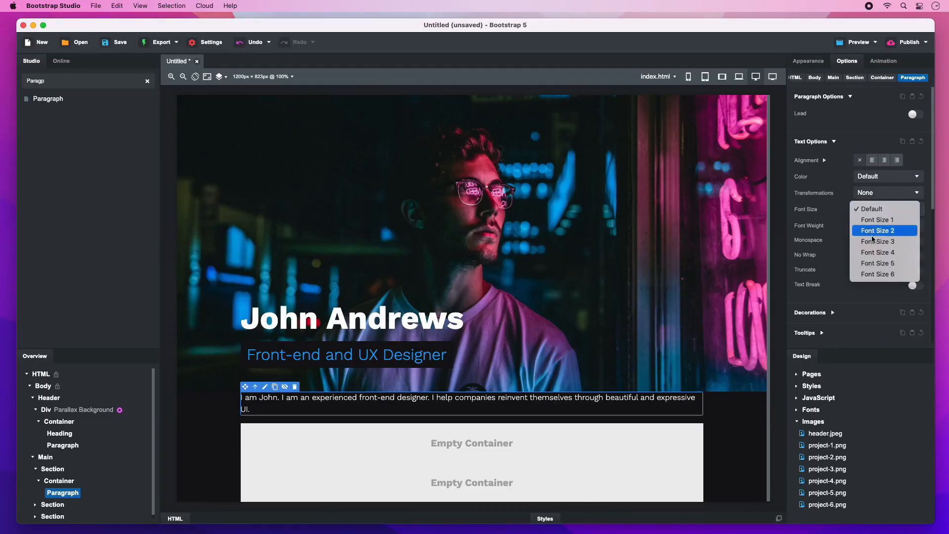
click(876, 241)
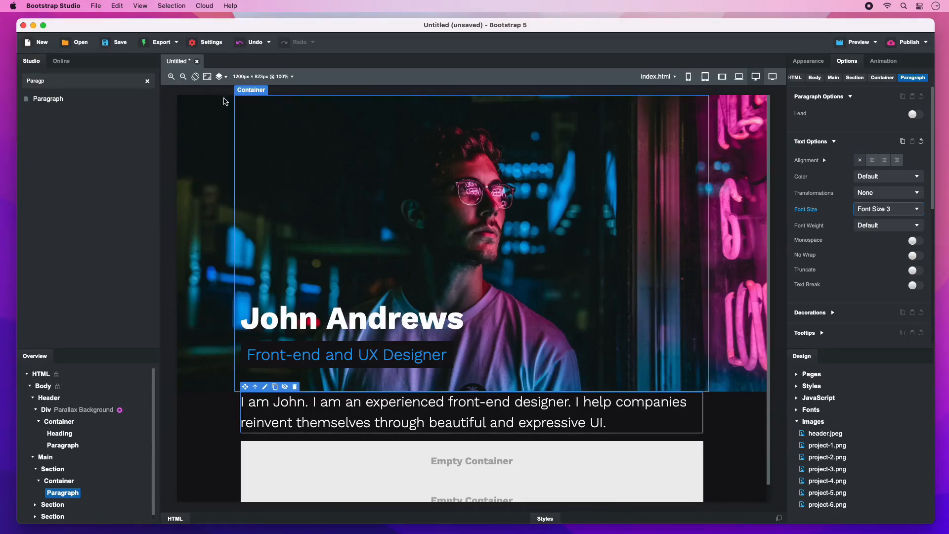
text(List)
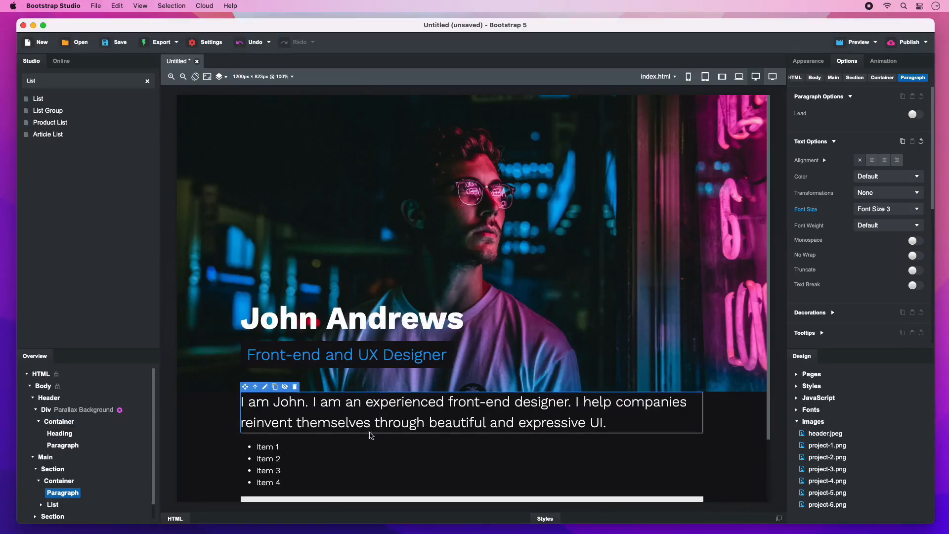
Make the new list an Inline (UL) list trimmed to a single item.
click(53, 504)
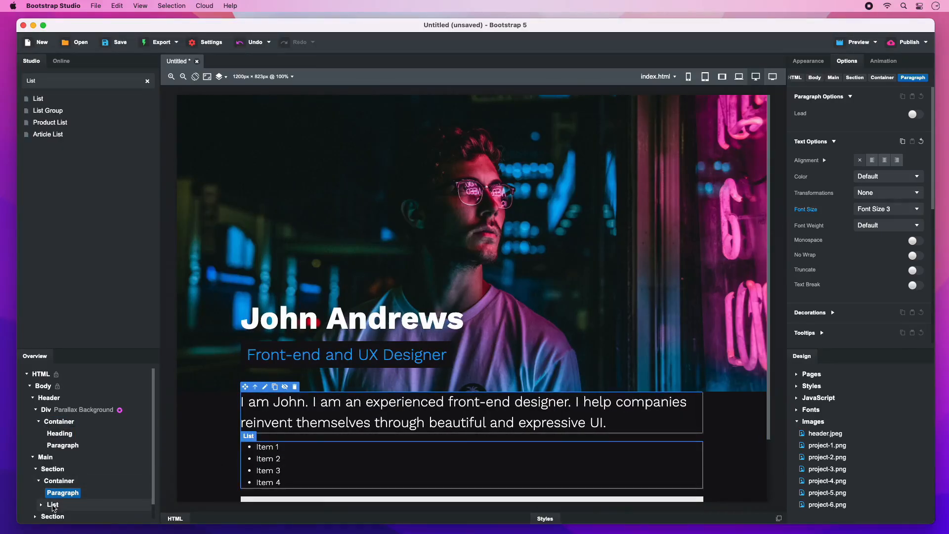
click(53, 504)
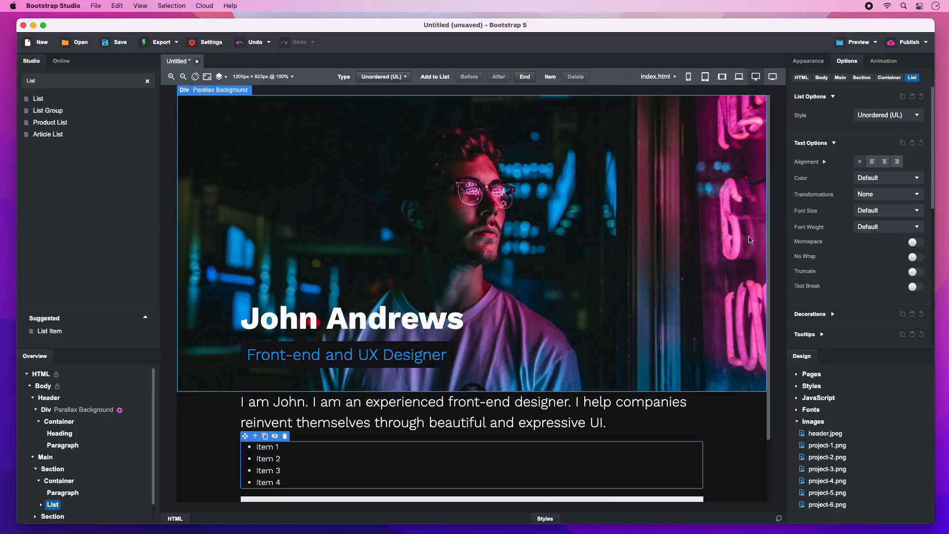
click(887, 115)
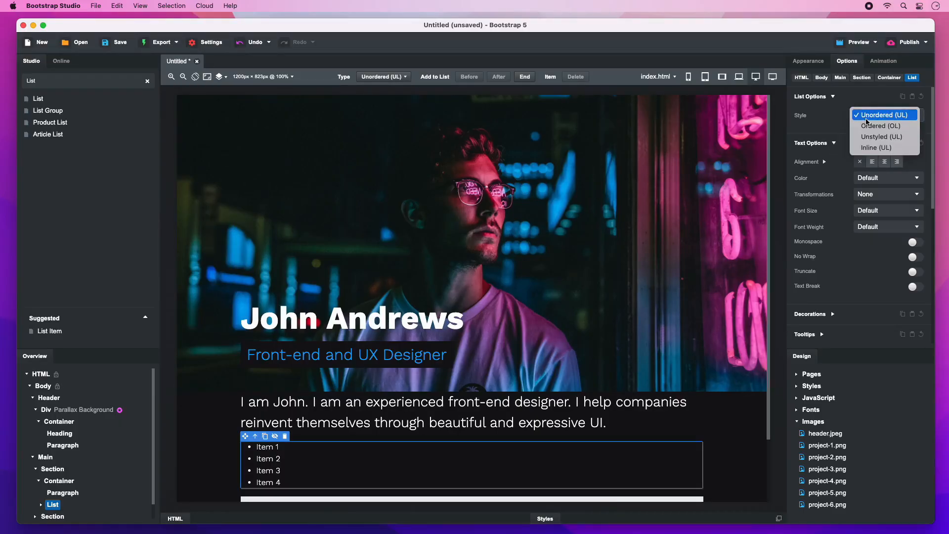
click(875, 147)
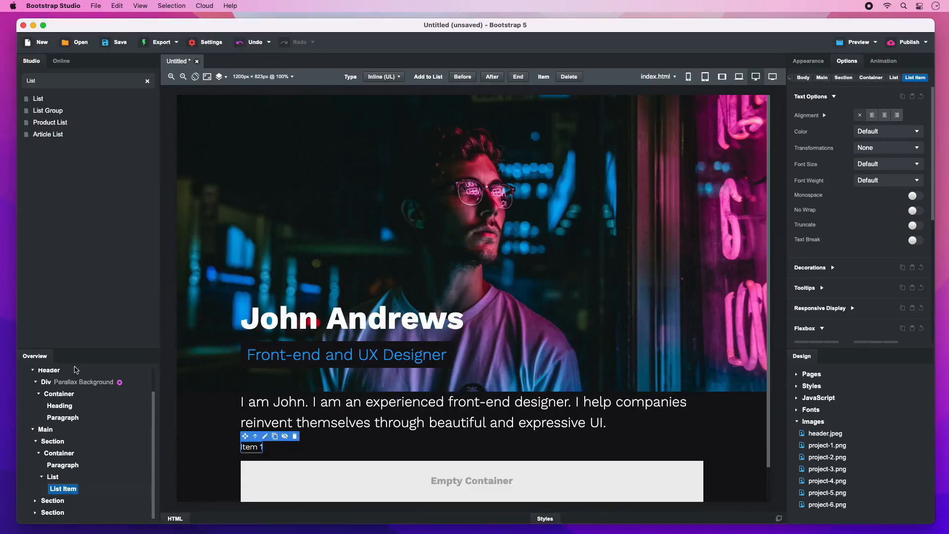
text(Ico)
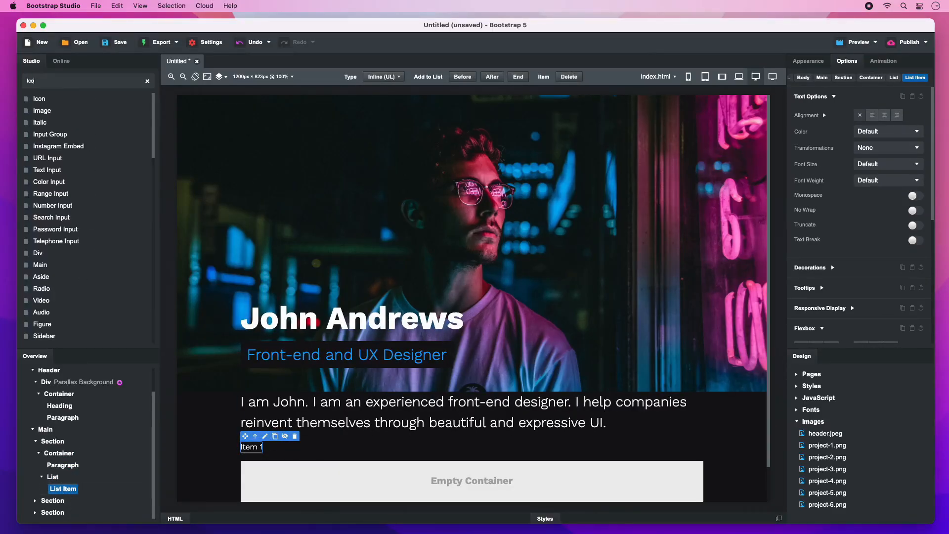
text(Icon)
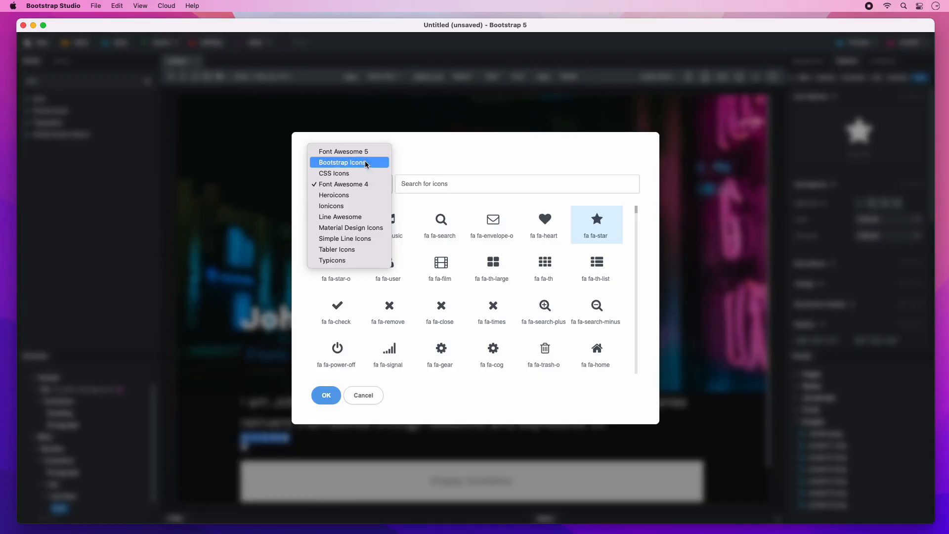
Give the list items Font Awesome 5 Twitter, Facebook and Instagram icons.
click(344, 151)
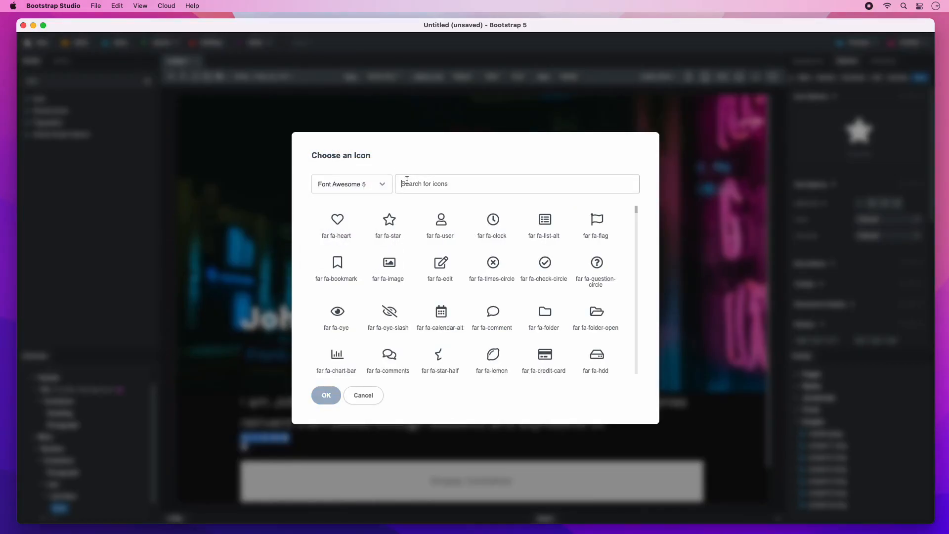
text(twitter)
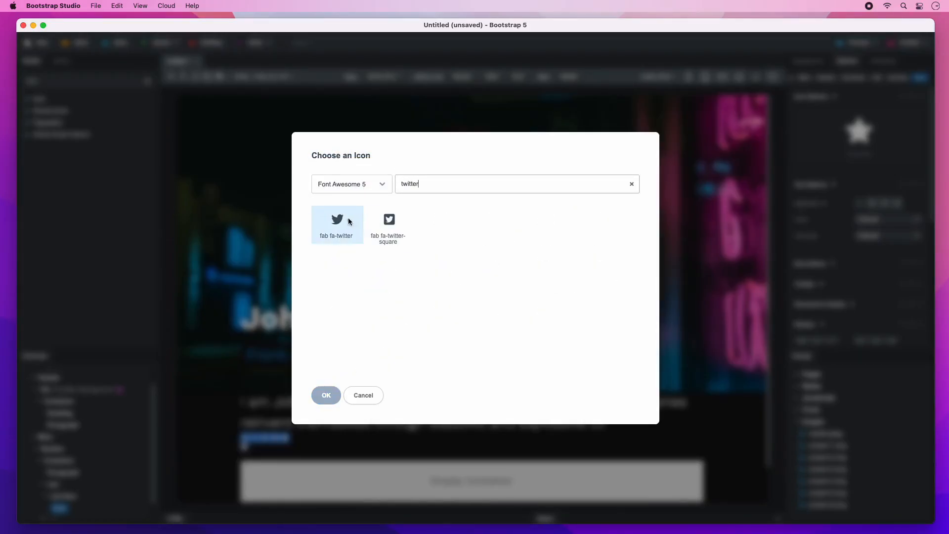
click(325, 395)
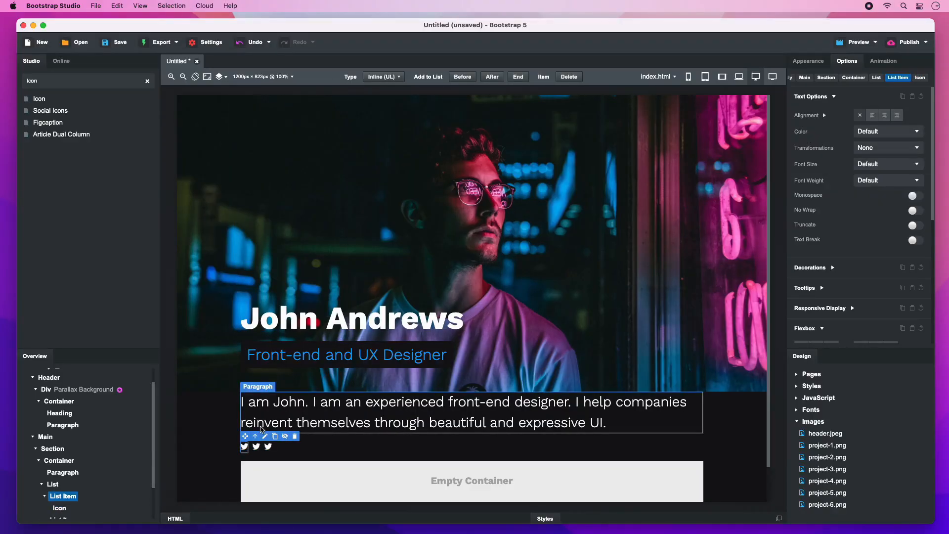
click(255, 446)
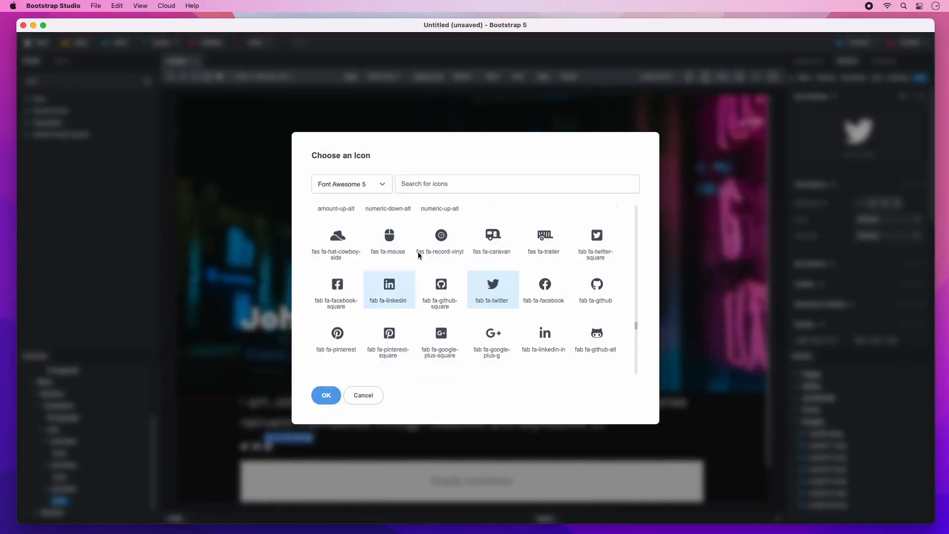
text(insta)
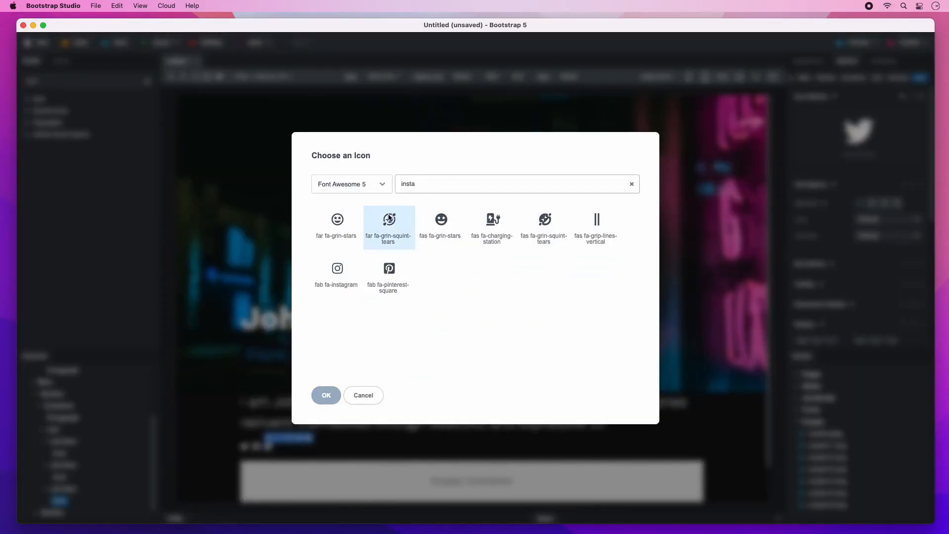
click(326, 395)
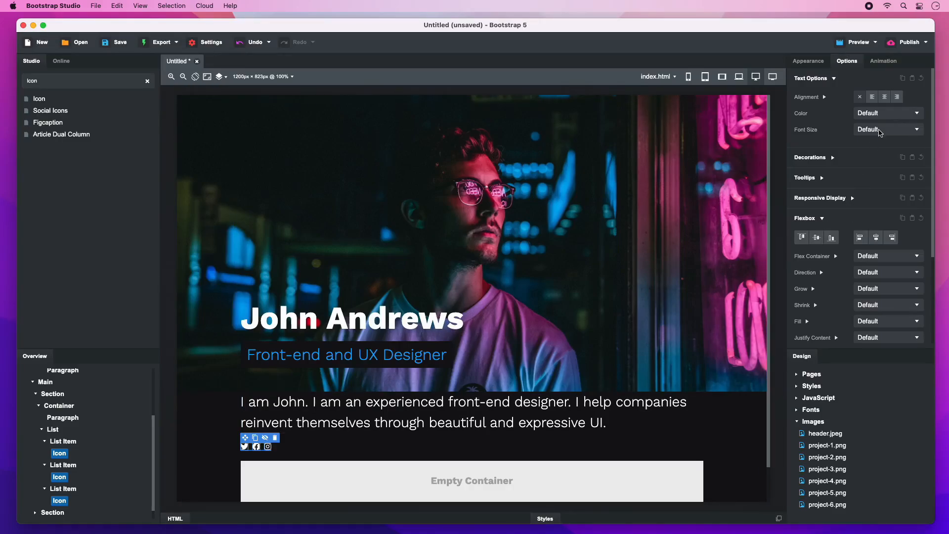
Set the three social icons to Font Size 1 and add class me-2.
click(886, 129)
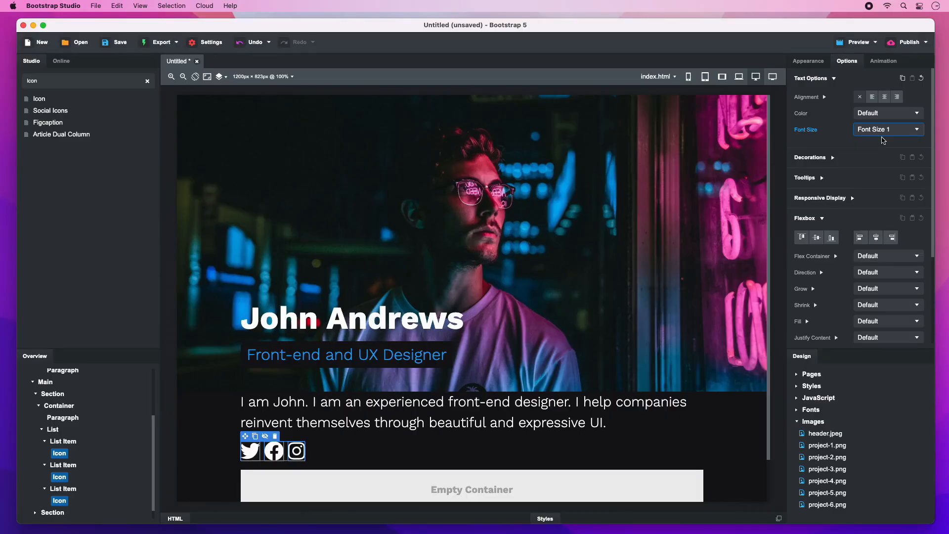
click(542, 450)
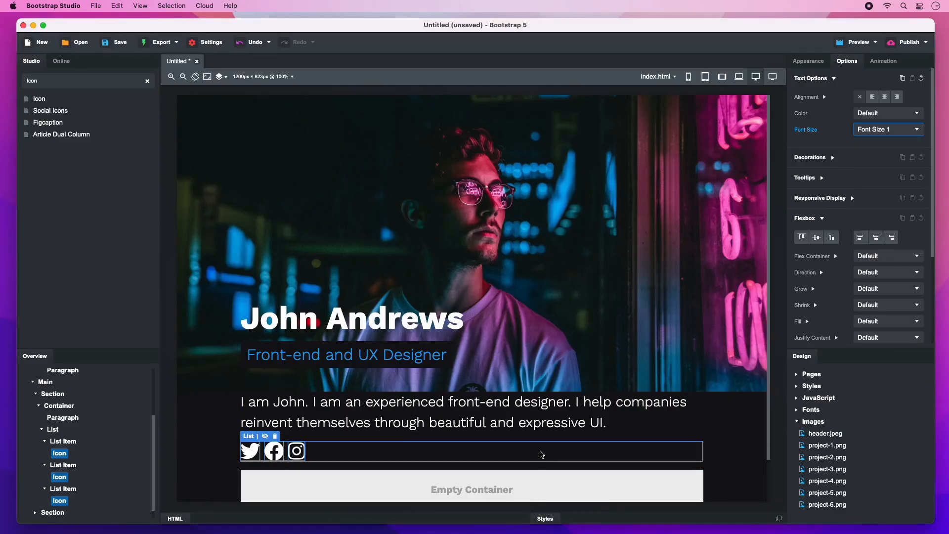
click(175, 518)
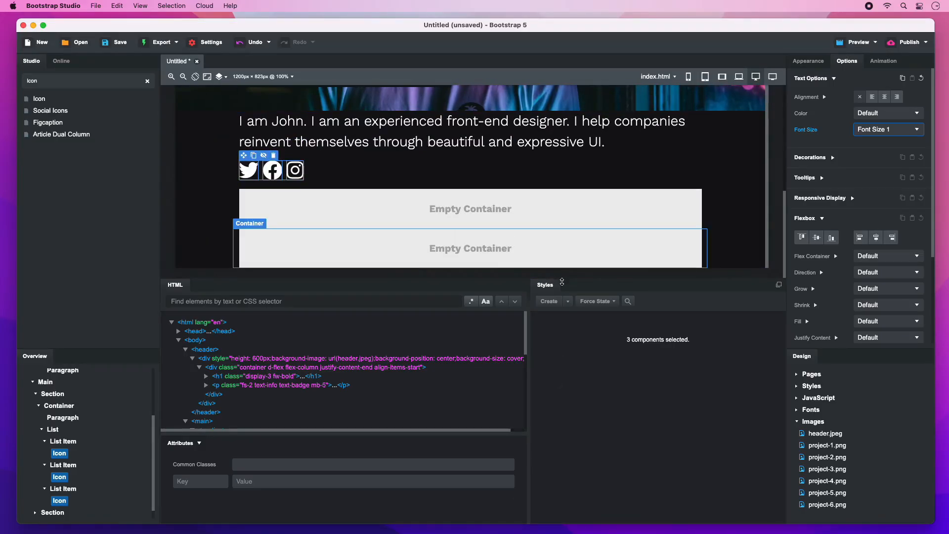
text(me-2)
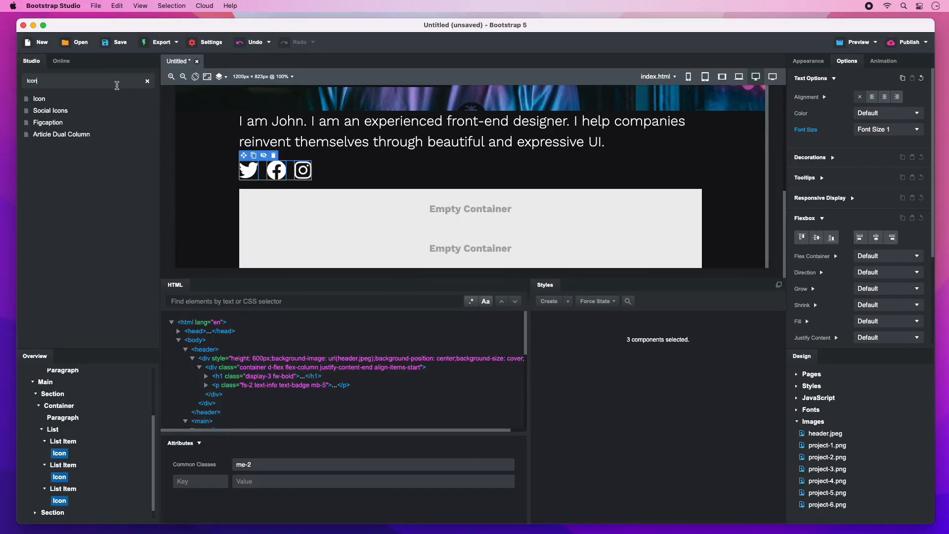
Add a div with class 'banner' and target its .banner style rule.
text(Div)
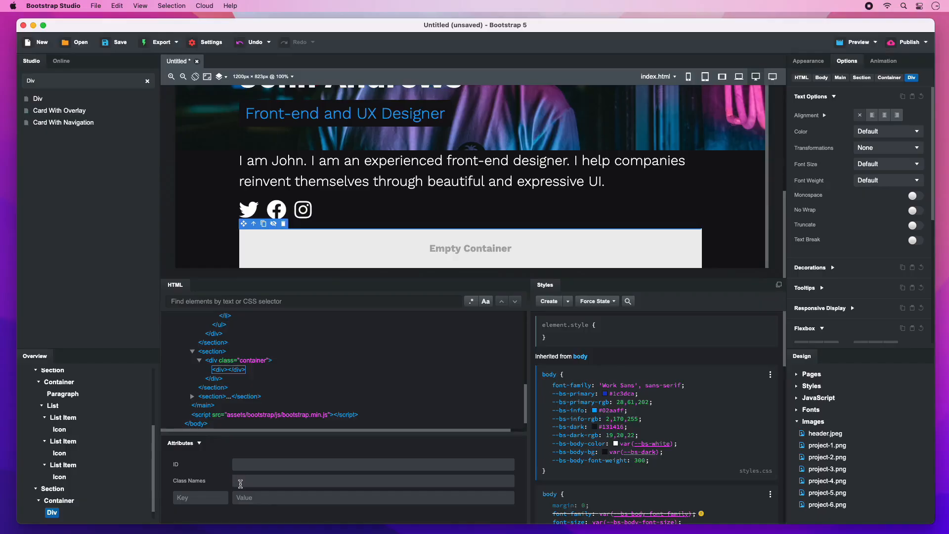
text(banner)
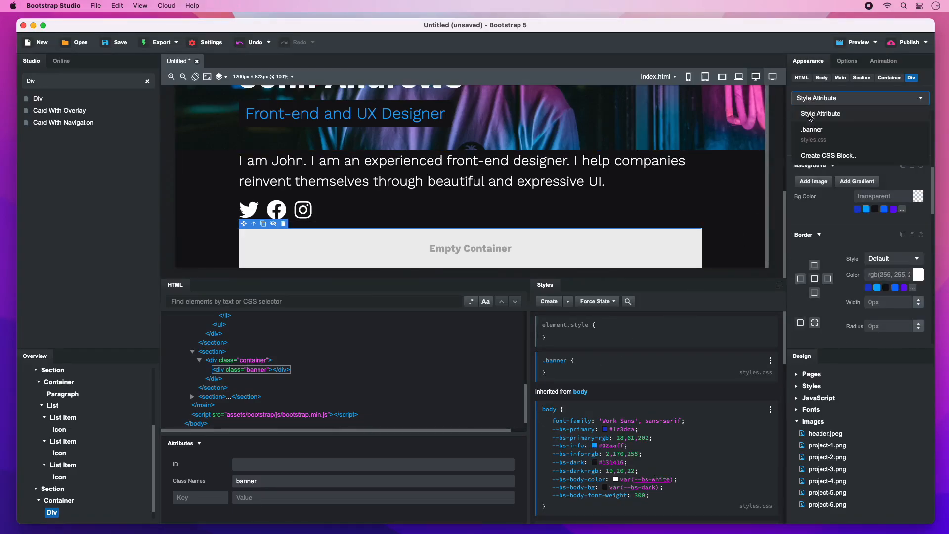
click(811, 129)
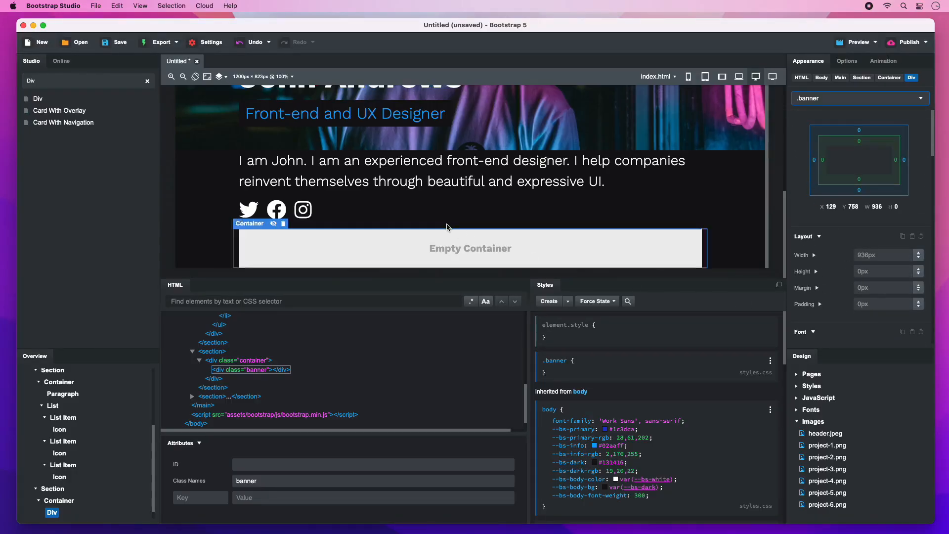
text(paragr)
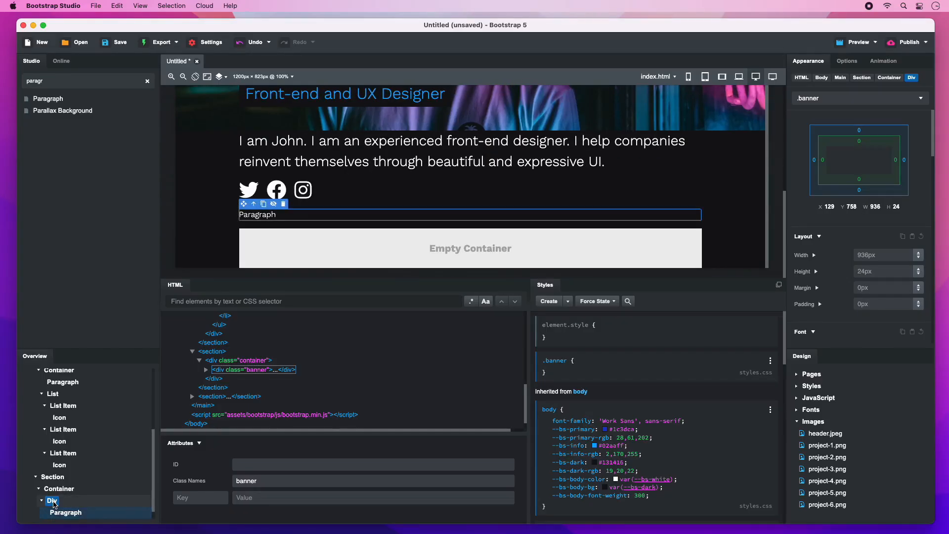
mouse_move(639, 250)
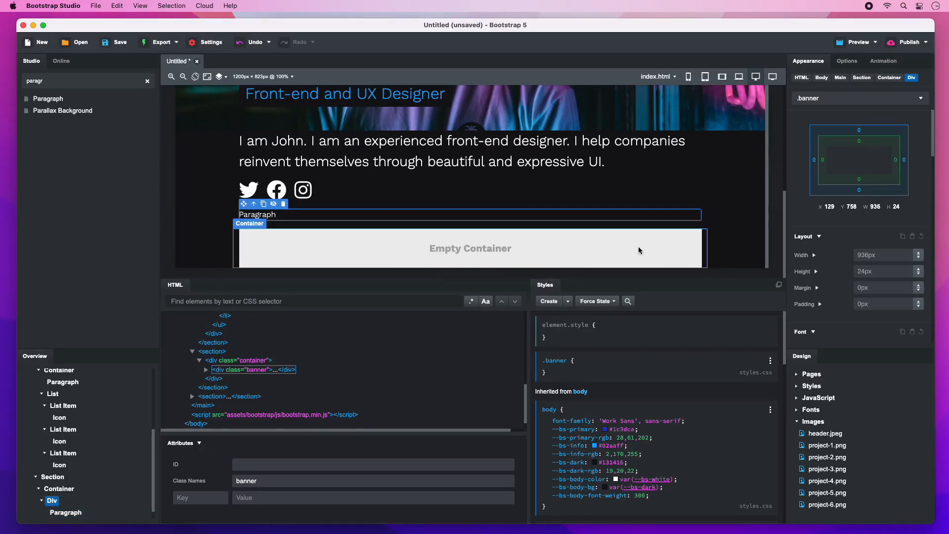
Style .banner with 2em 1em padding, centred text, primary background and 1em radius.
text(2em 1em)
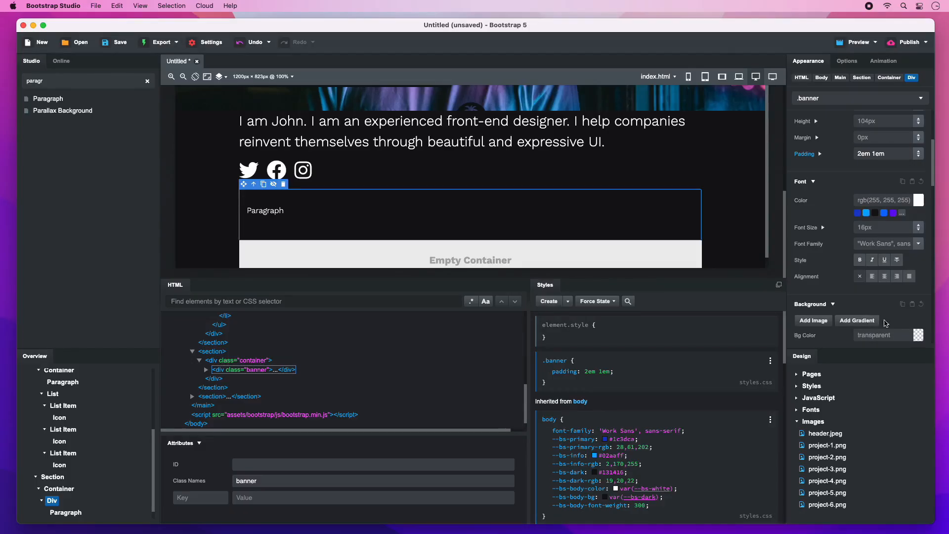
click(884, 276)
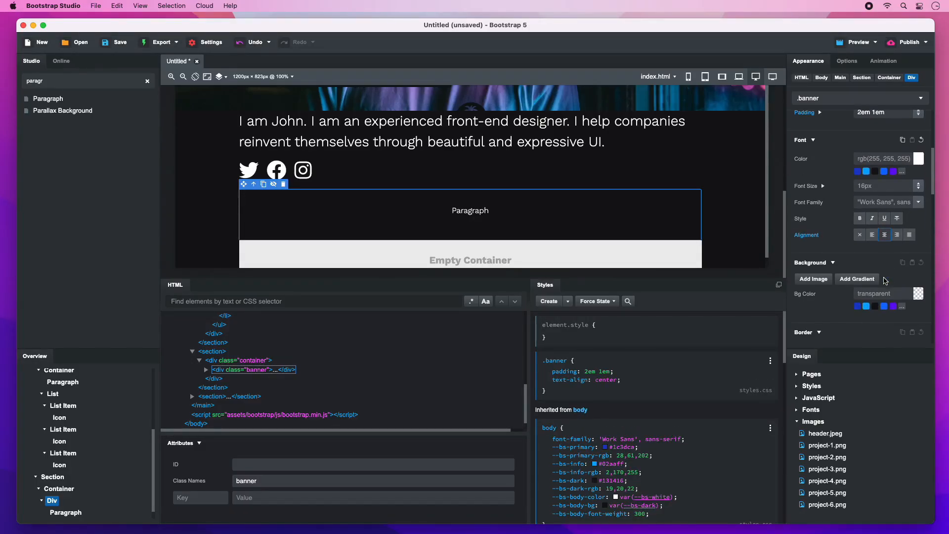
click(884, 293)
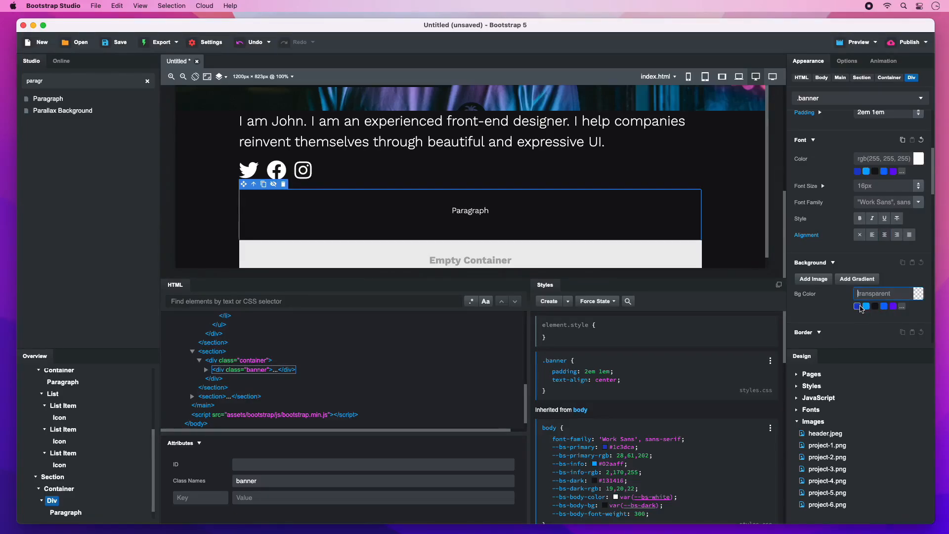
click(865, 305)
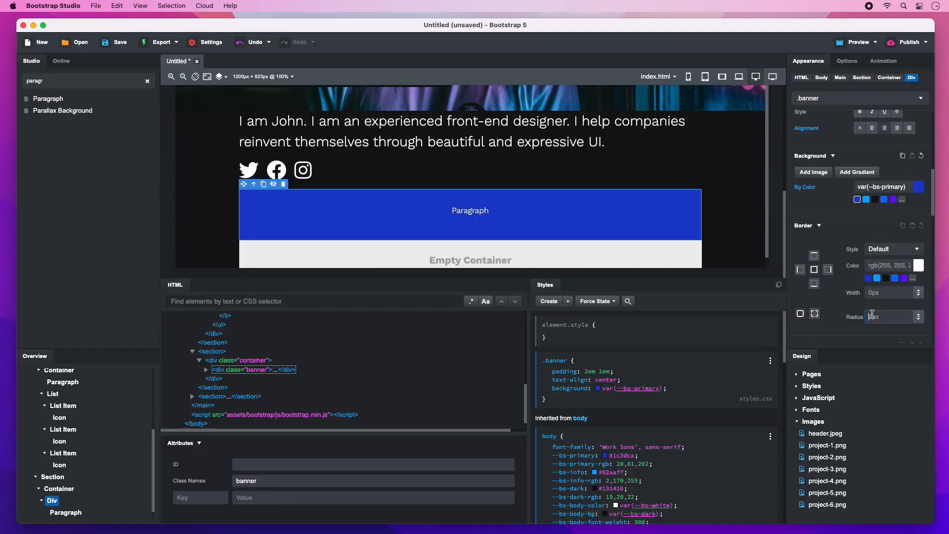
text(1em)
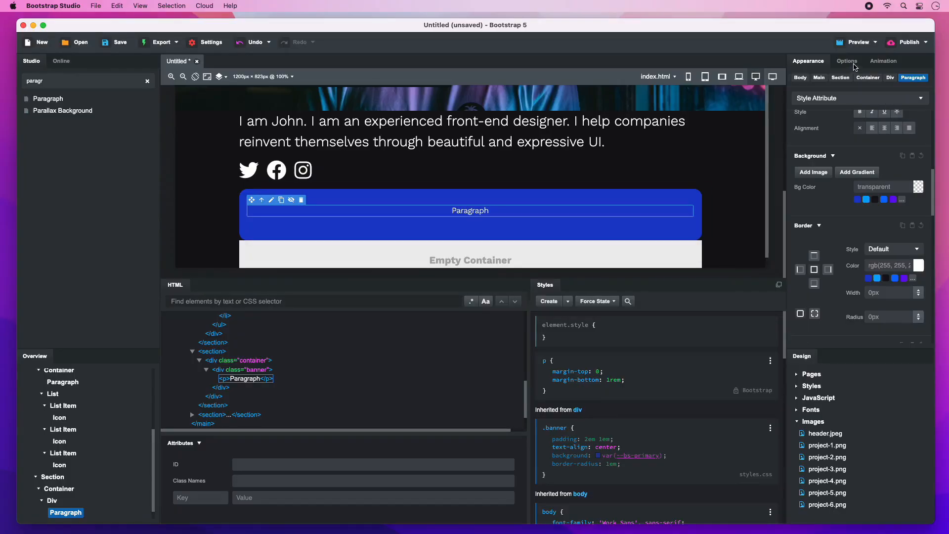
Set the banner paragraph to Font Size 1 and start editing its availability text.
click(846, 60)
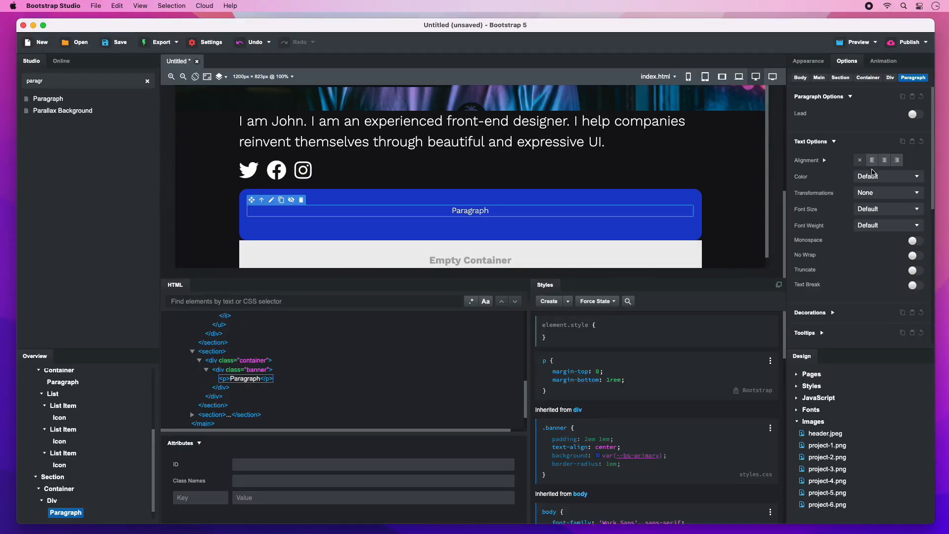
click(887, 208)
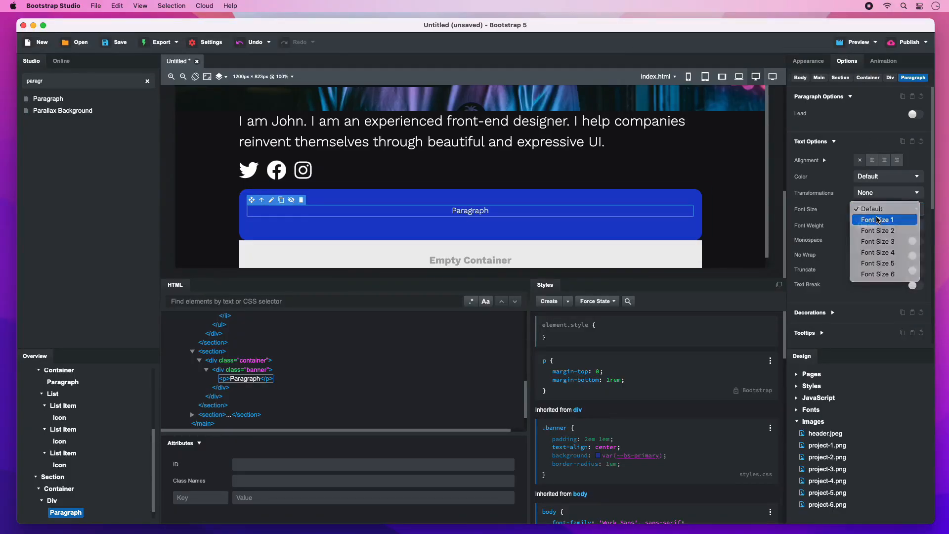
click(876, 219)
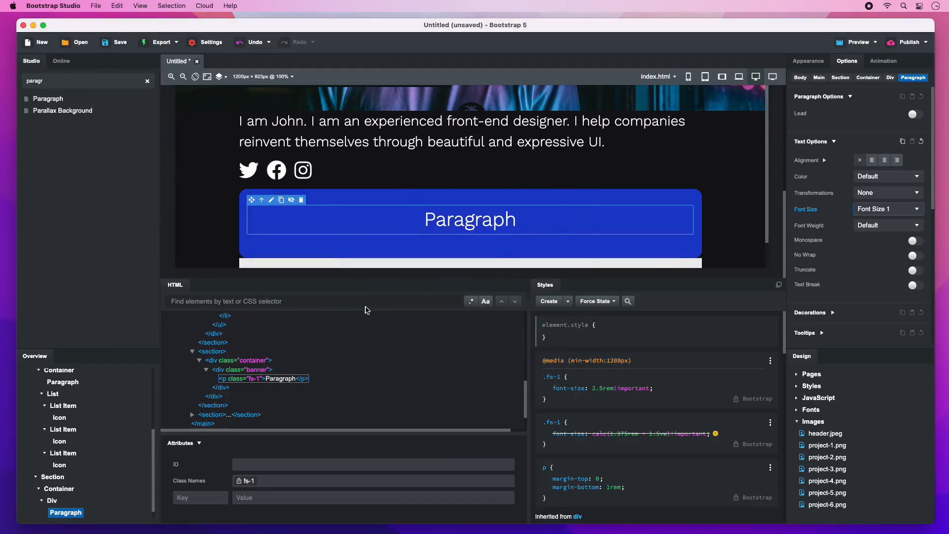
double_click(469, 219)
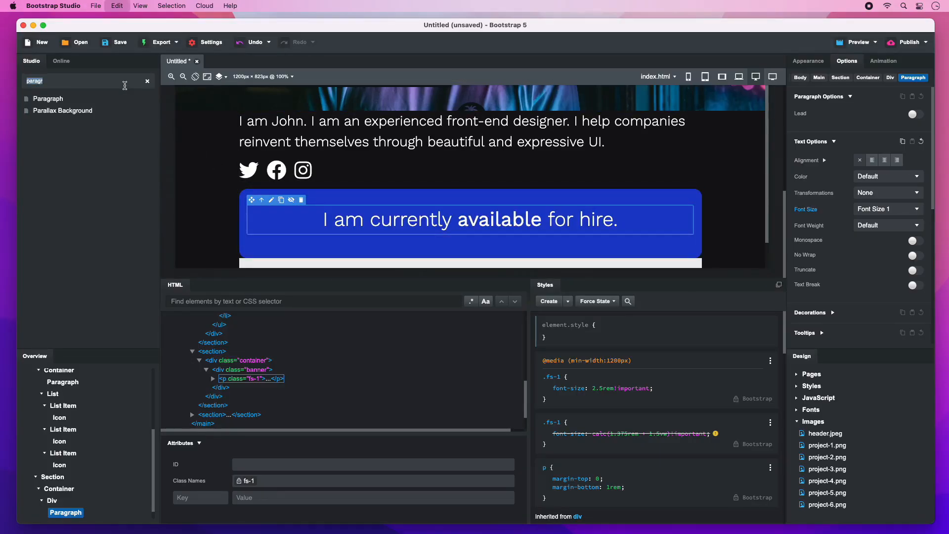
Add a button to the banner labelled 'Hire me'.
text(butt)
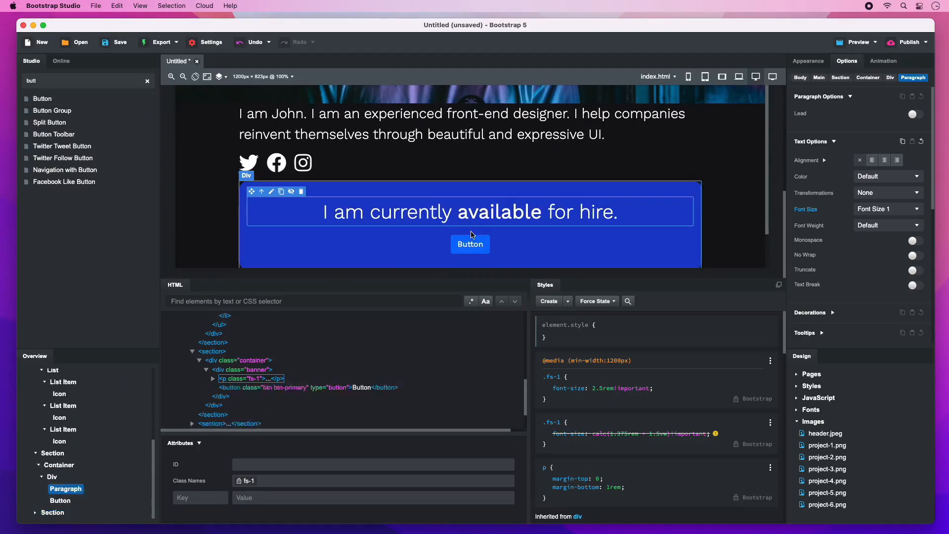
click(470, 244)
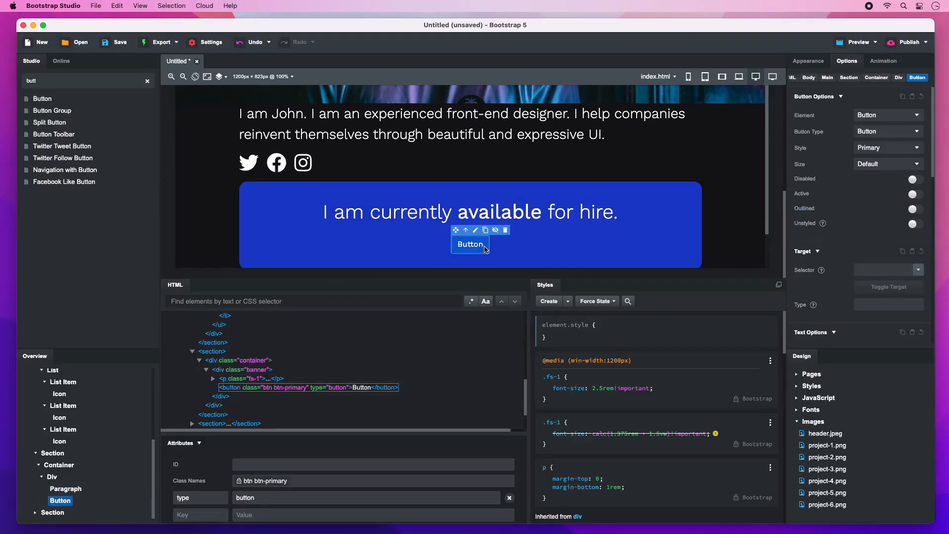
text(Hire me)
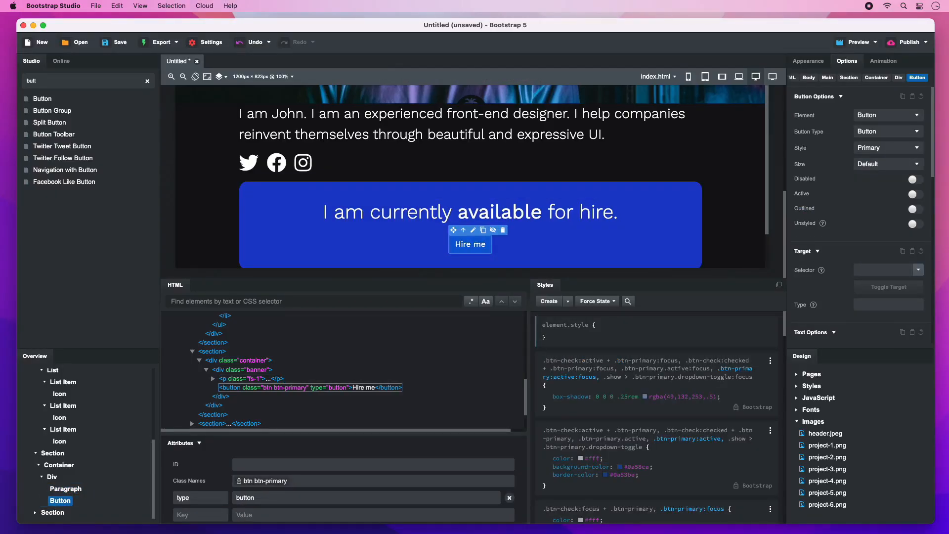
Make the Hire me button dark, large, uppercase and bold.
click(887, 147)
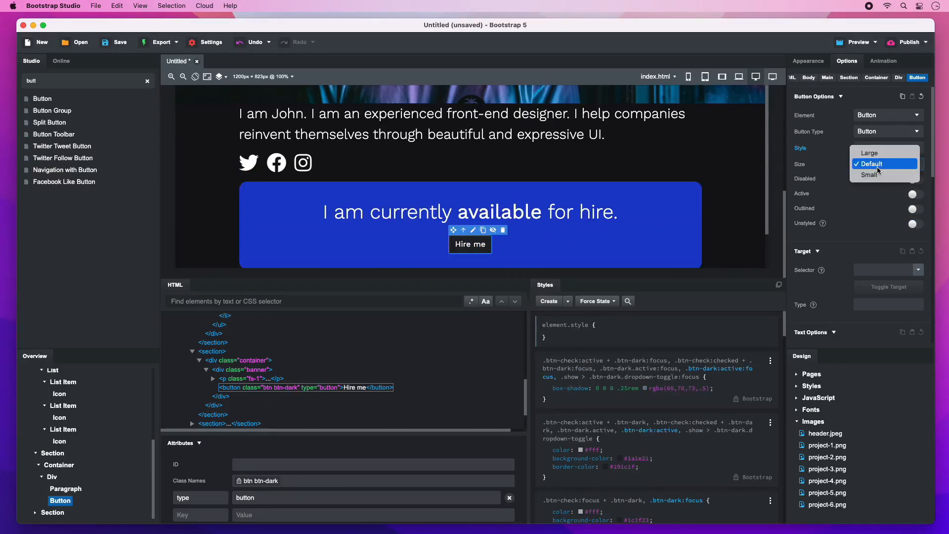
click(869, 153)
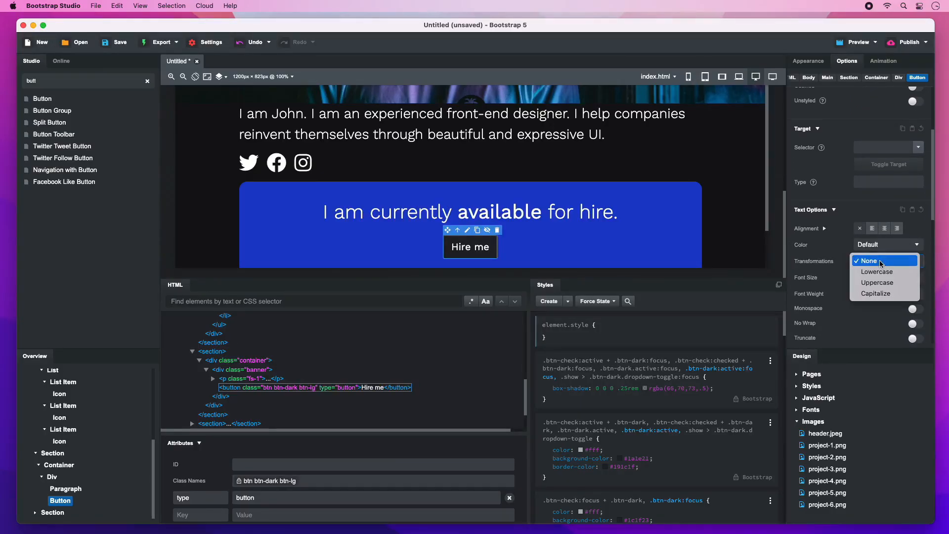
click(878, 282)
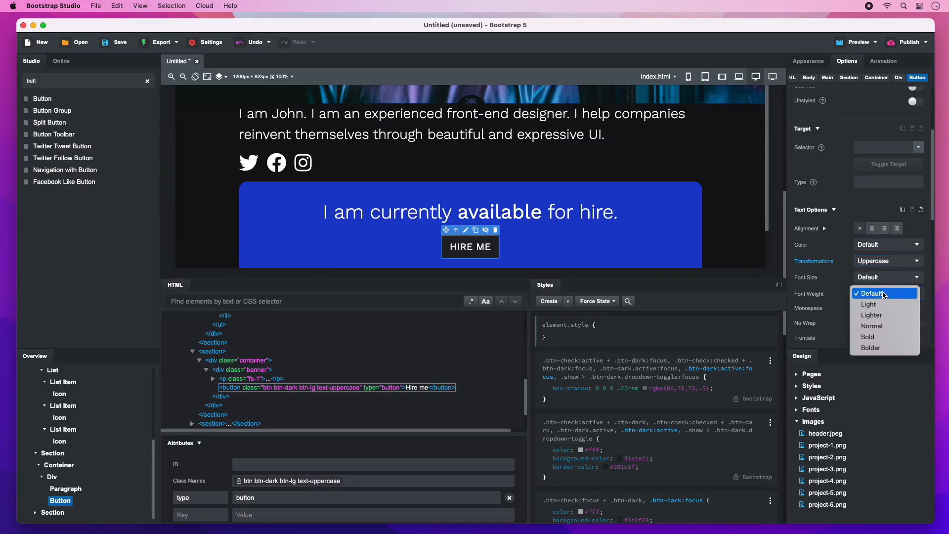
click(869, 337)
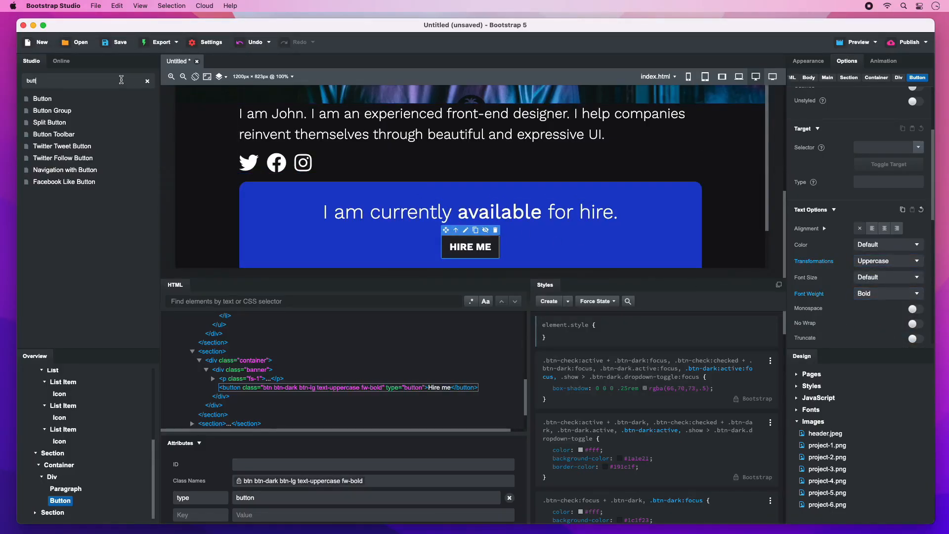
text(icon)
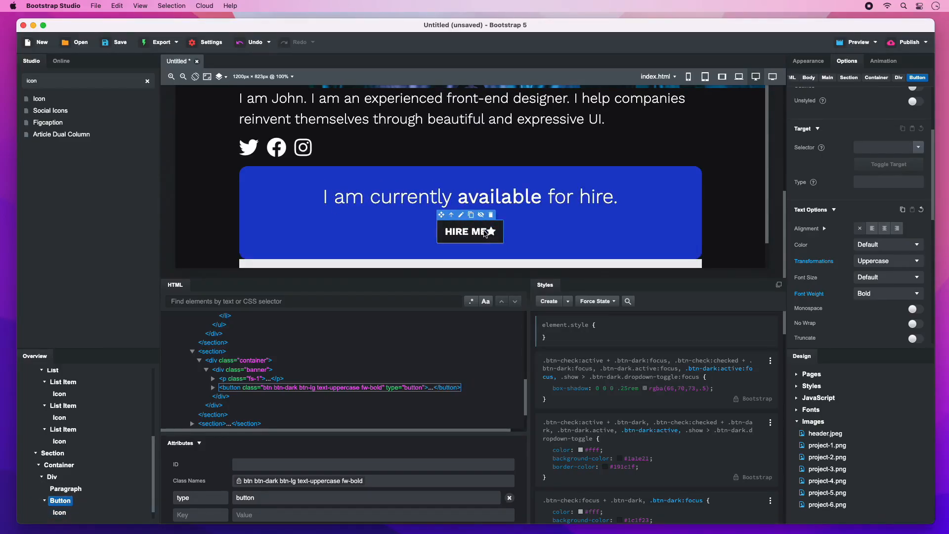
Set the button icon to Font Awesome 5's fas fa-chevron-right.
double_click(470, 232)
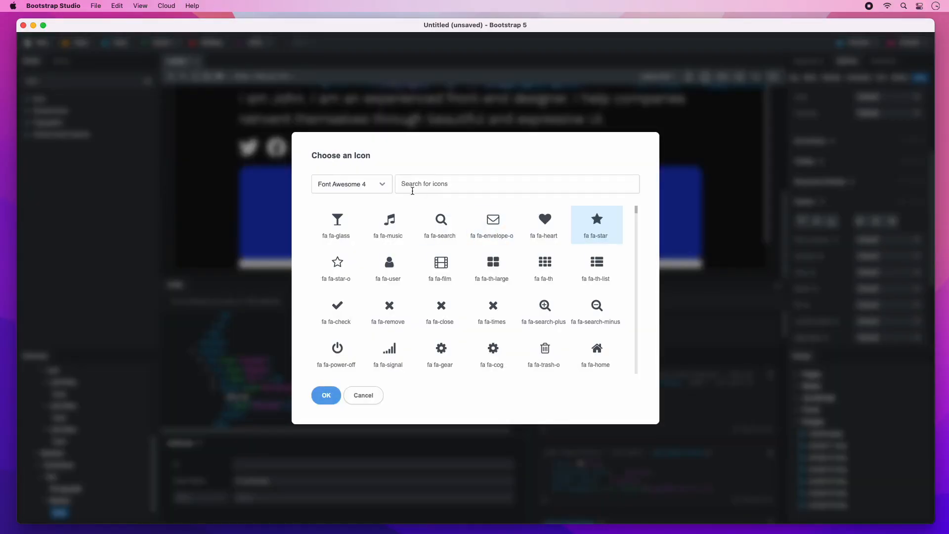
click(351, 184)
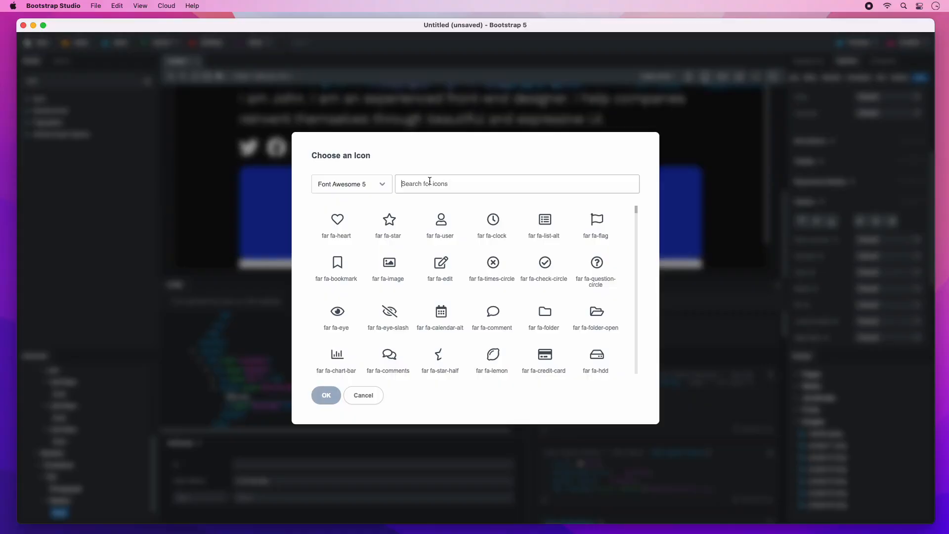
text(chevron)
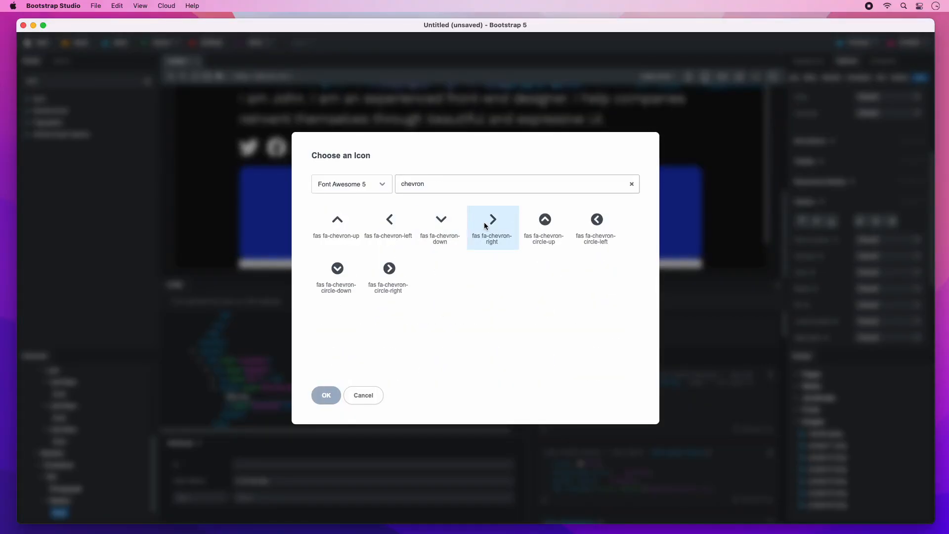
click(326, 395)
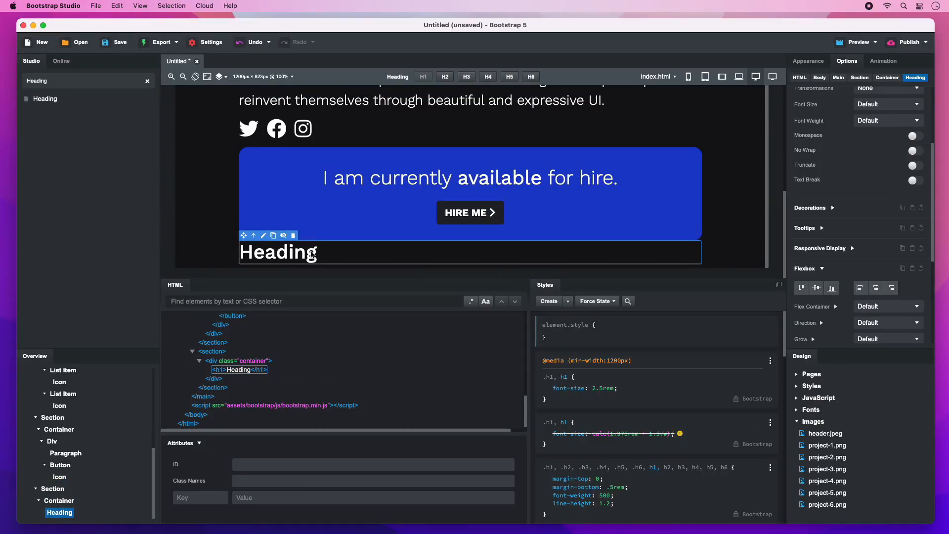
Add an H2 'Projects' heading followed by a row with one column.
text(Projects)
text(Row)
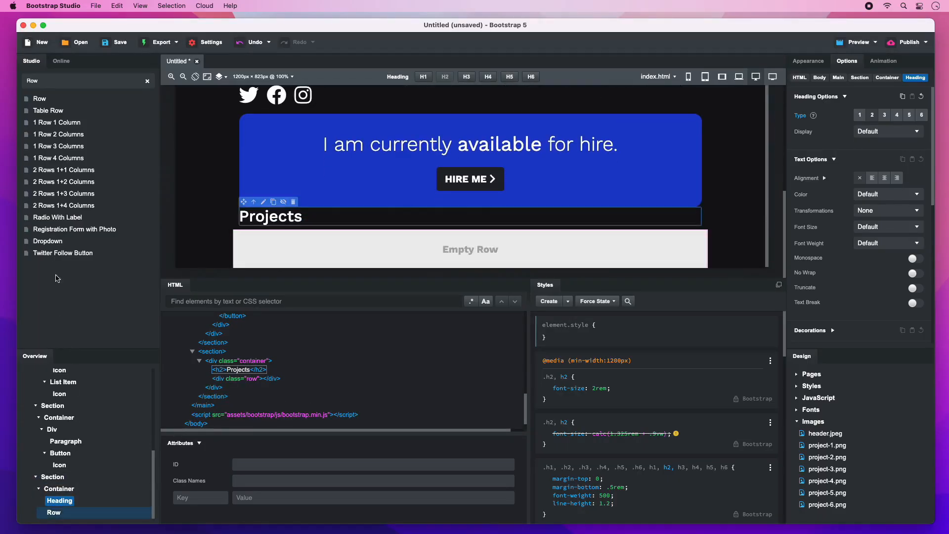
click(85, 81)
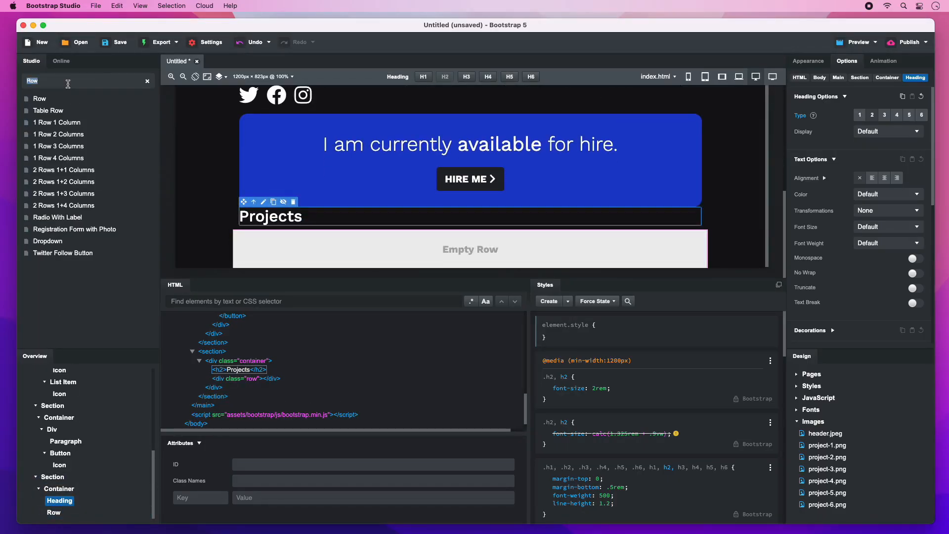
text(Col)
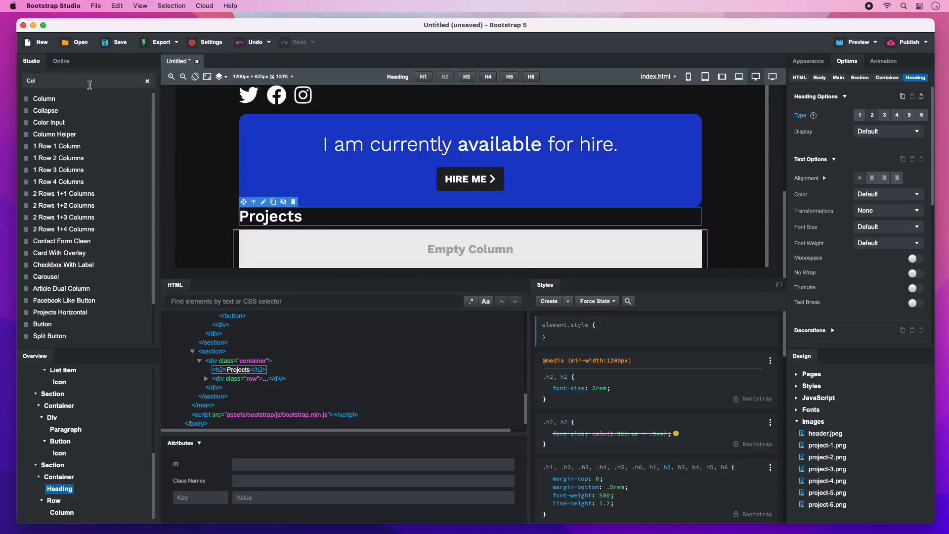
text(Card)
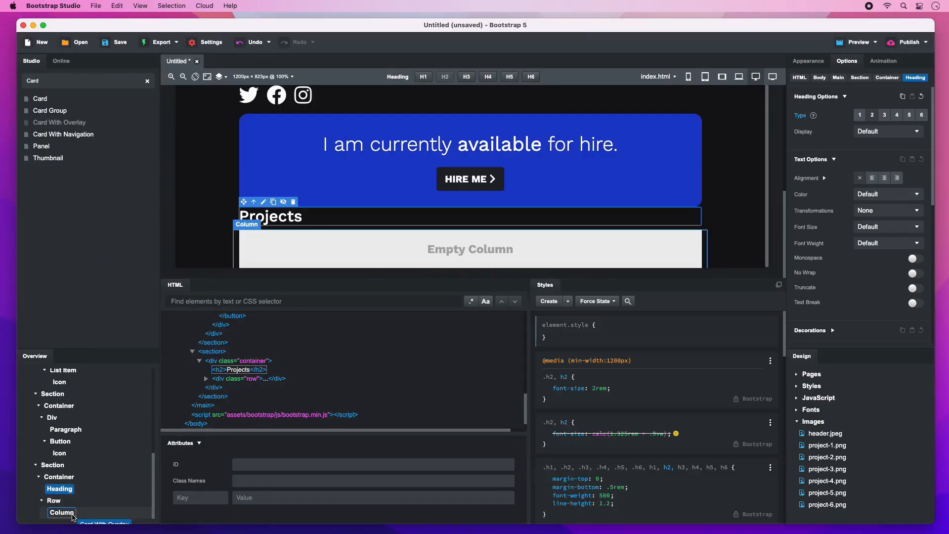
Place a Card With Overlay in the Projects column and add class py-5 to the row.
click(53, 488)
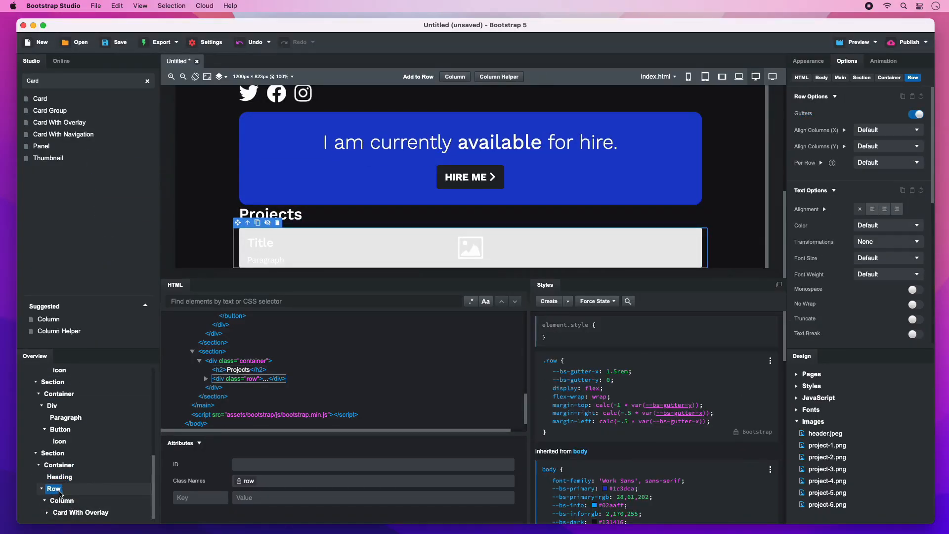
text(py-)
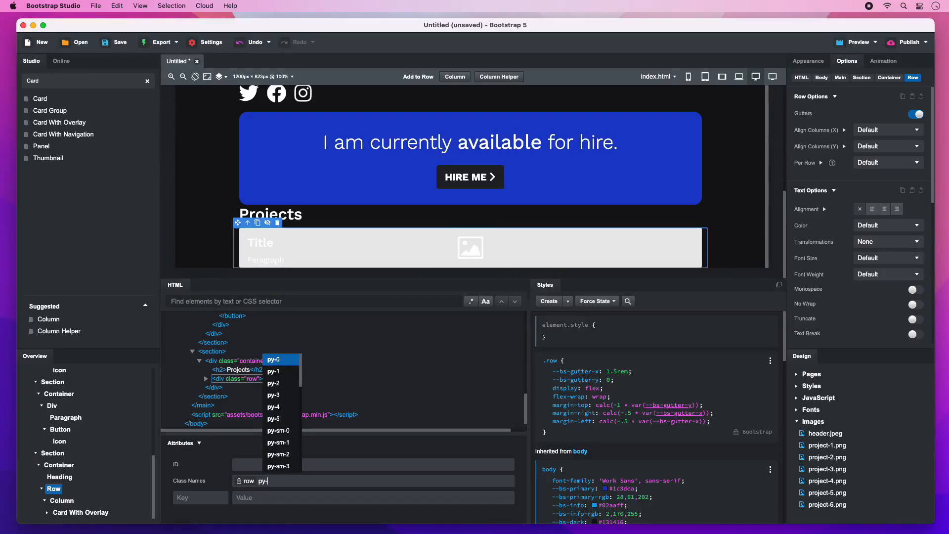
click(273, 418)
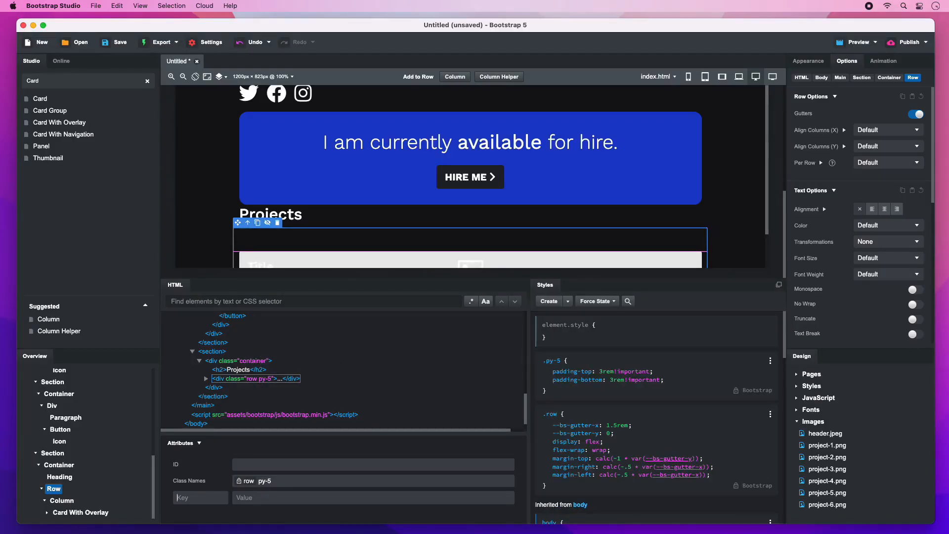
Set the row's cards per row to 1, MD 2 and XL 3, previewing each width.
scroll(down, 3)
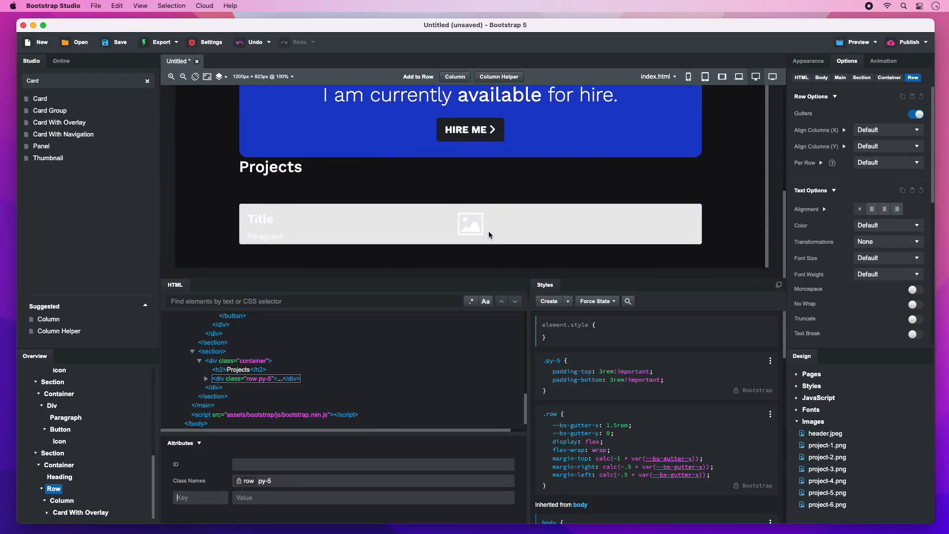
click(259, 219)
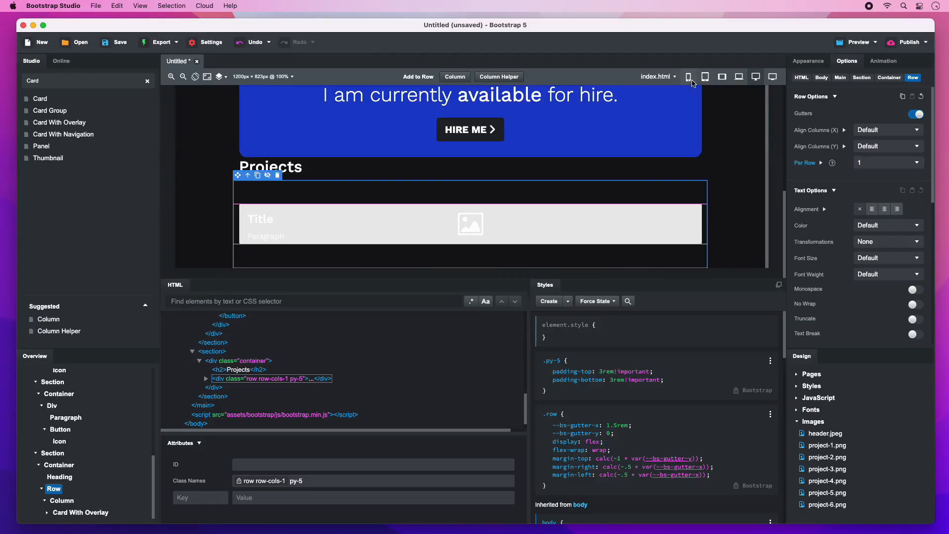
click(703, 76)
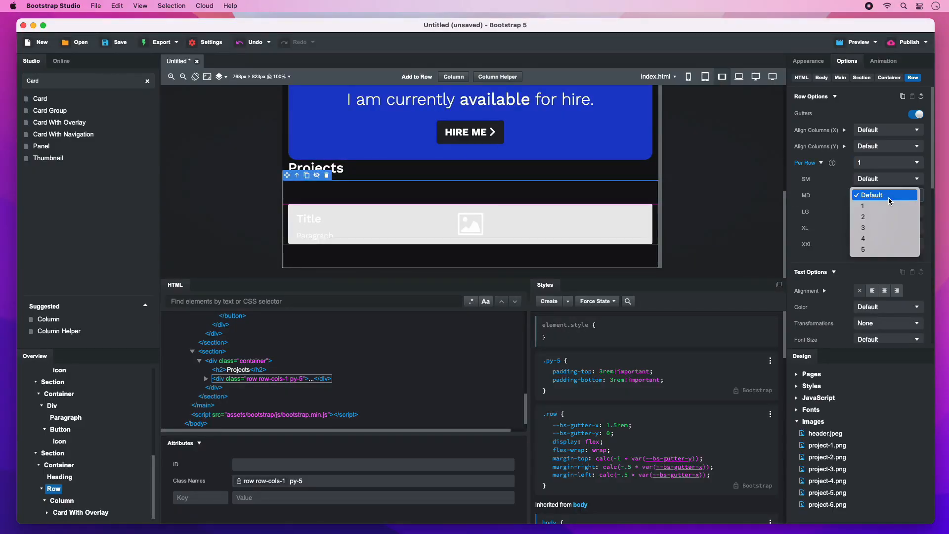
click(863, 216)
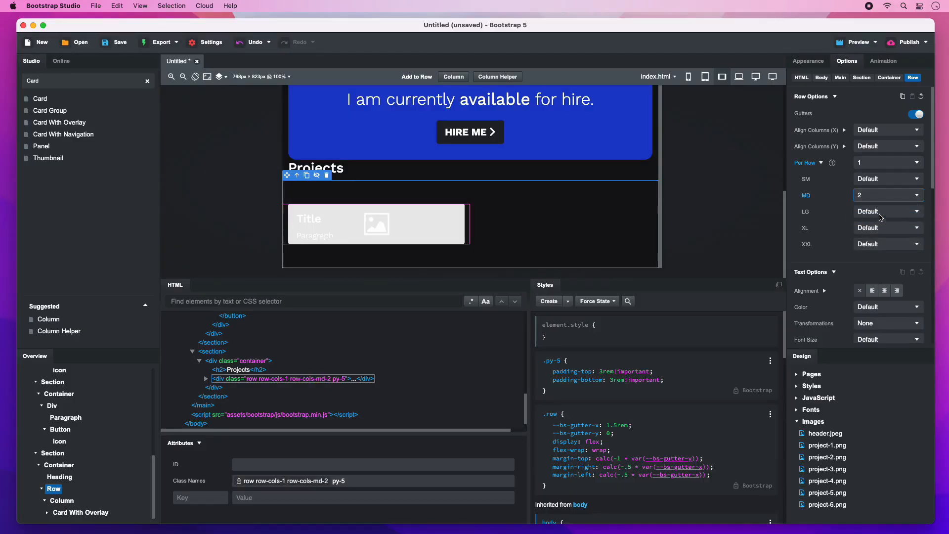
click(739, 76)
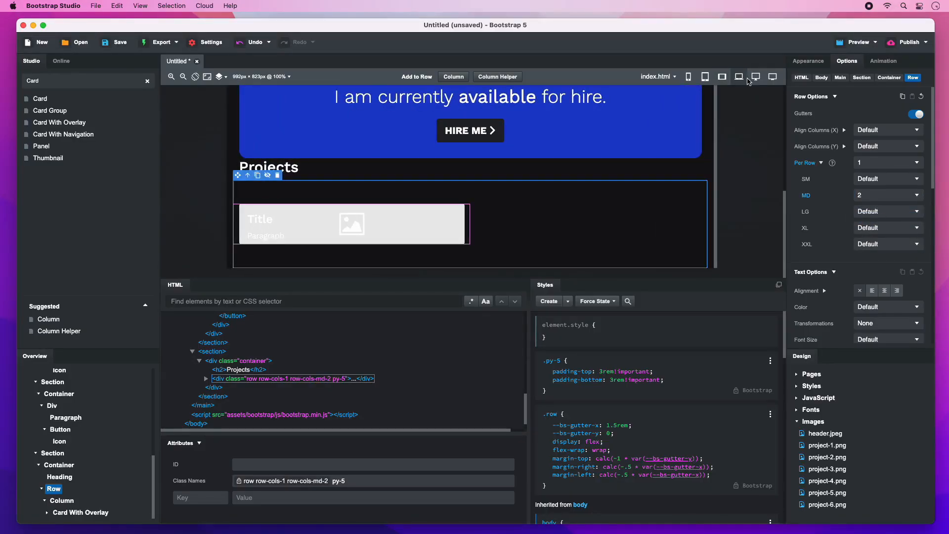
click(755, 76)
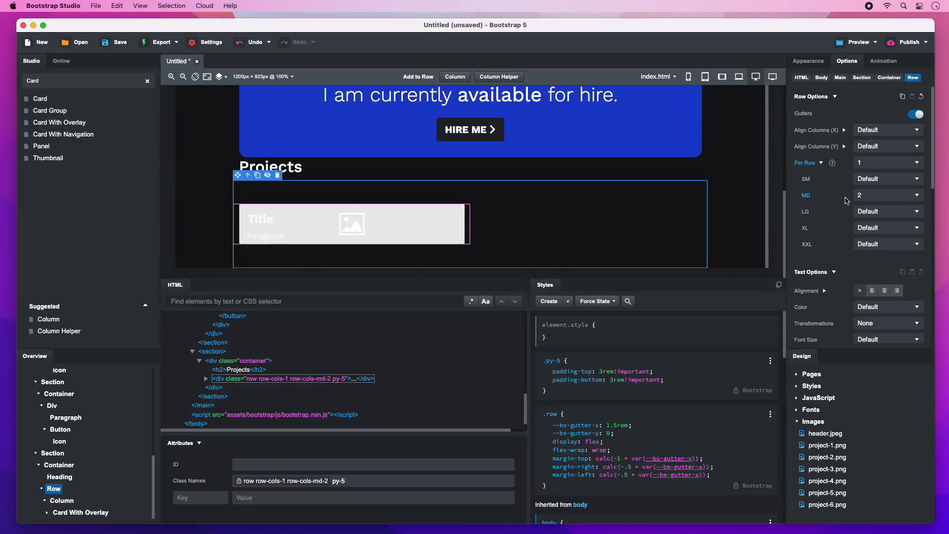
click(887, 211)
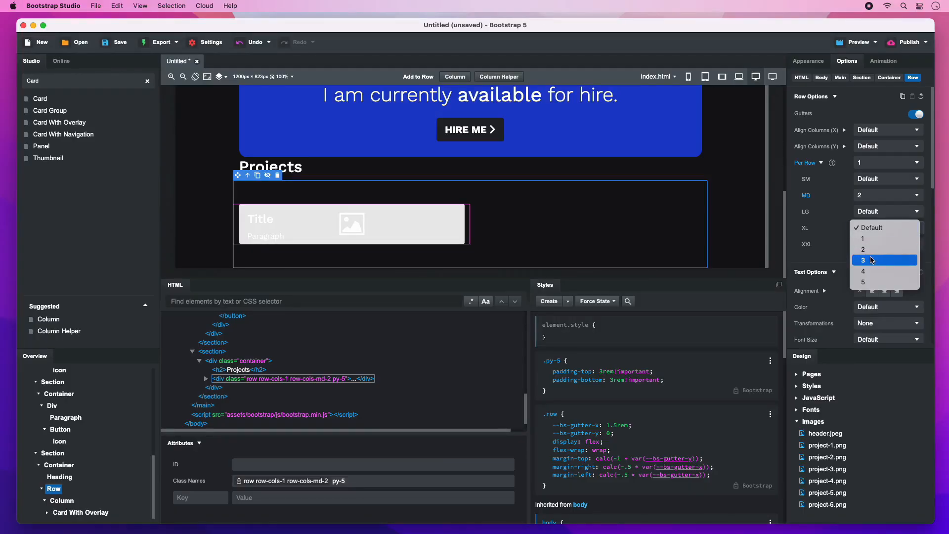
click(863, 259)
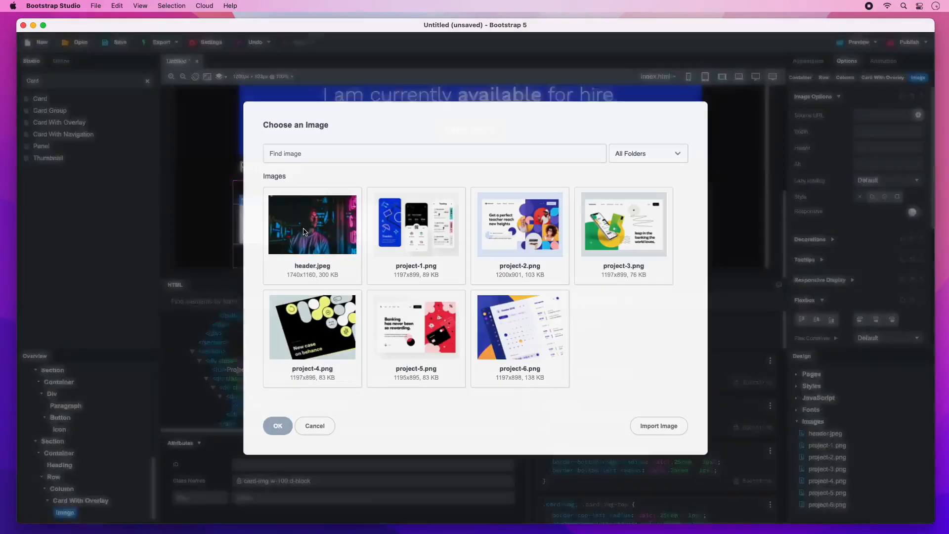
Set the overlay card's image to project-1.png.
click(277, 426)
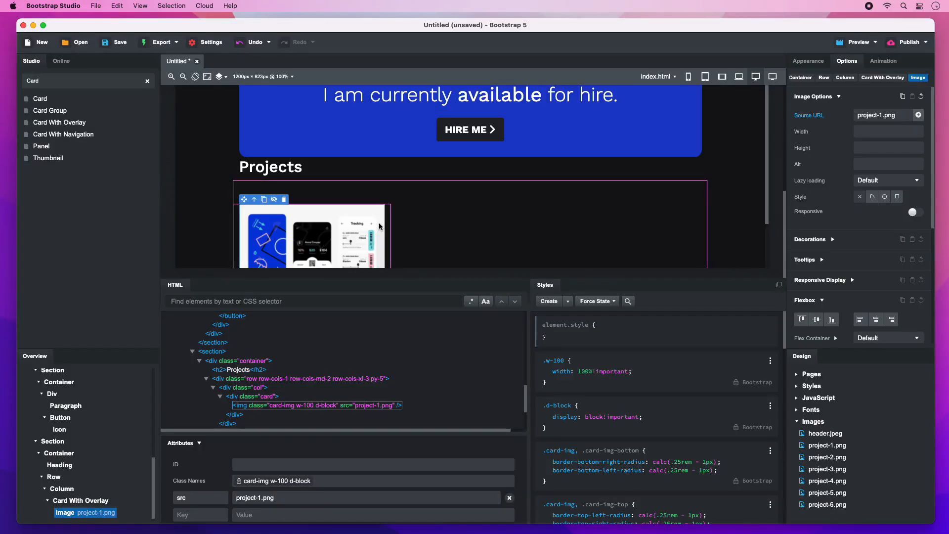
scroll(down, 3)
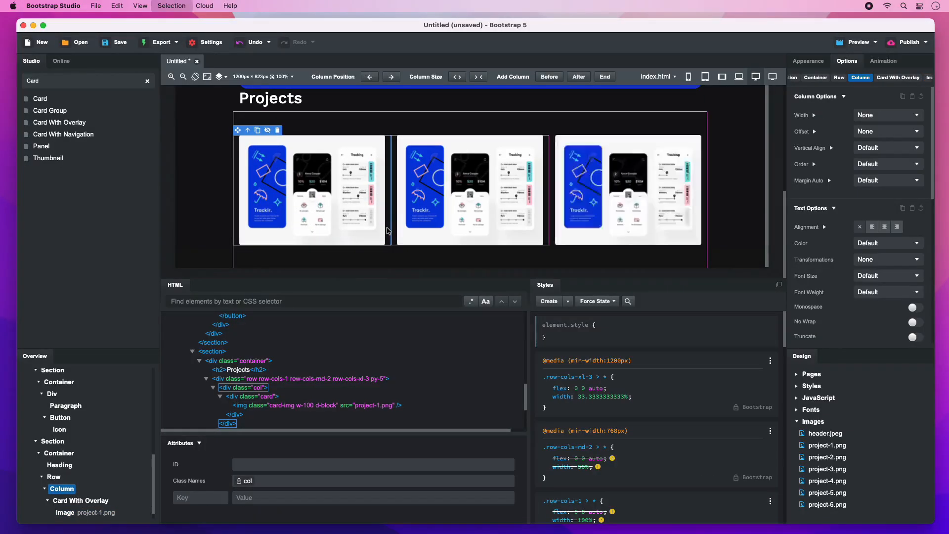
scroll(down, 3)
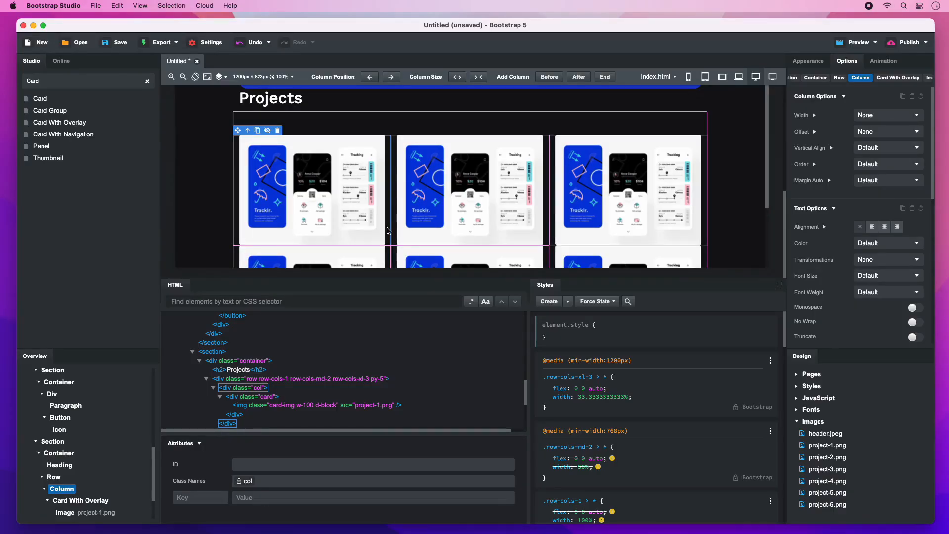
scroll(down, 3)
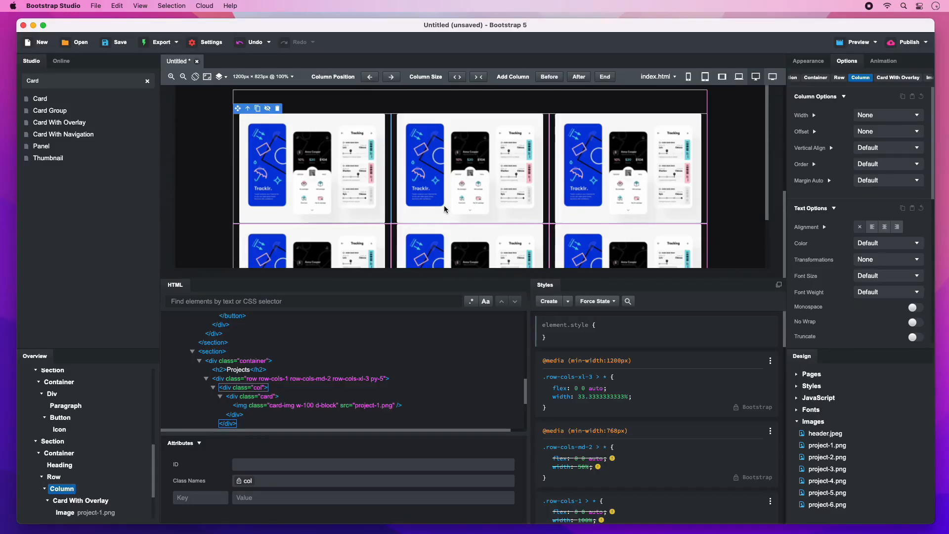
mouse_move(456, 119)
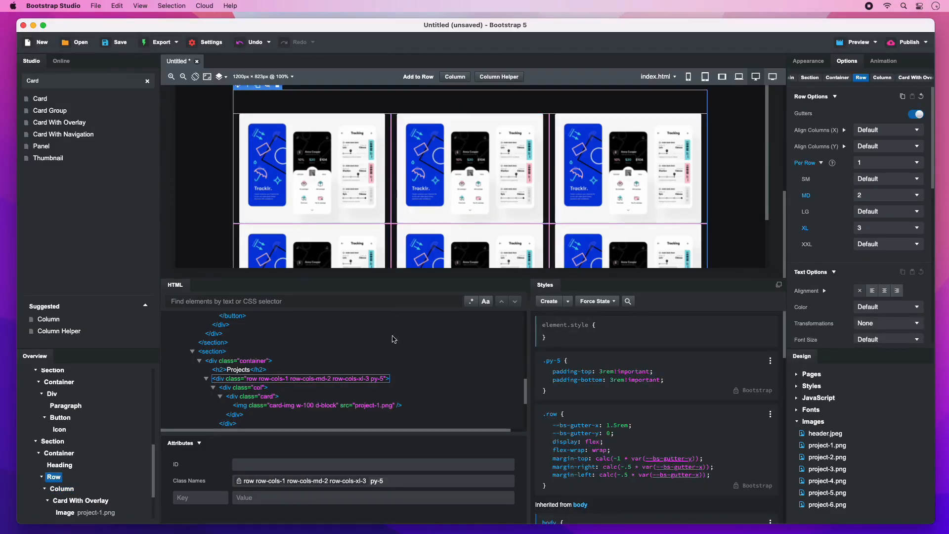
Add class 'projects' to the row, with a .projects rule setting --bs-gutter-y to 1.5rem.
click(381, 480)
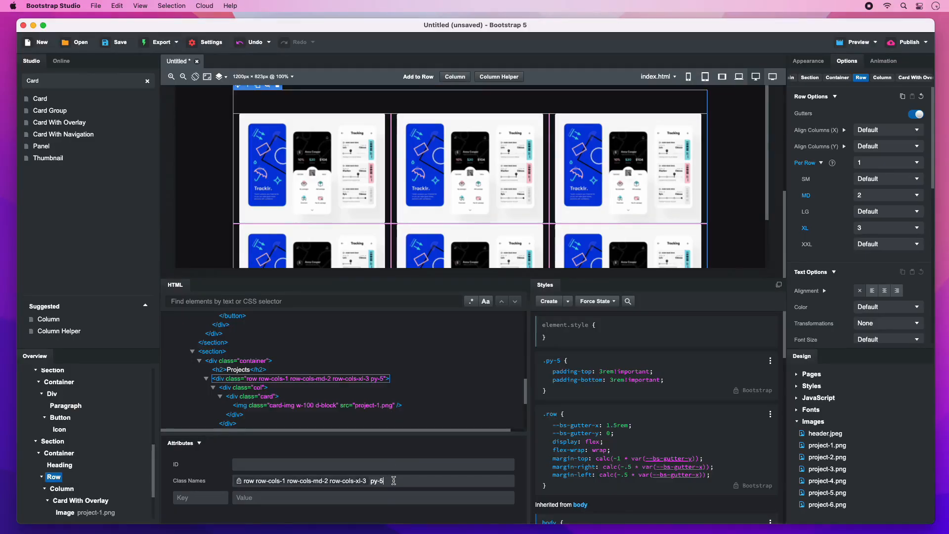
text(projects)
text(--bs-gutter-y)
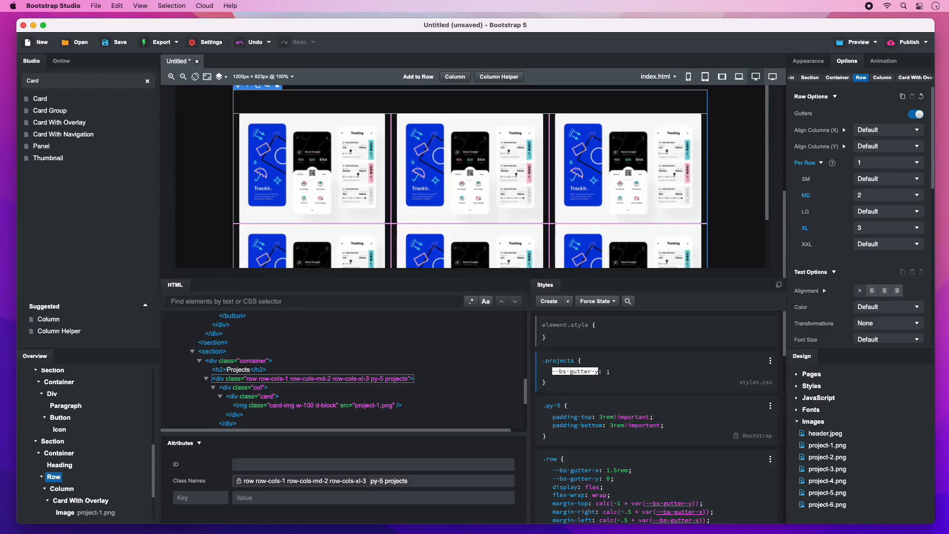
text(1.5rem)
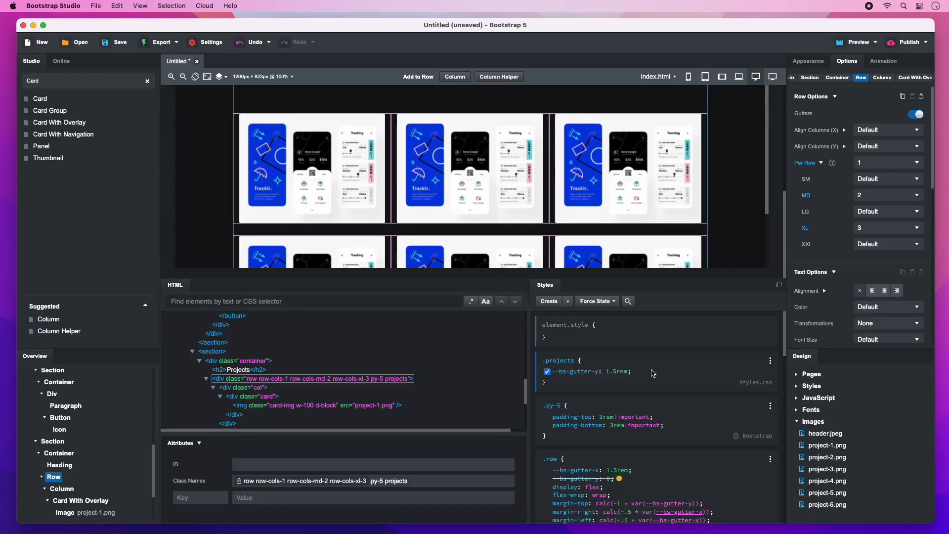
click(469, 170)
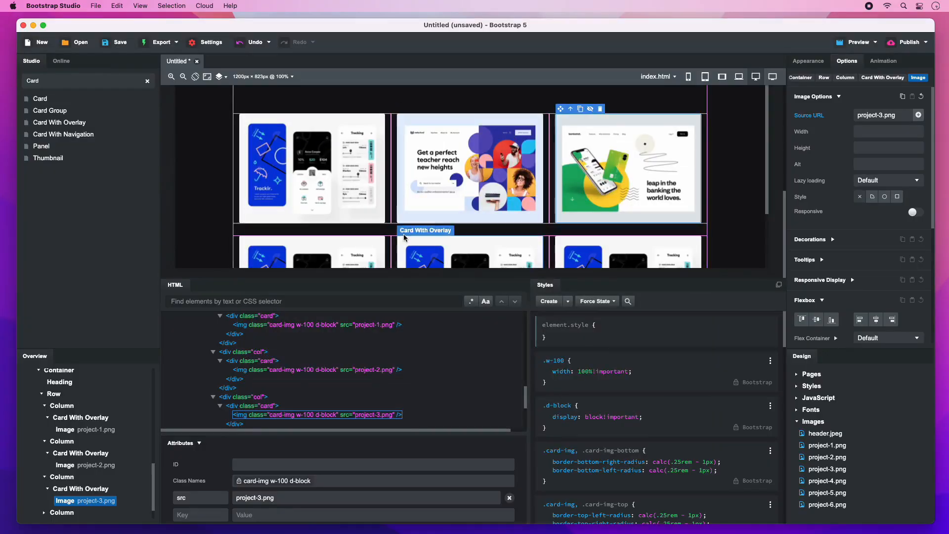
Set a project card's image to the project-4 screenshot.
click(918, 115)
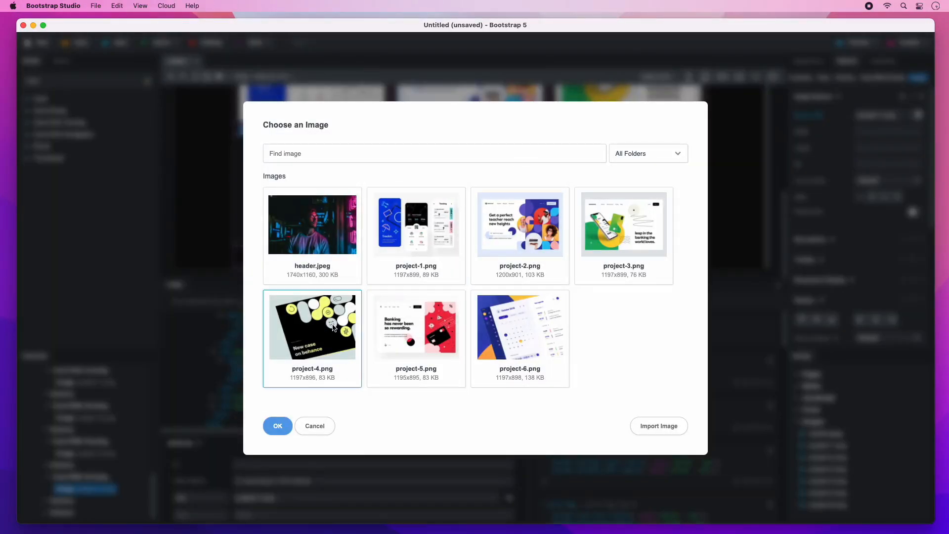
click(277, 425)
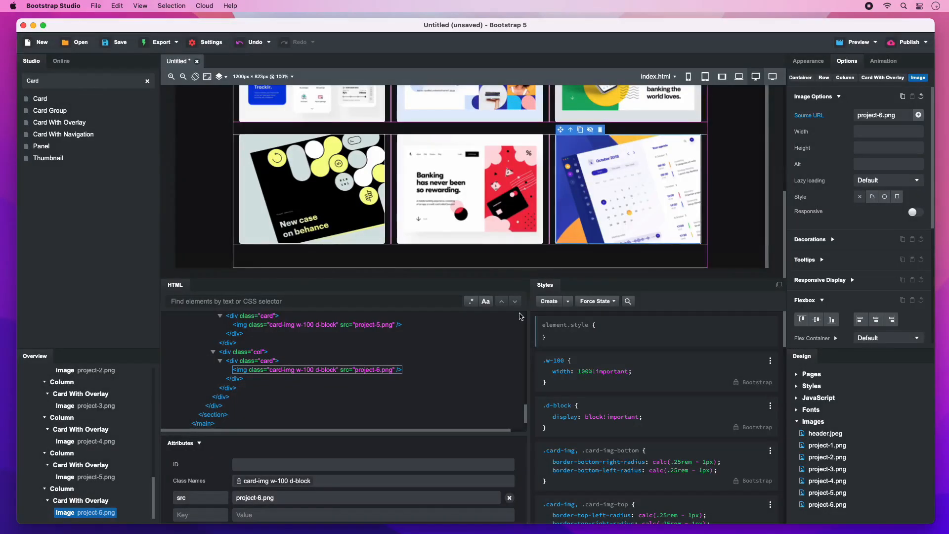
mouse_move(150, 100)
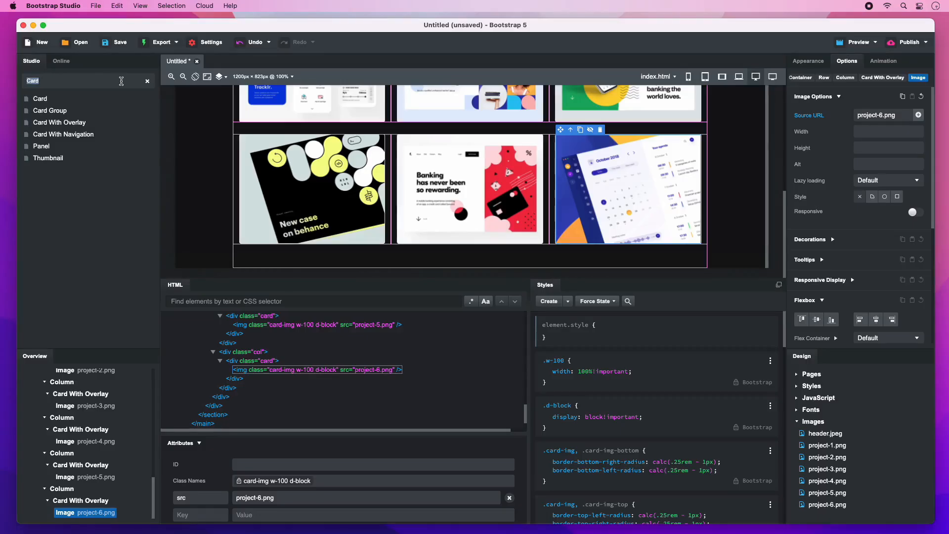
Add a Footer component and drop the '1 Row 2 Columns' layout into it.
text(footer)
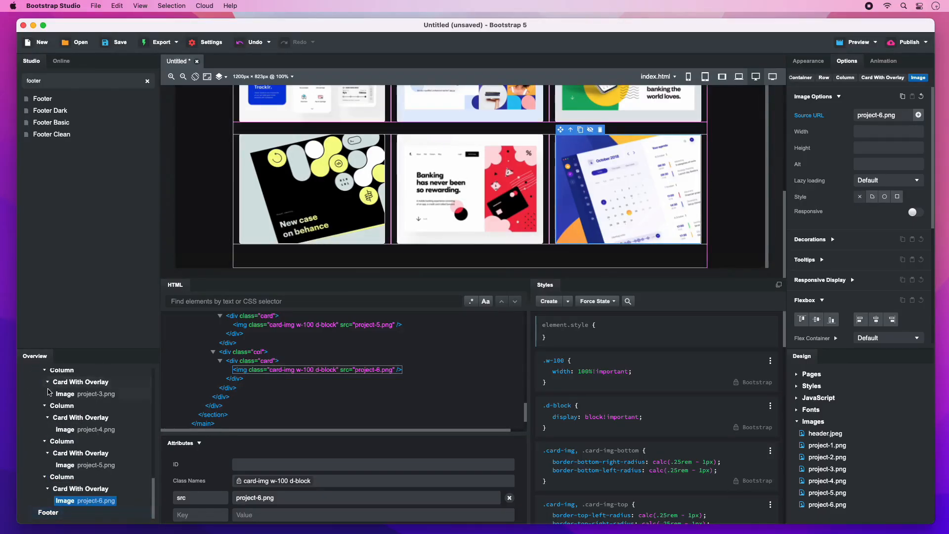
click(48, 512)
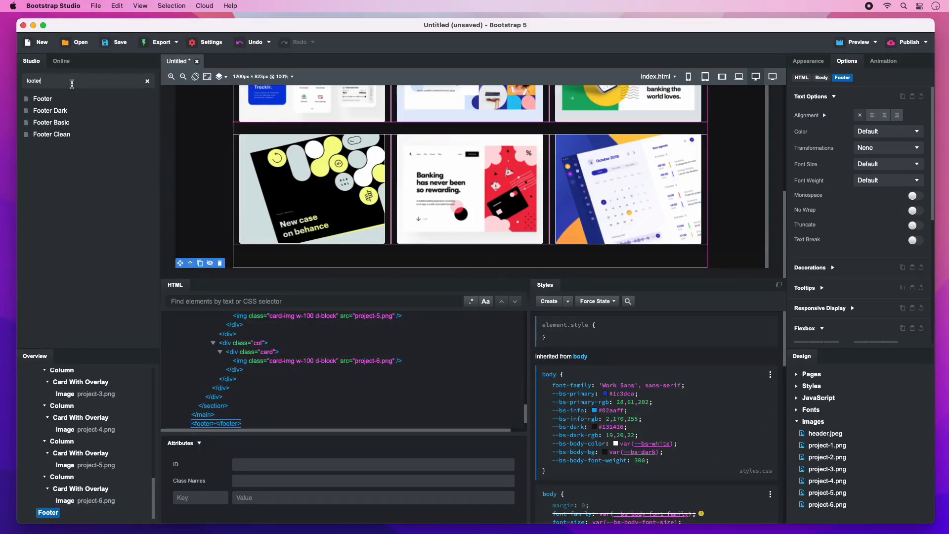
text(row)
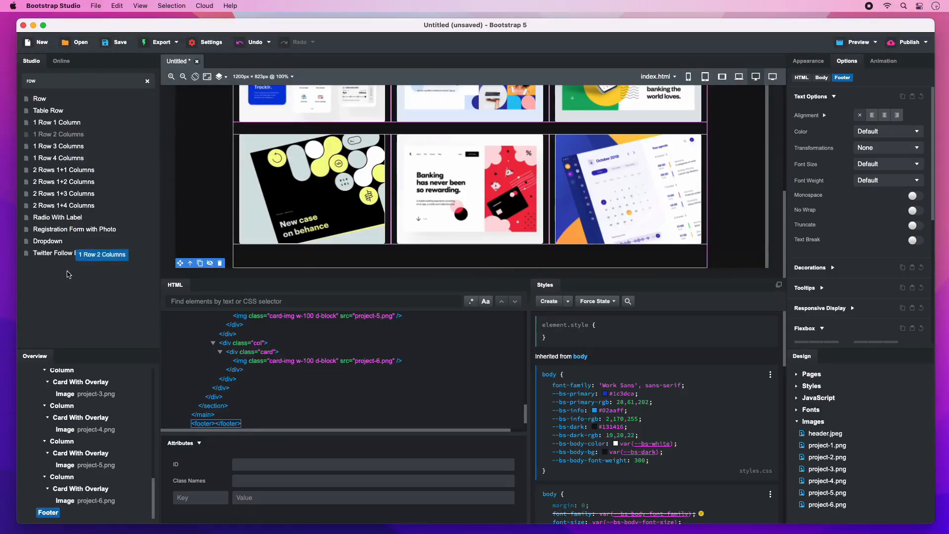
click(47, 512)
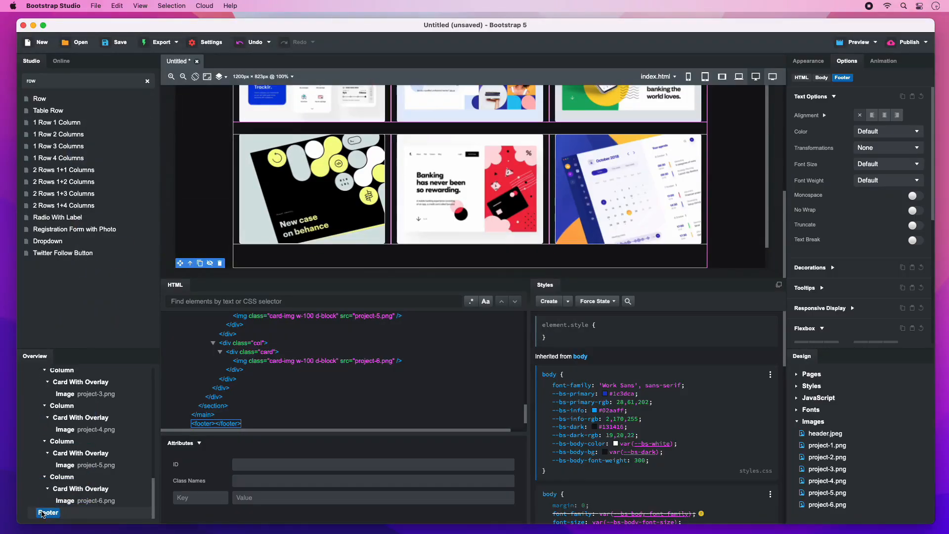
click(33, 499)
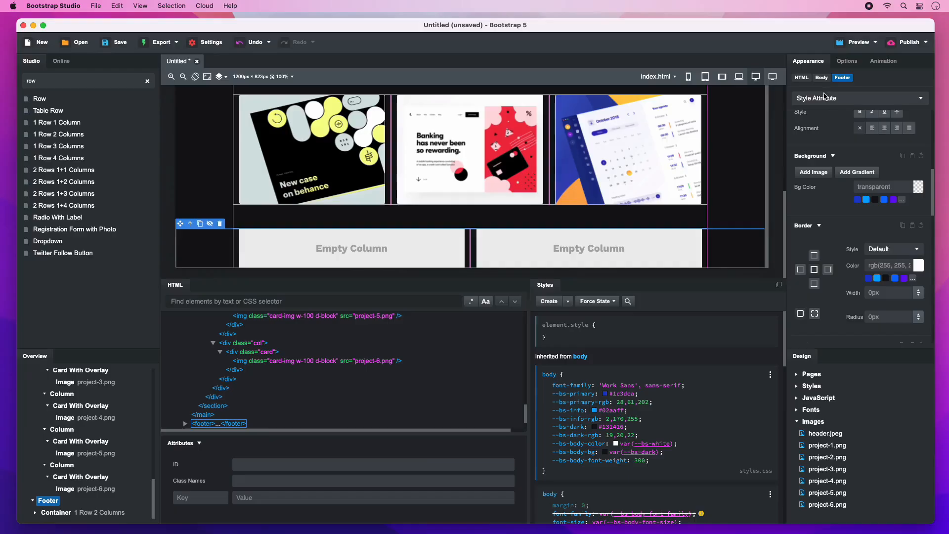
Create a footer CSS rule with gray-900 background and add class py-3.
click(858, 98)
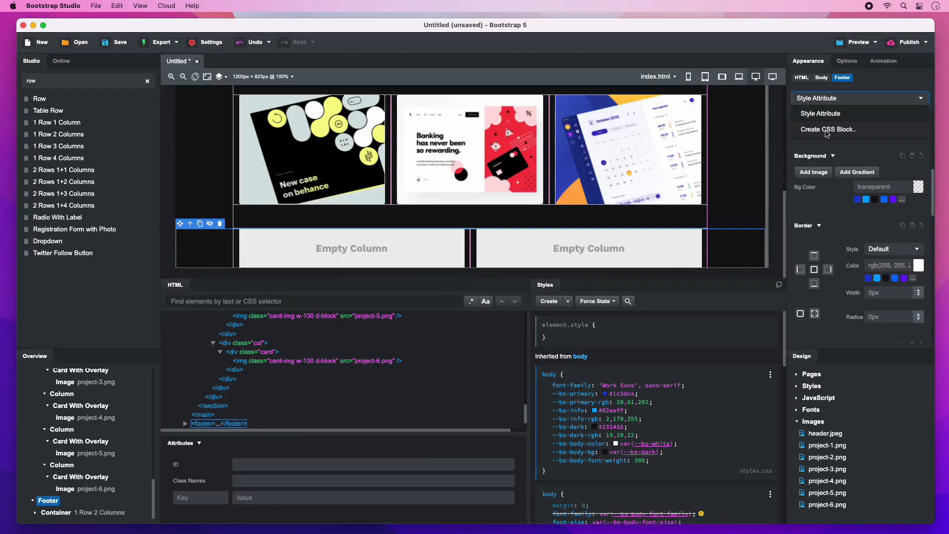
click(828, 129)
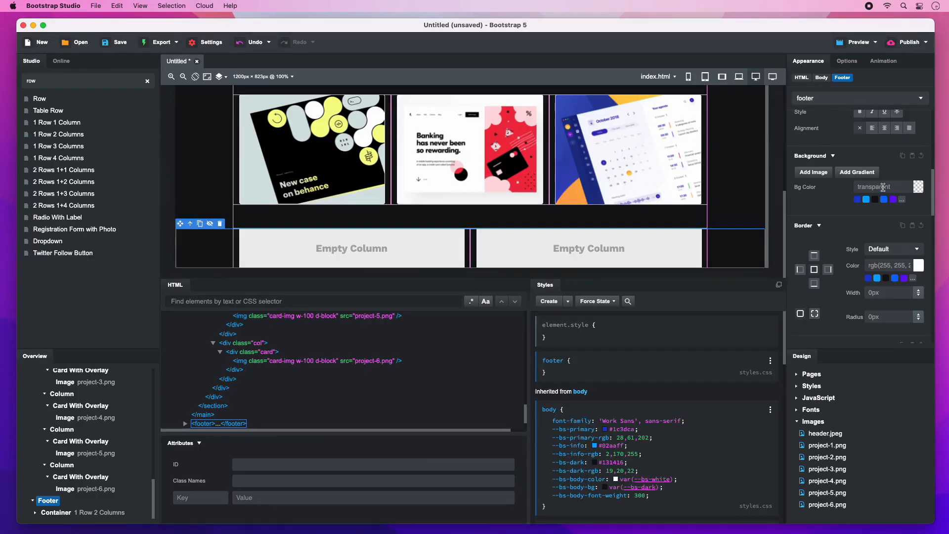
click(880, 186)
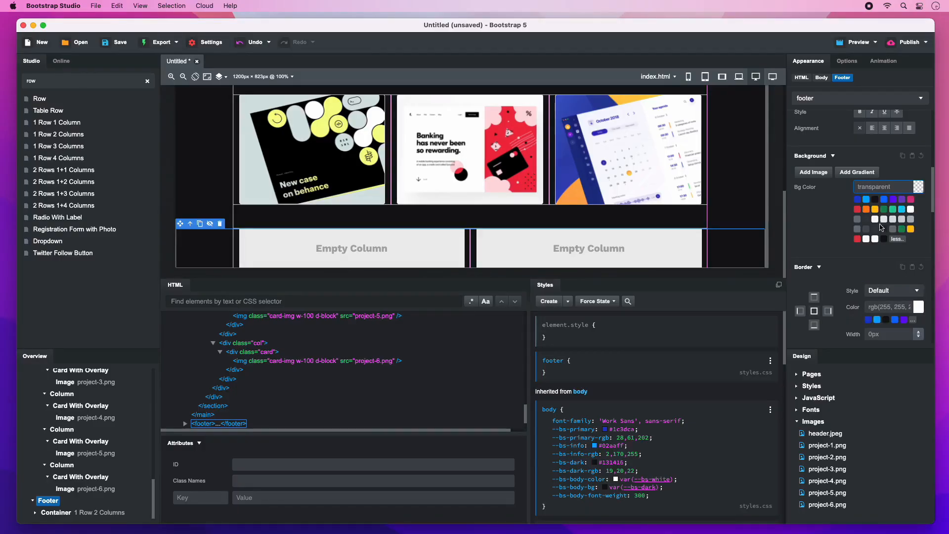
click(883, 228)
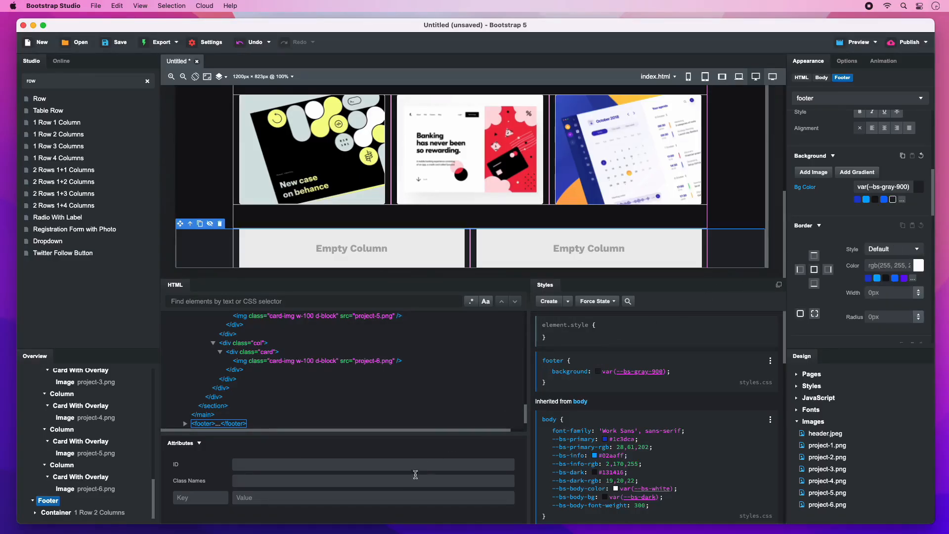
text(py-)
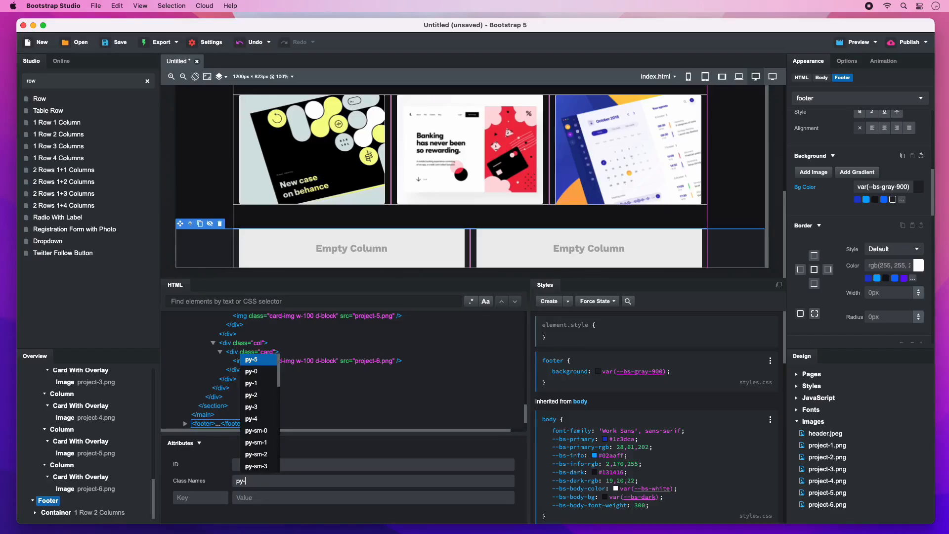
click(251, 407)
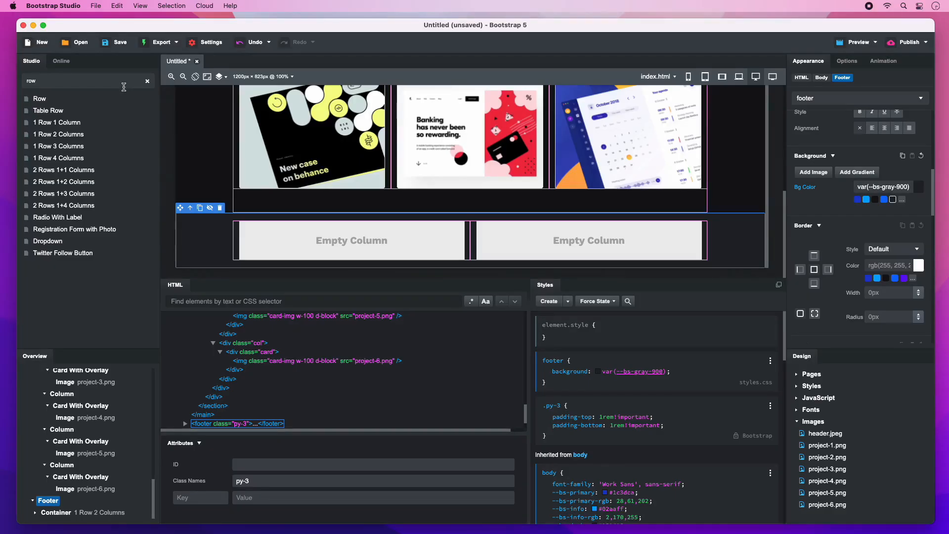
Put a div with two paragraphs in the first footer column, the first reading 'Crafted by John Andrews'.
text(div)
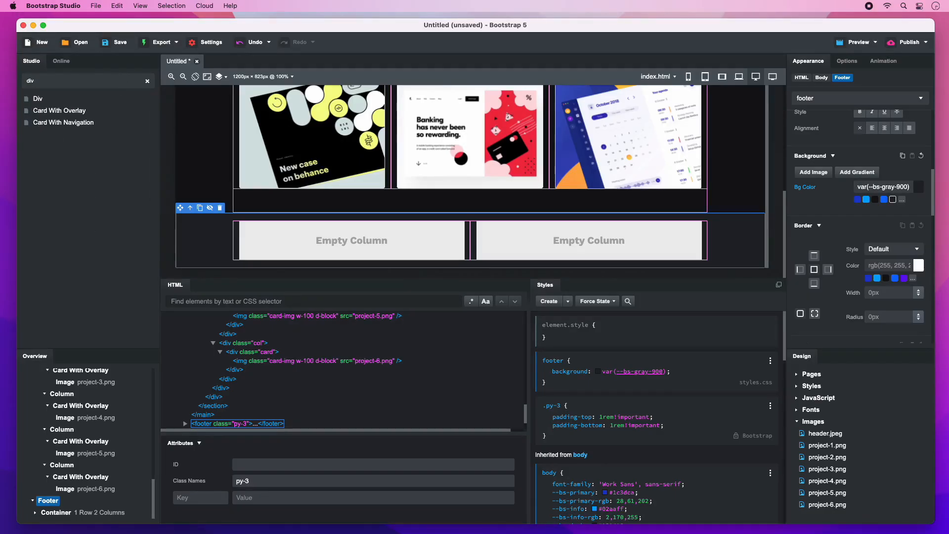
mouse_move(37, 98)
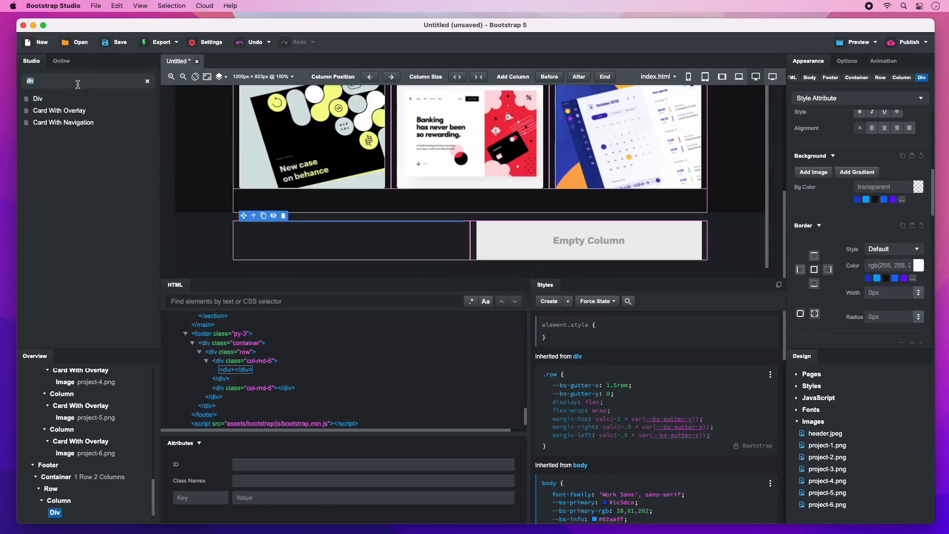
text(para)
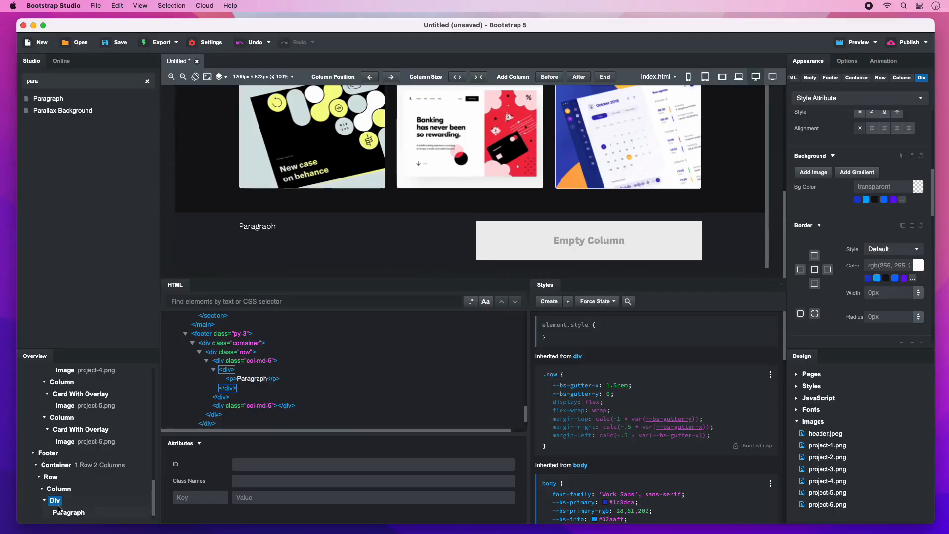
click(68, 512)
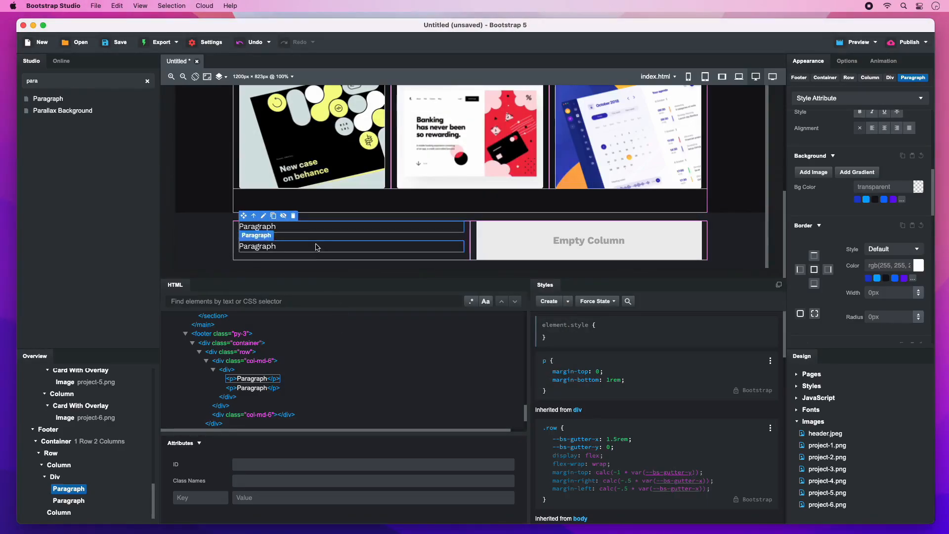
text(Crafted by John Andrews)
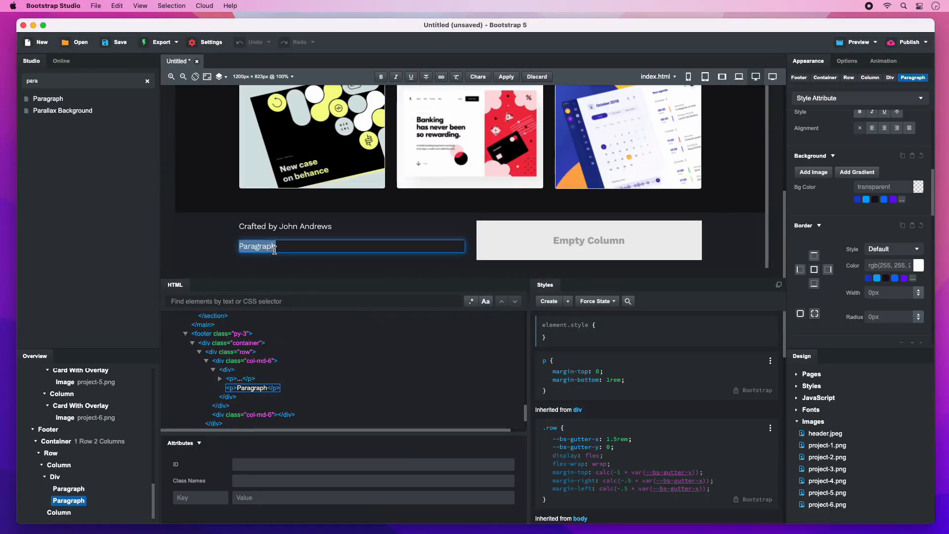
Make the second paragraph read 'Made with ♥ in Canada' using the fas fa-heart icon.
text(Made with ❤️in Canada)
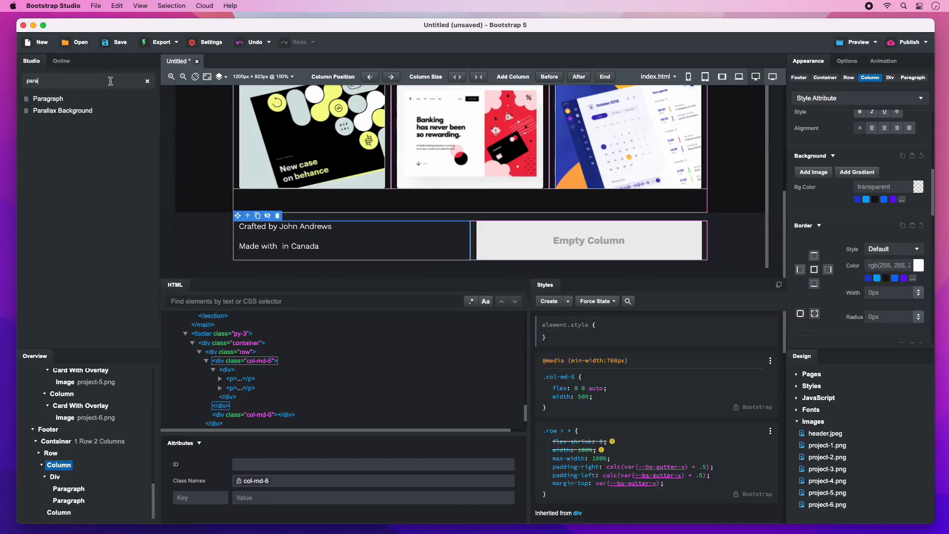
text(icon)
text(heart)
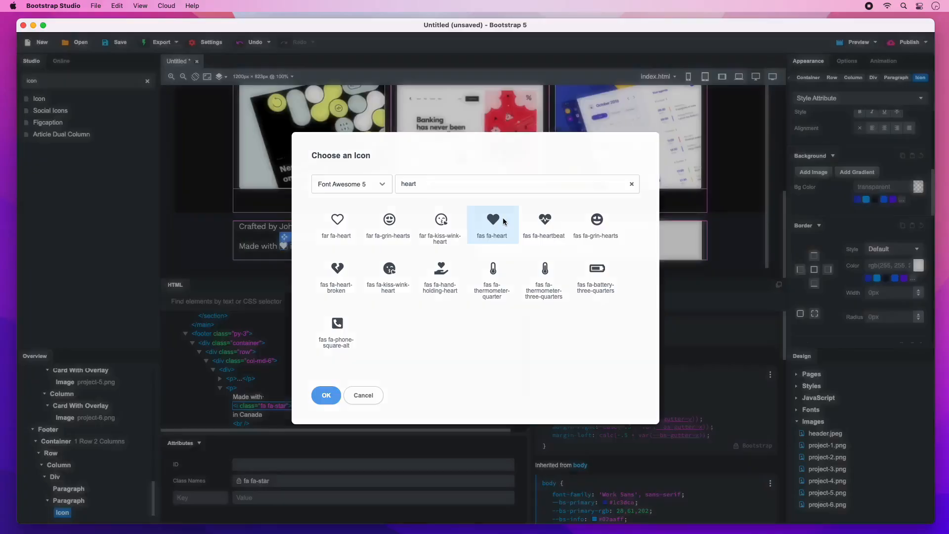
click(325, 395)
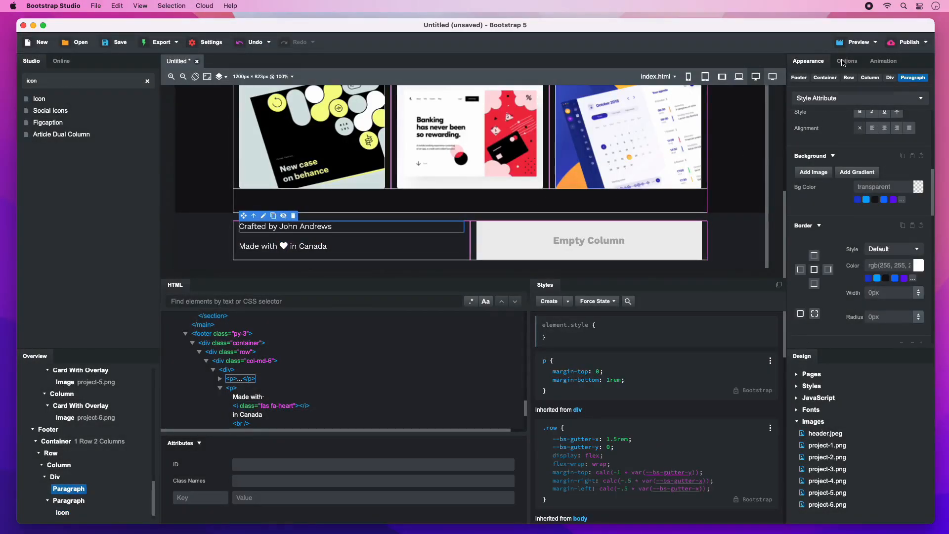
Make the credits line Font Size 5 and bold, and add mb-0 to both paragraphs.
click(846, 60)
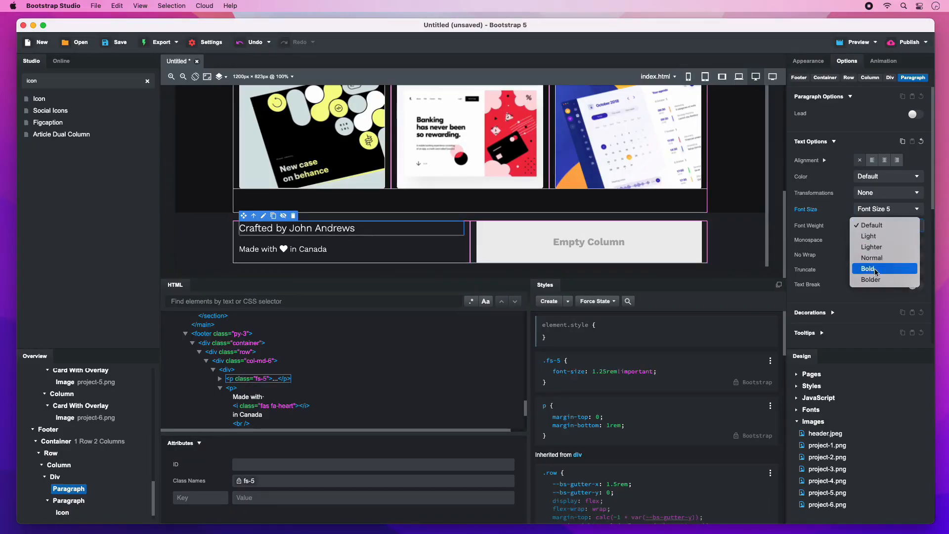
click(868, 268)
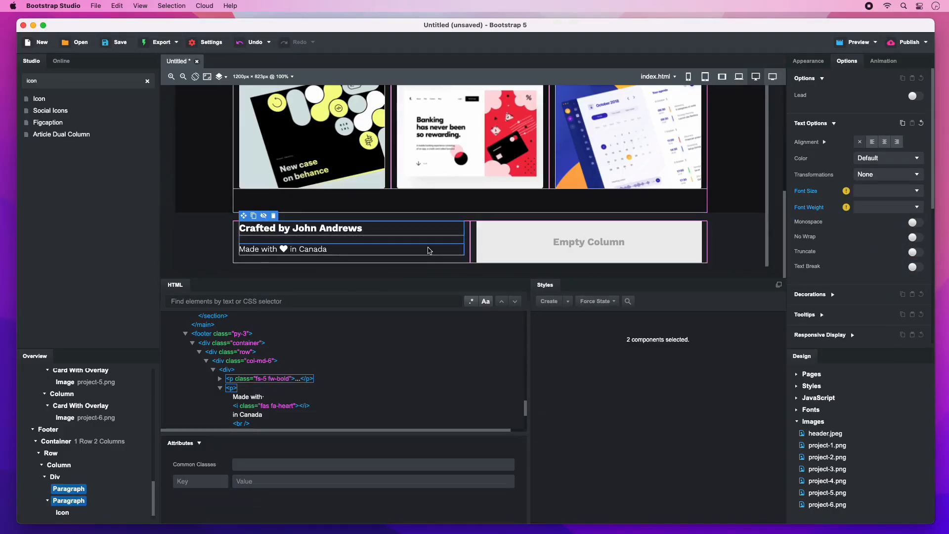
mouse_move(389, 464)
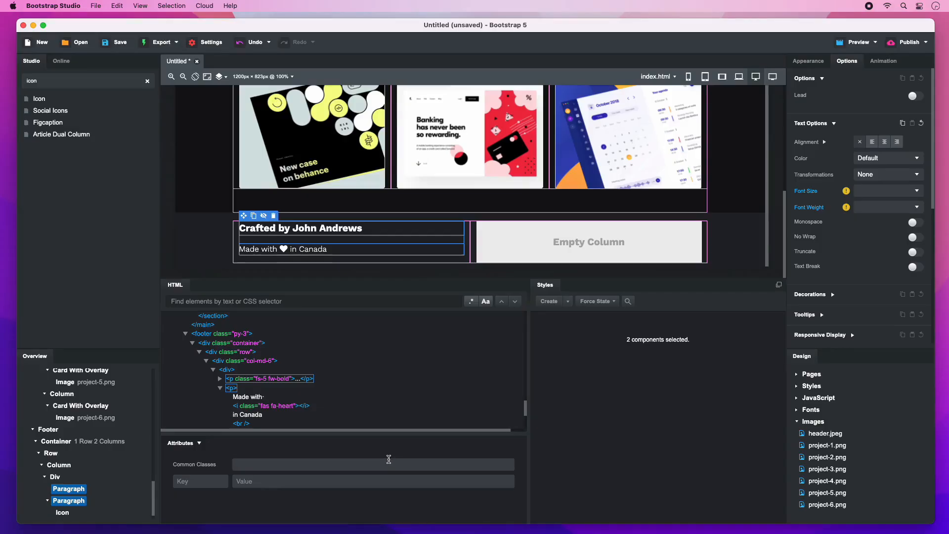
text(mb-0)
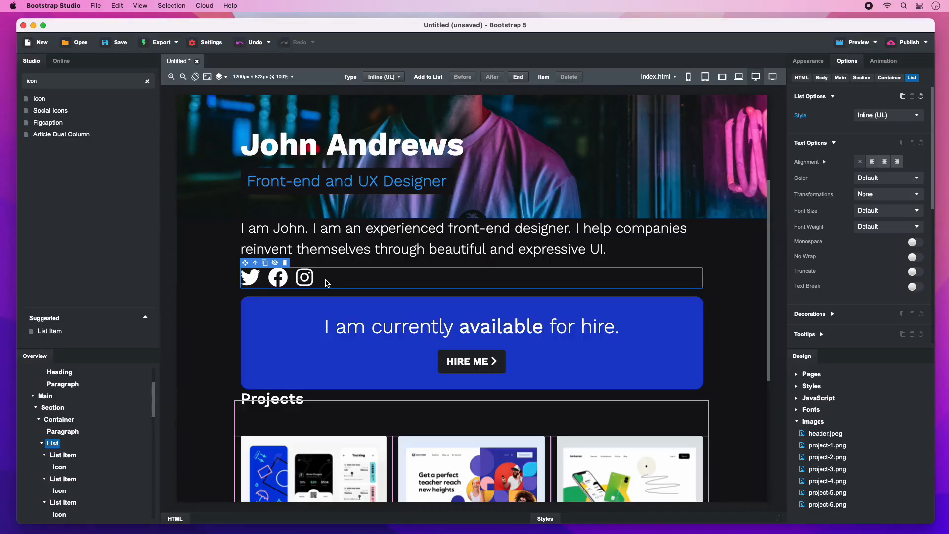
Paste the intro's Twitter, Facebook and Instagram icon list into the footer's right column.
click(415, 279)
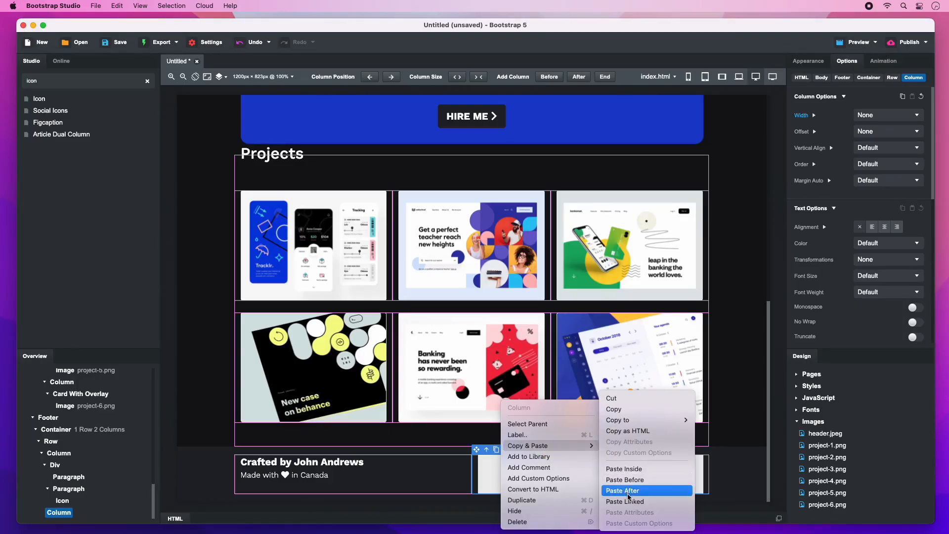
click(622, 490)
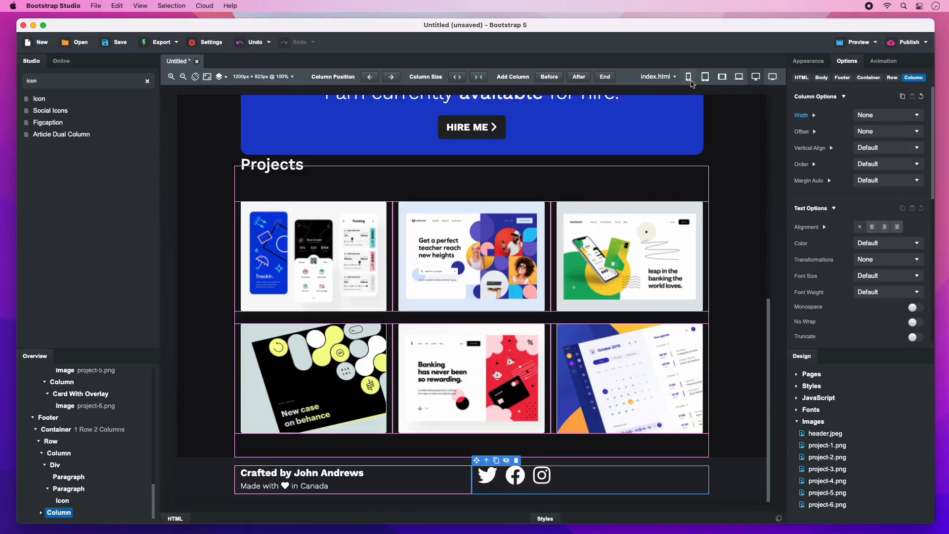
At phone width, center-align the footer credits text.
click(688, 76)
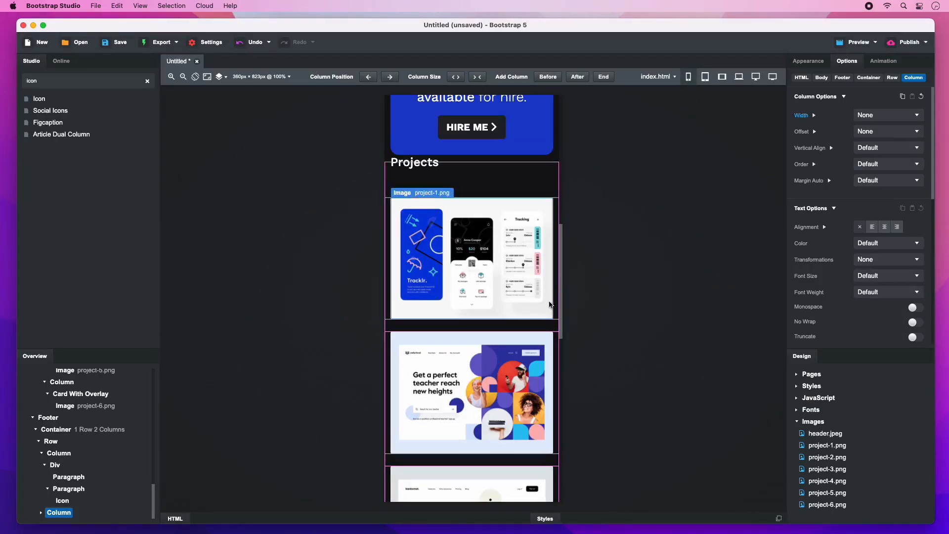
scroll(down, 3)
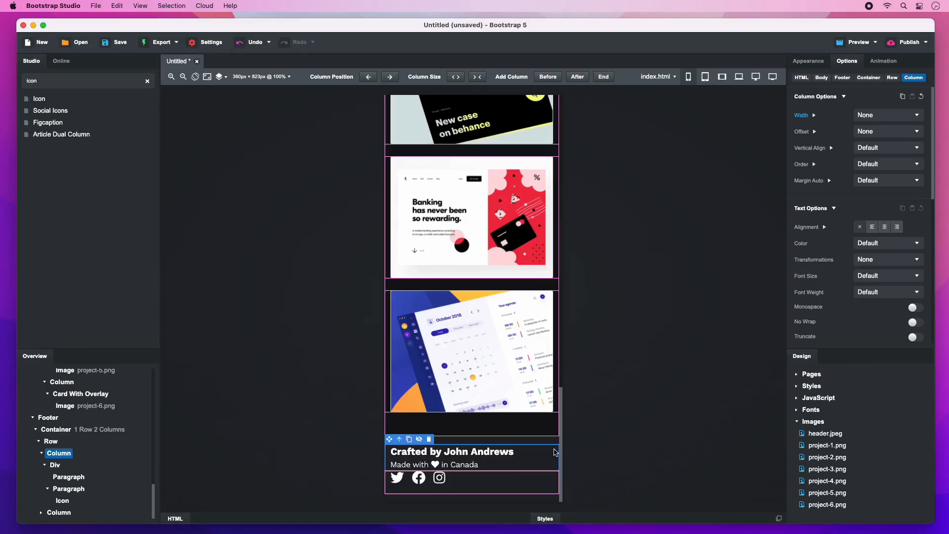
mouse_move(881, 230)
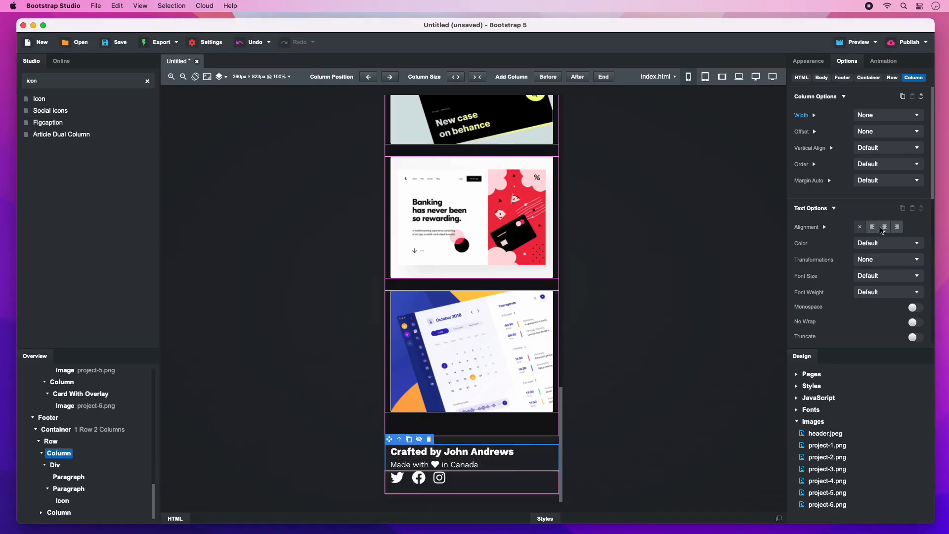
click(884, 226)
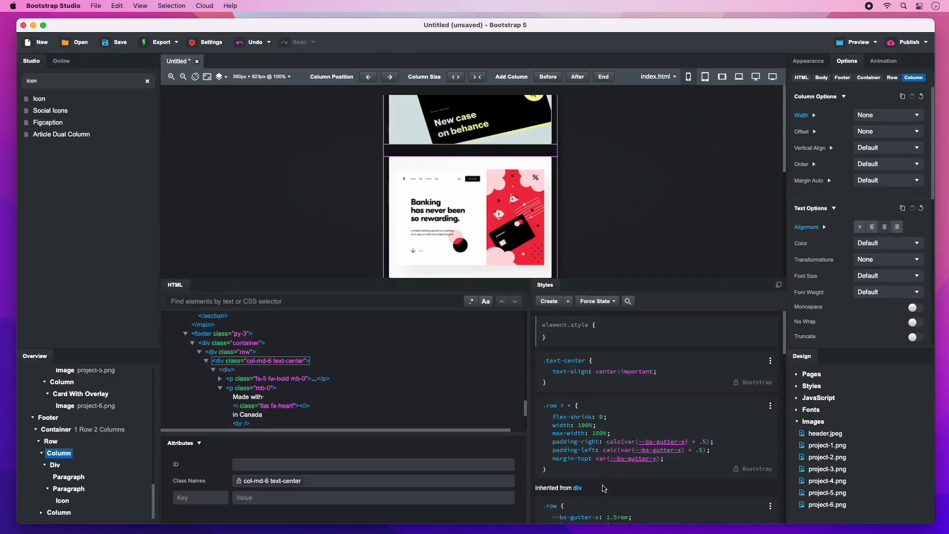
Select both footer columns and give them the py-2 padding class.
scroll(down, 3)
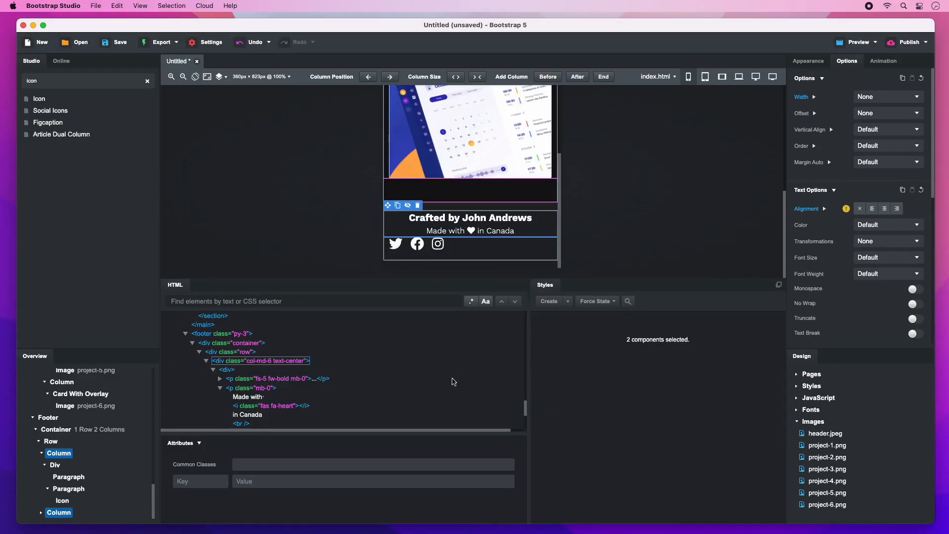
click(372, 464)
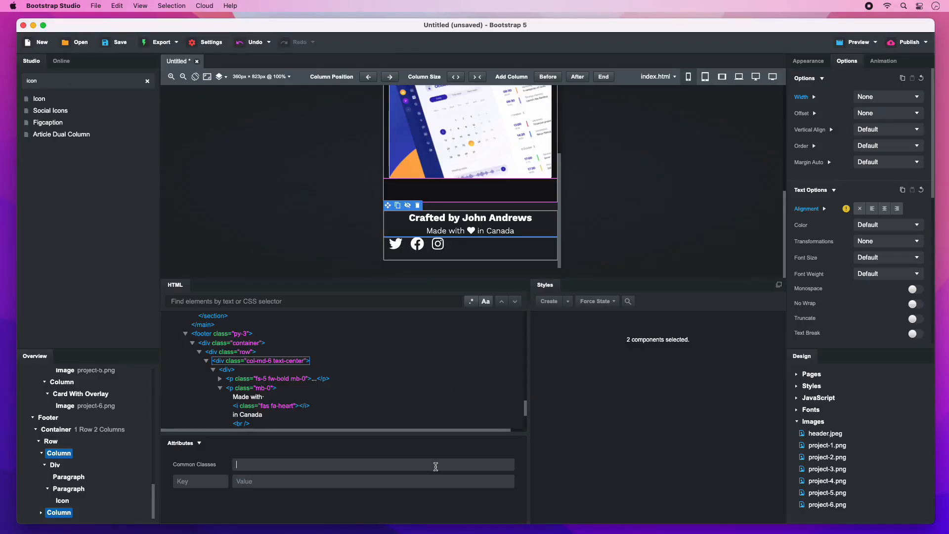
text(py-2)
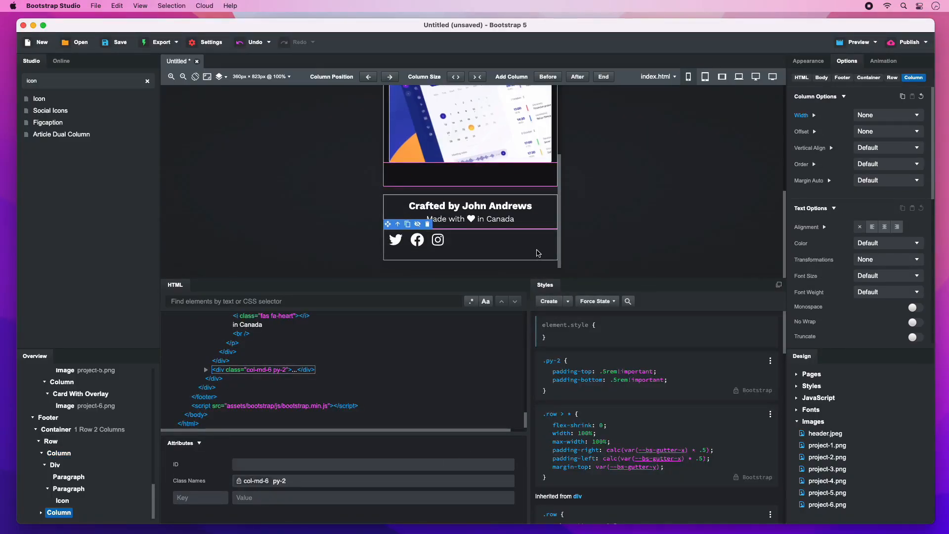
Center the icons in the flex social-icons column and add mb-0 to the icon list.
click(798, 92)
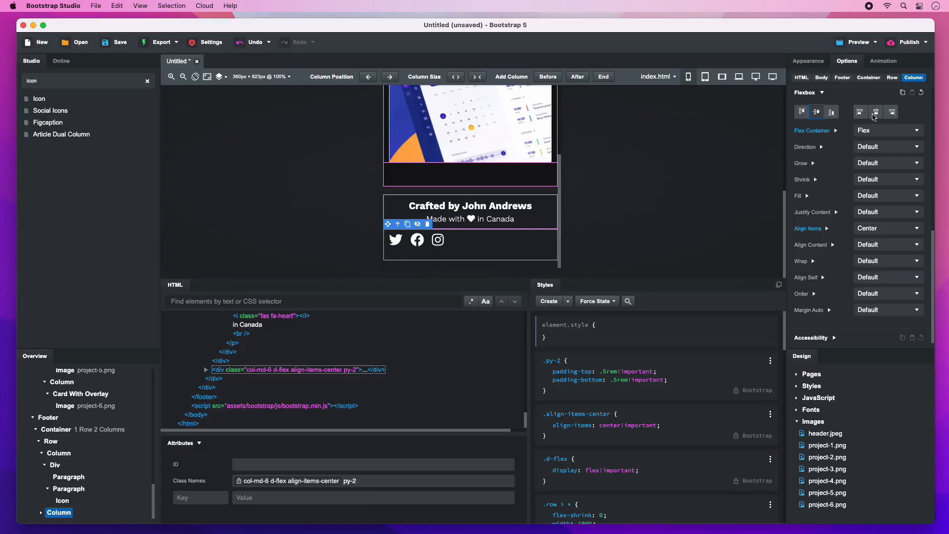
click(859, 111)
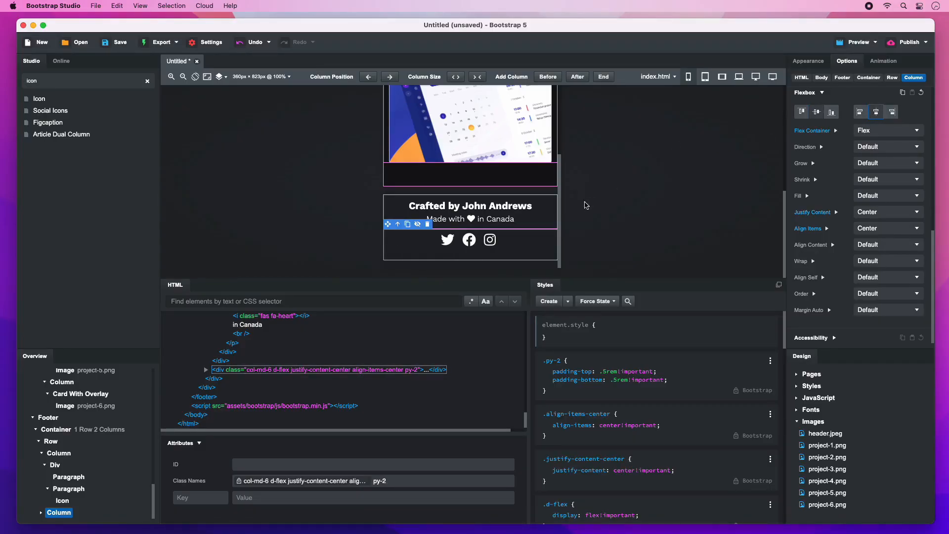
mouse_move(489, 240)
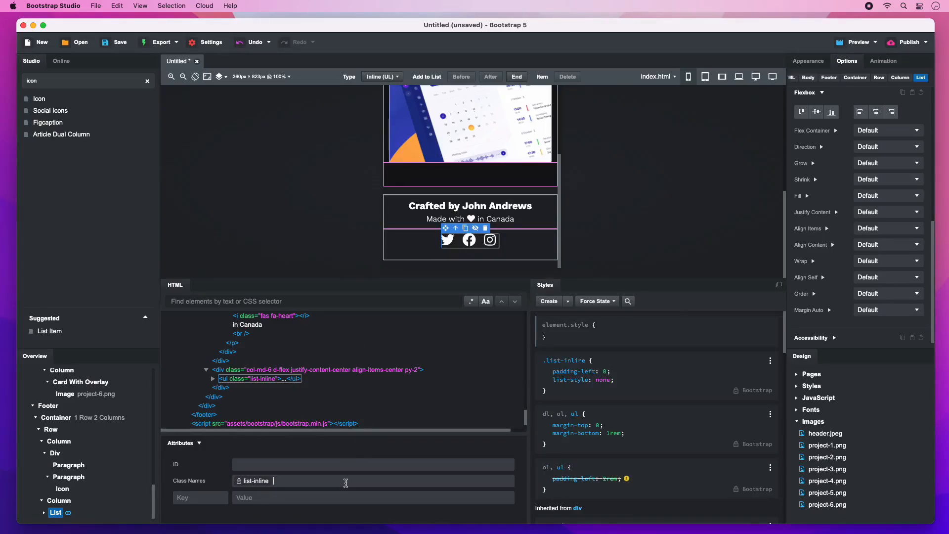
text(mb-0)
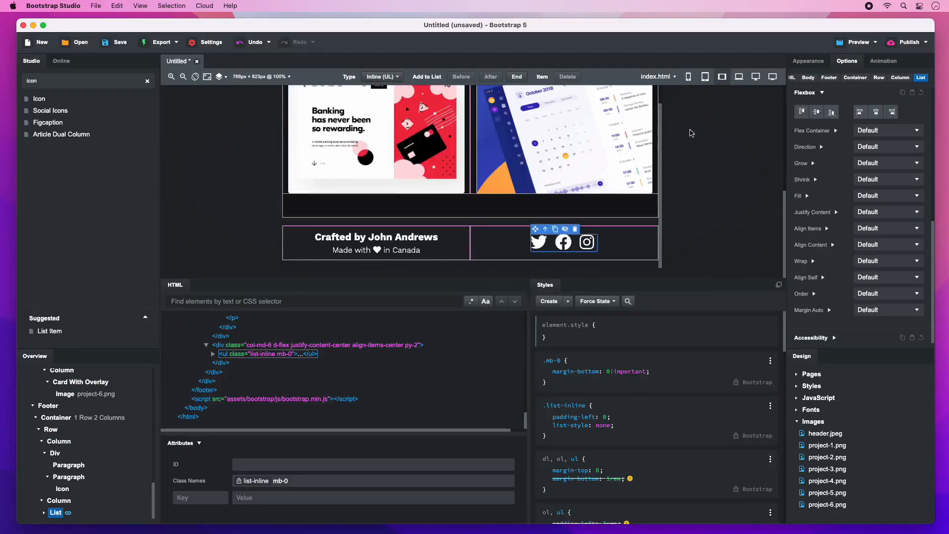
Make the credits column justify start, align center and left-aligned from md up.
click(375, 250)
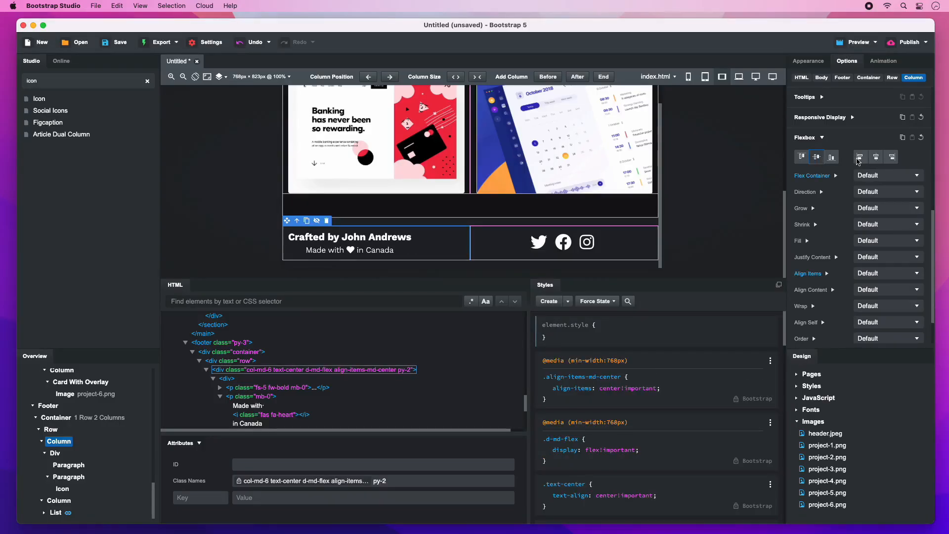
click(860, 157)
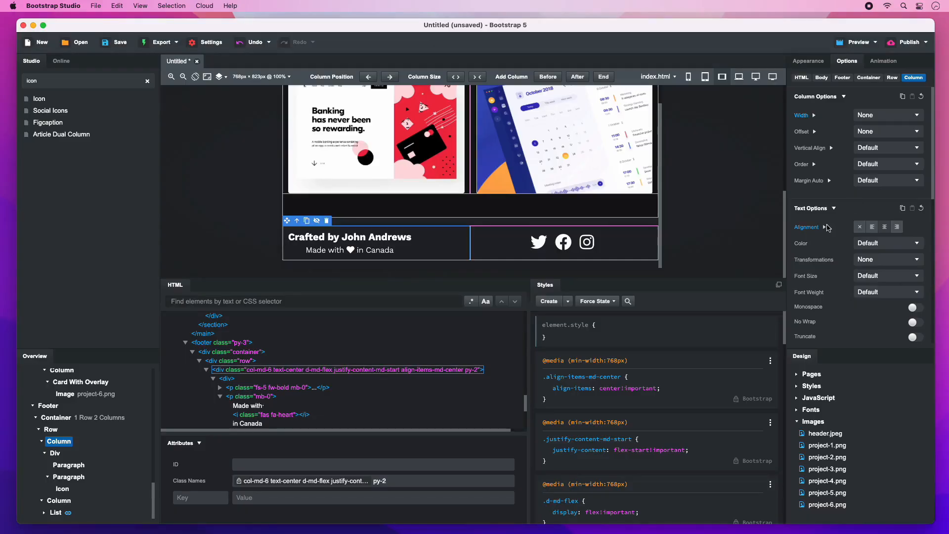
click(827, 227)
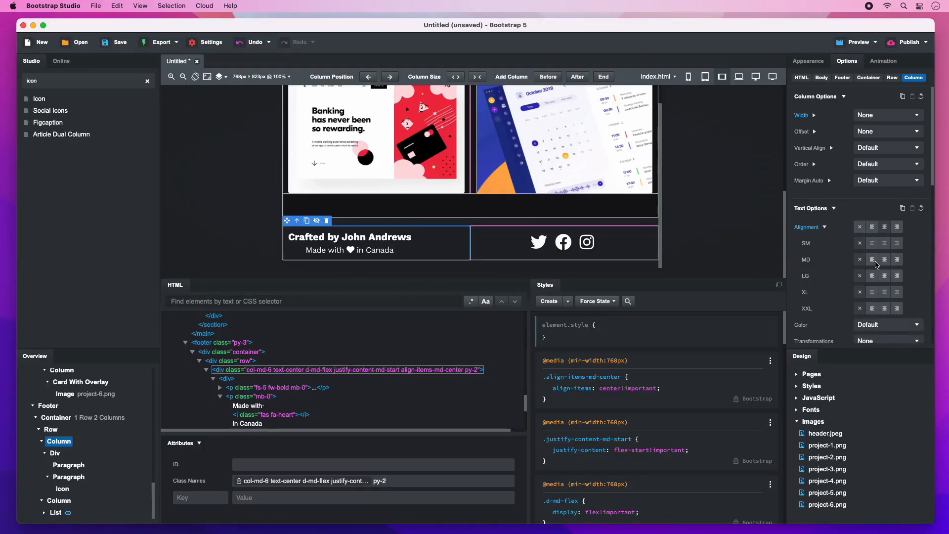
click(871, 259)
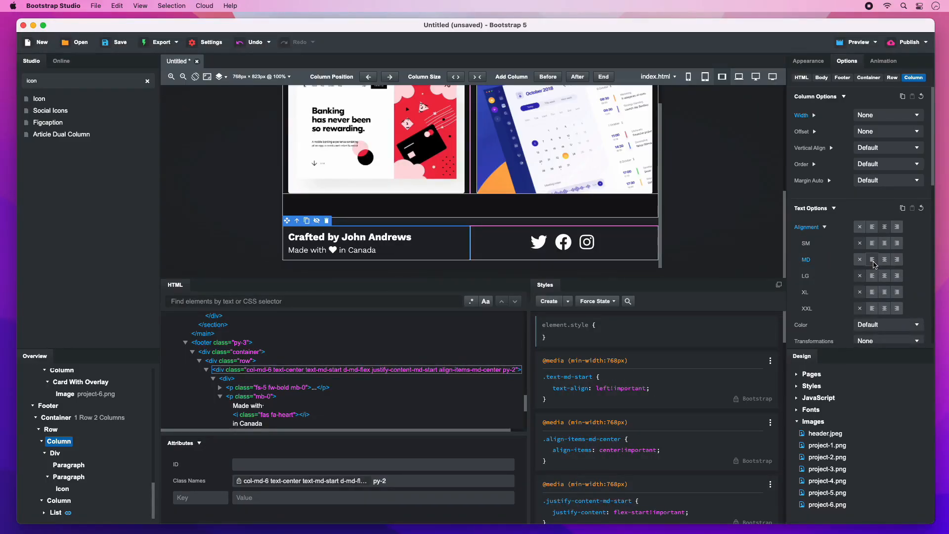
click(883, 259)
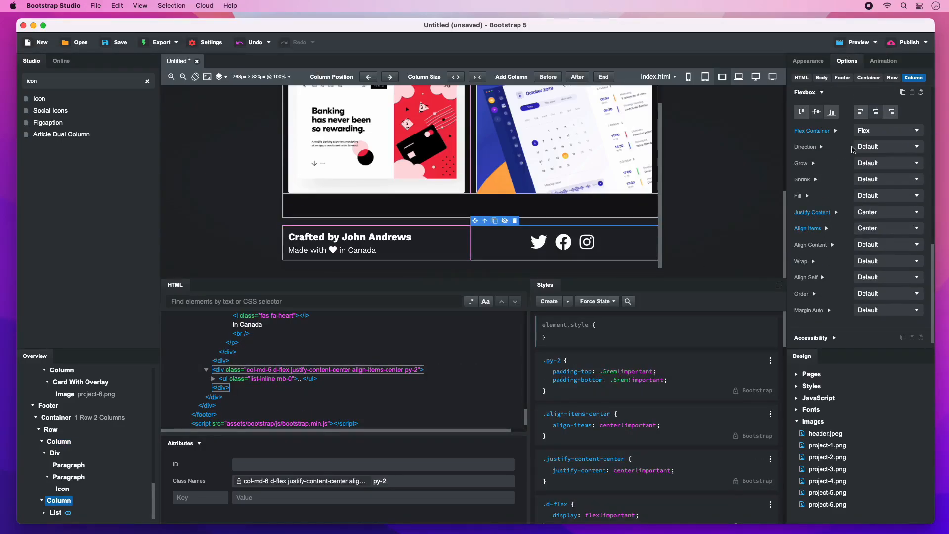
click(891, 111)
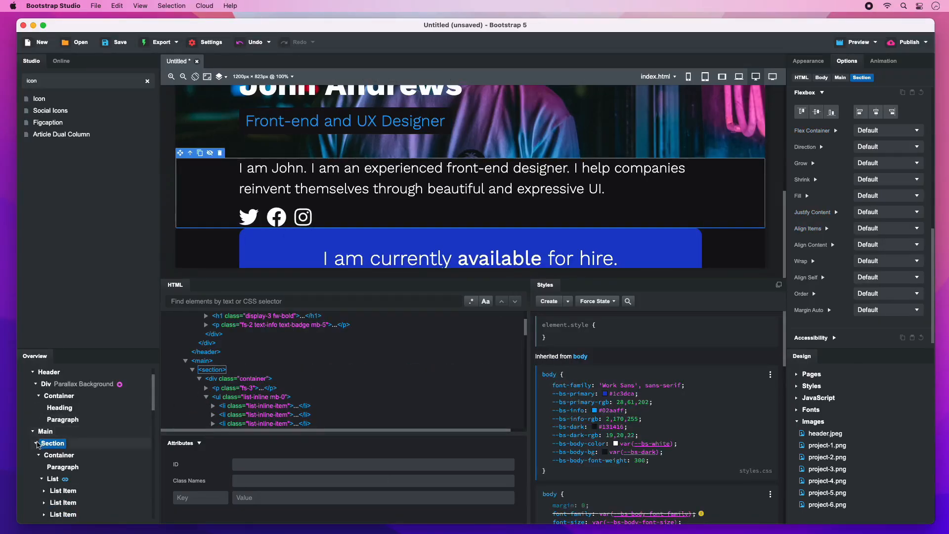
Select the three main sections in the Overview and add py-5 padding.
click(36, 442)
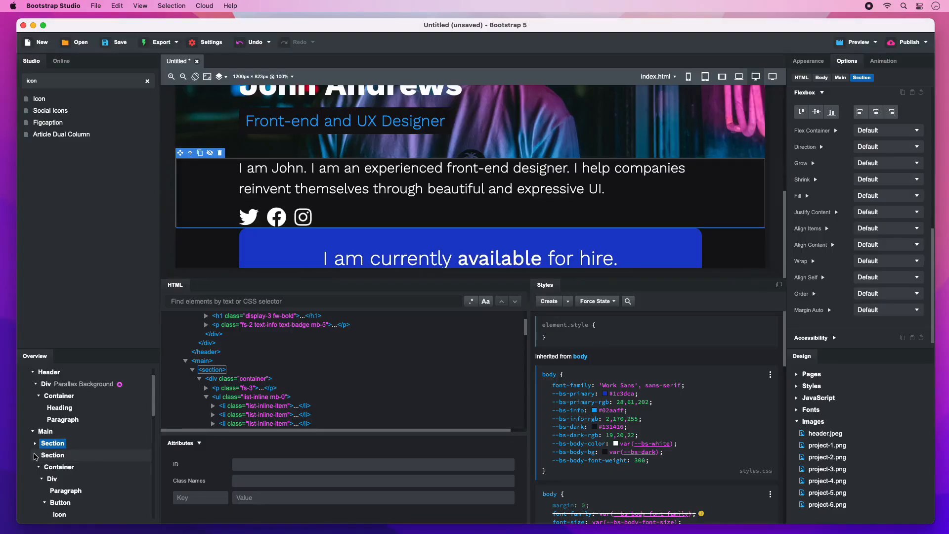
click(34, 455)
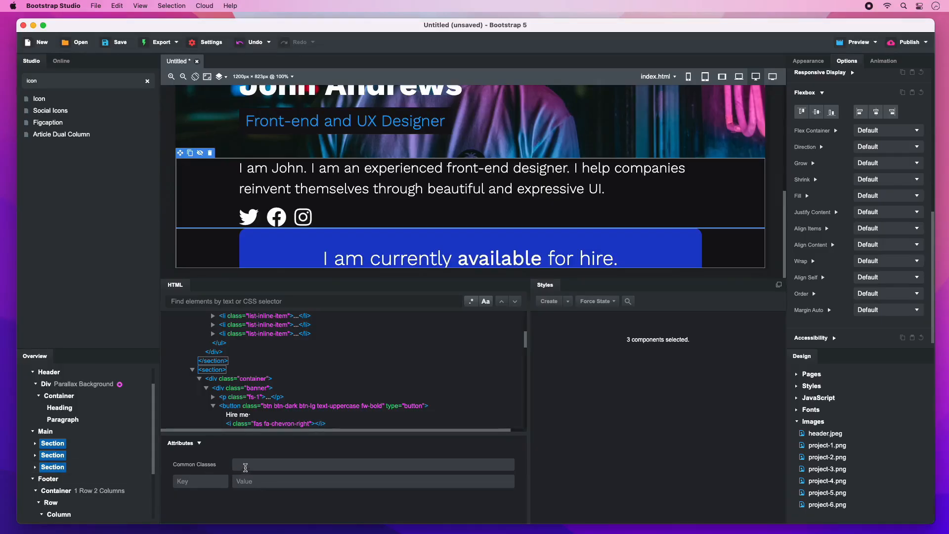
text(py-5)
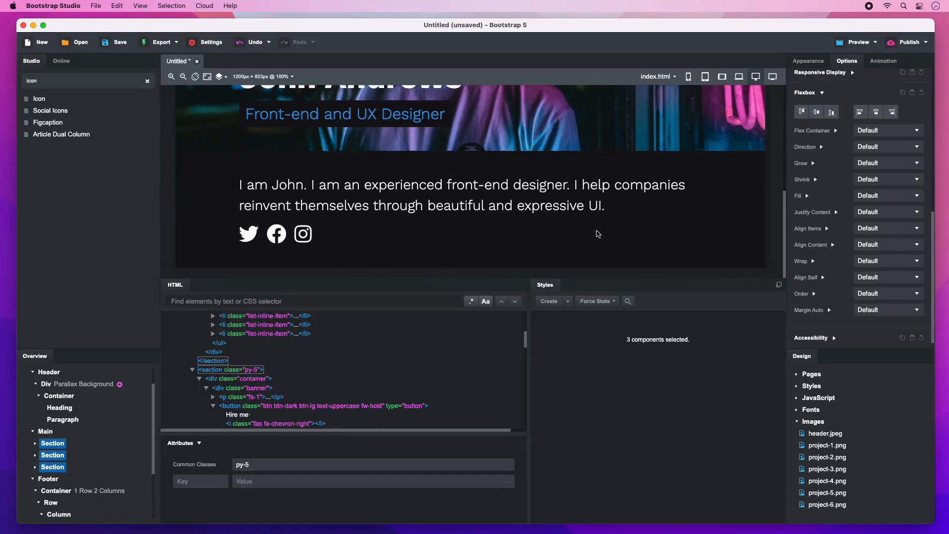
Check the page at phone width and change the sections' padding to py-4.
scroll(down, 3)
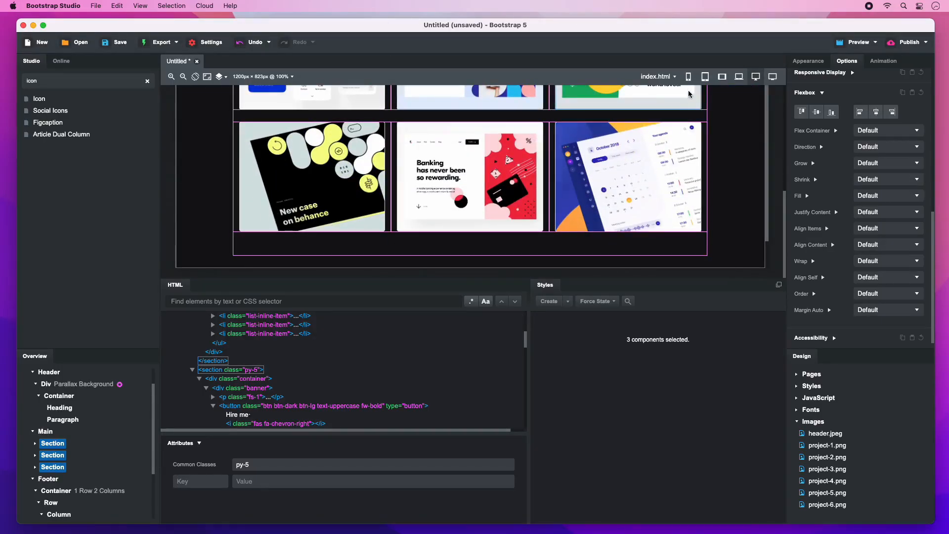
click(704, 76)
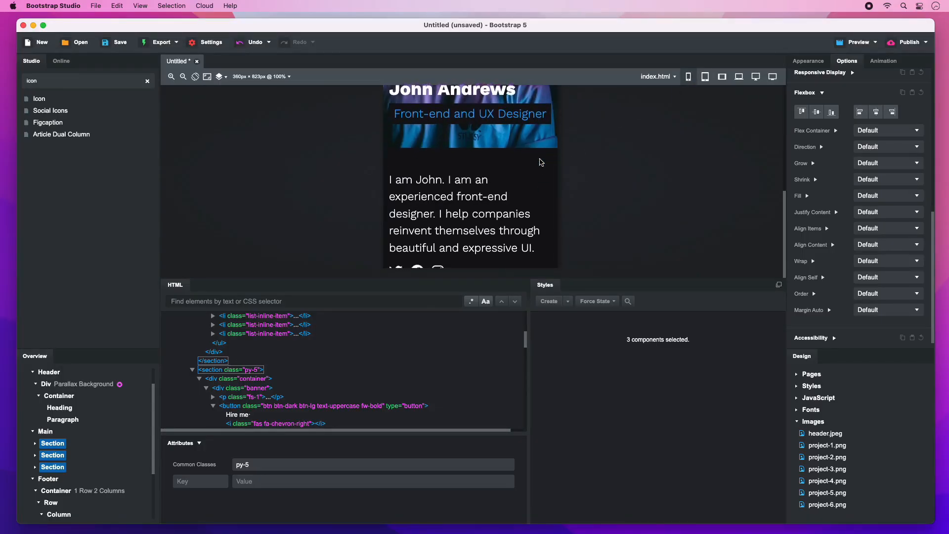
scroll(down, 3)
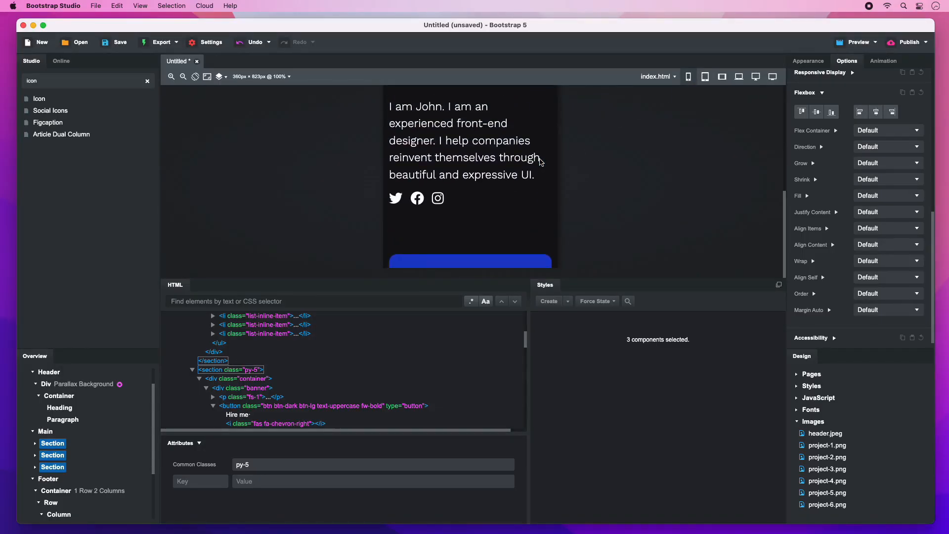
scroll(down, 3)
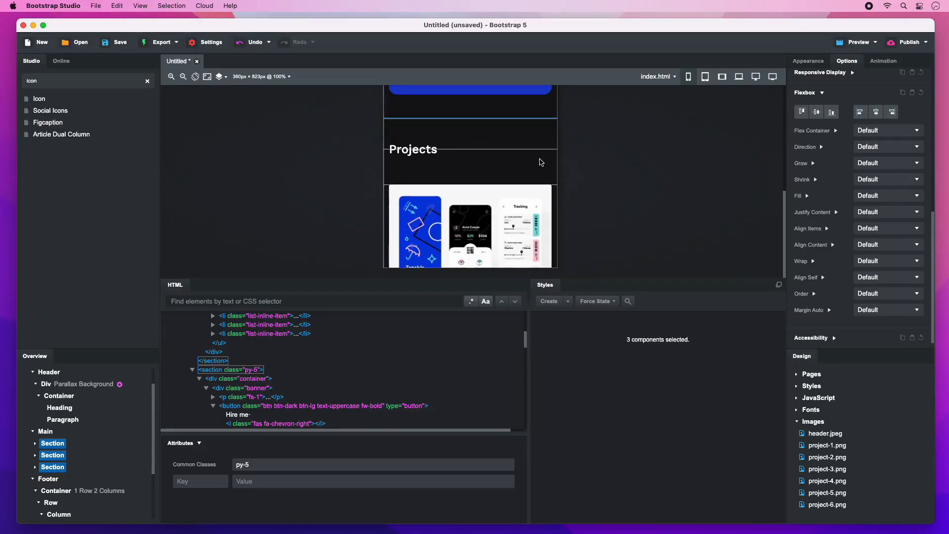
scroll(down, 3)
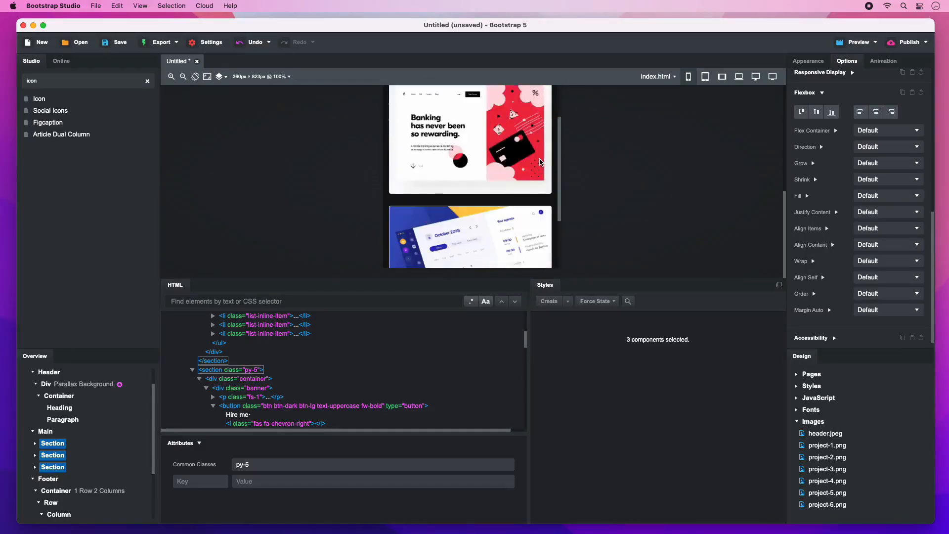
scroll(down, 3)
text(4)
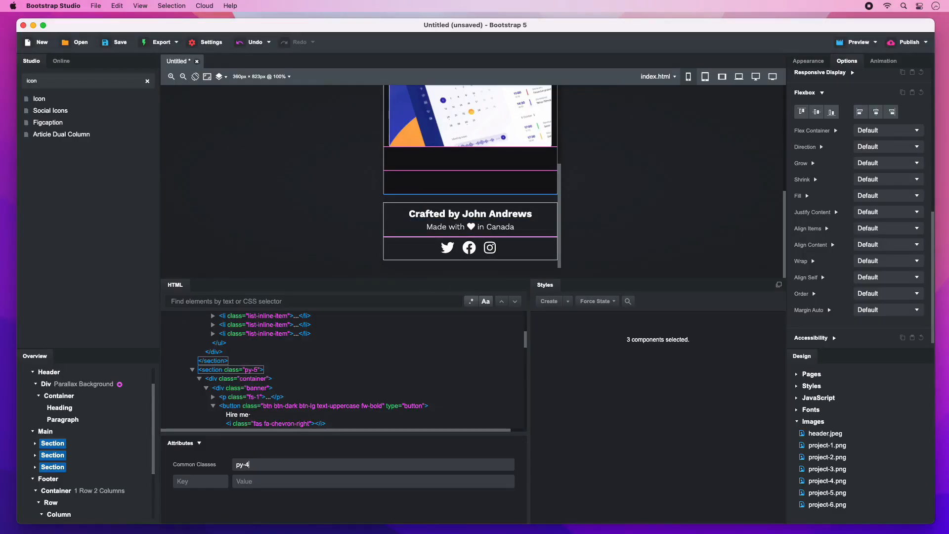
text(py-)
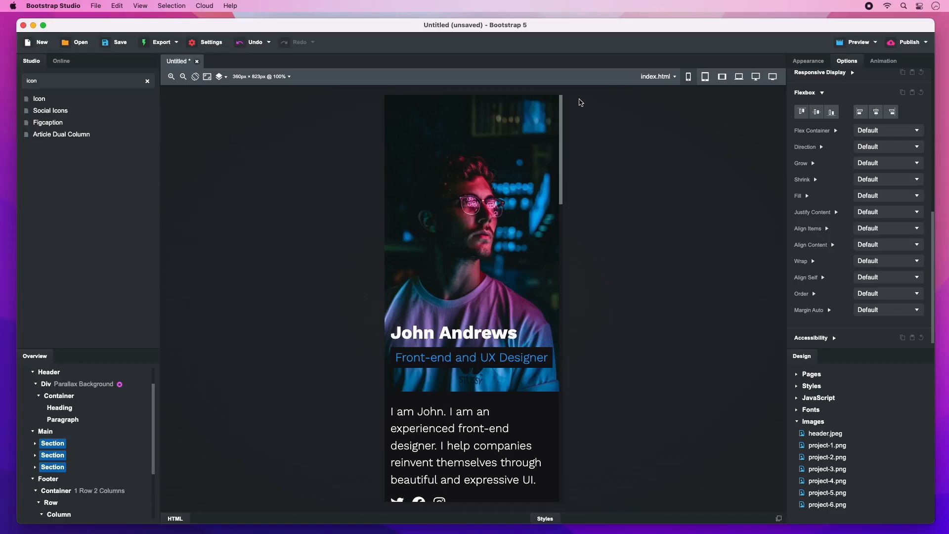
Preview the page full-screen, scrolling down to the Projects grid and footer.
click(855, 41)
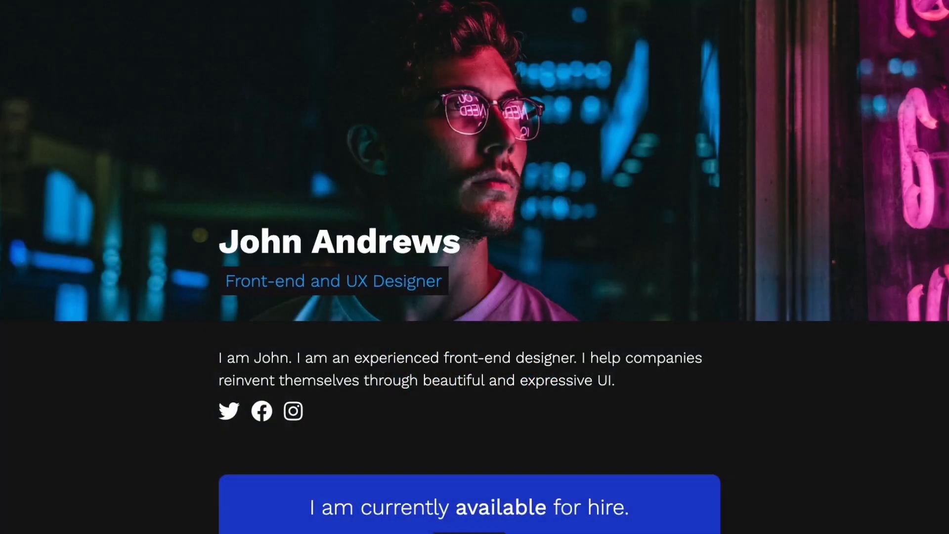
scroll(down, 3)
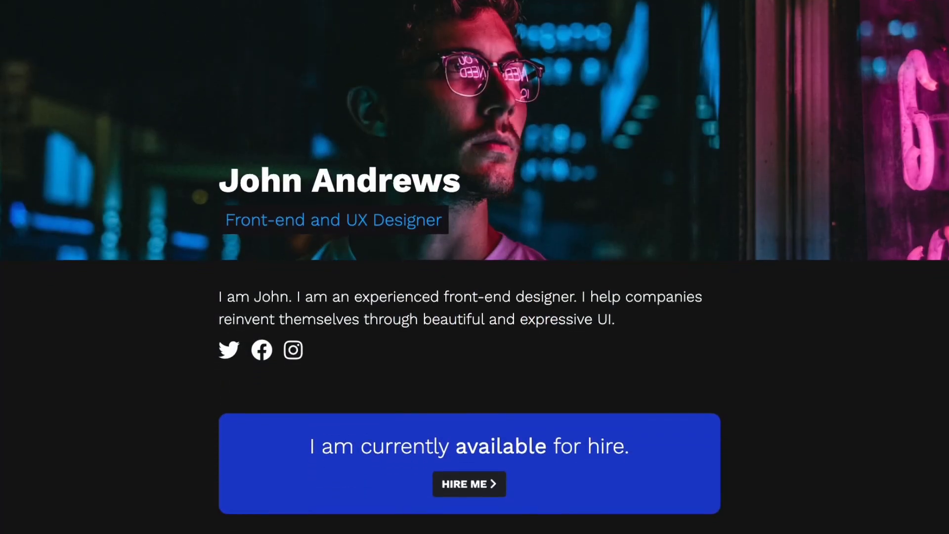
scroll(down, 3)
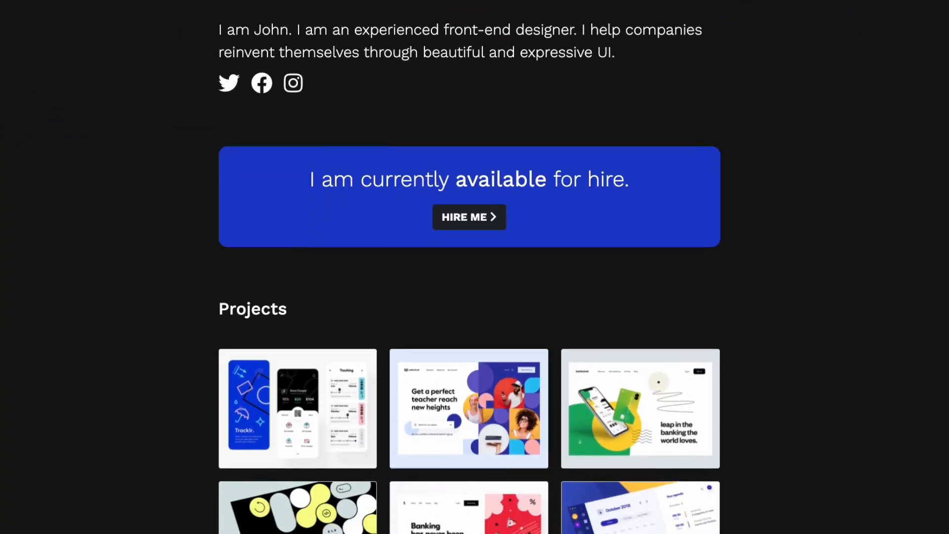
scroll(down, 3)
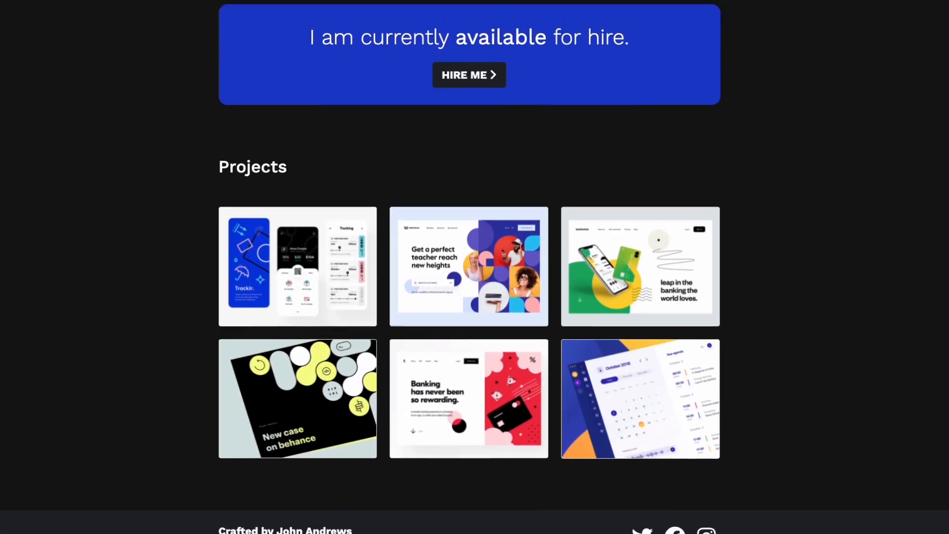